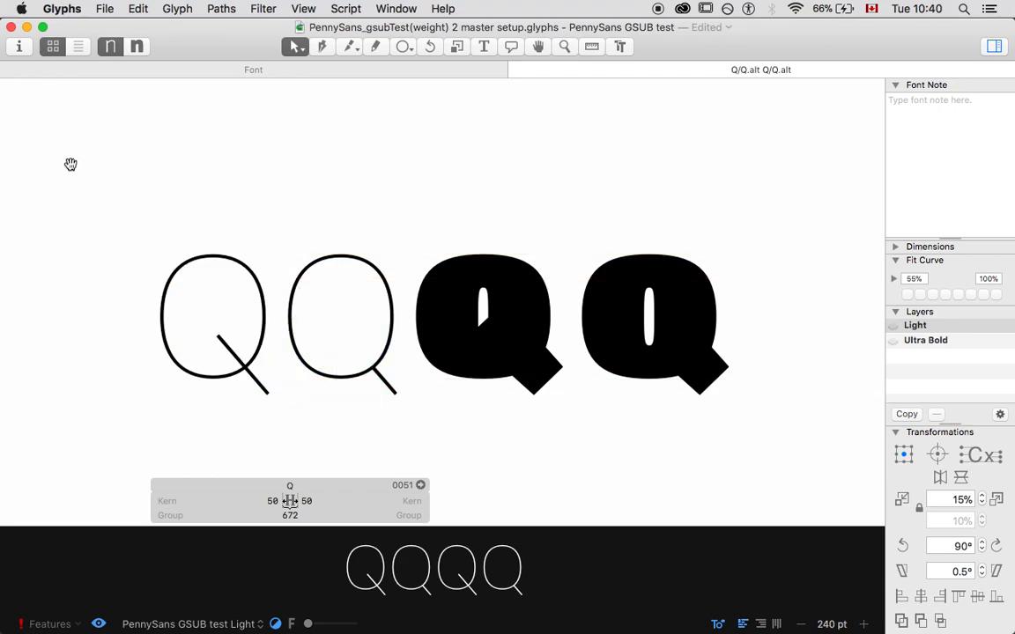
mouse_move(179, 300)
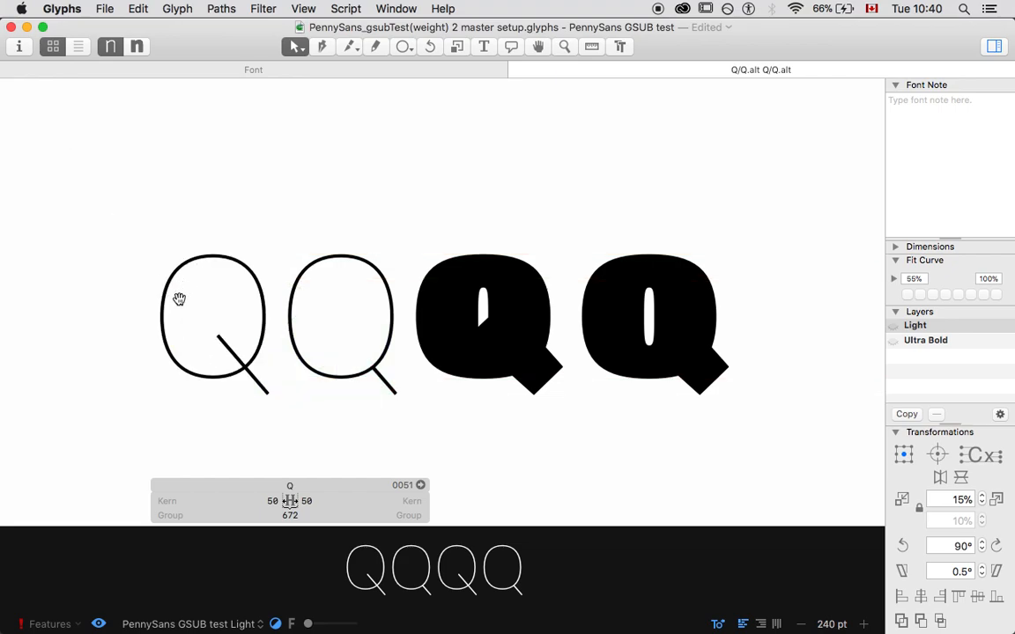
mouse_move(405, 307)
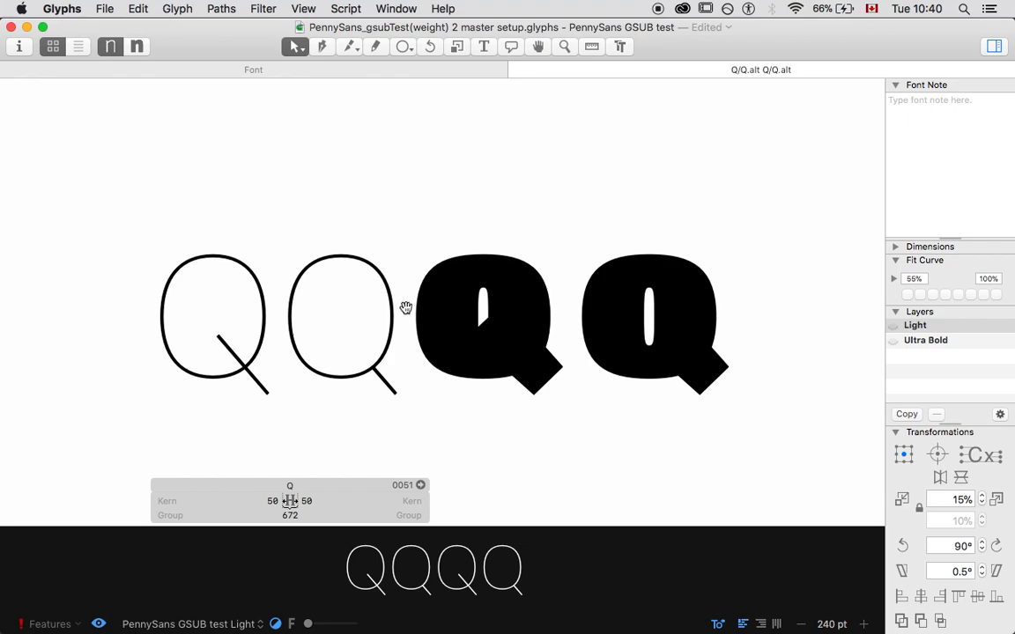
mouse_move(529, 321)
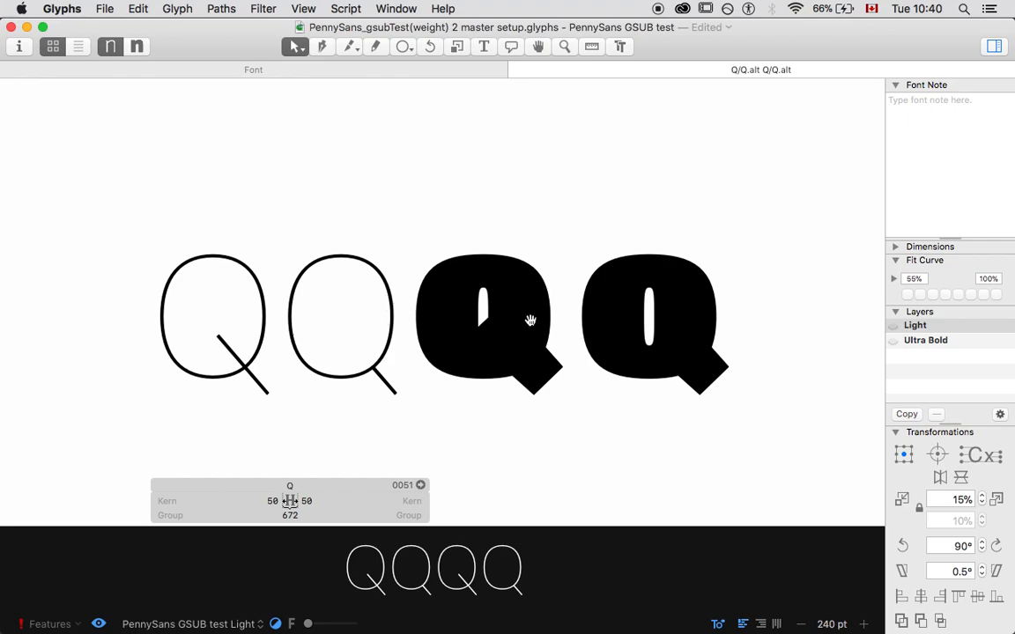
mouse_move(650, 350)
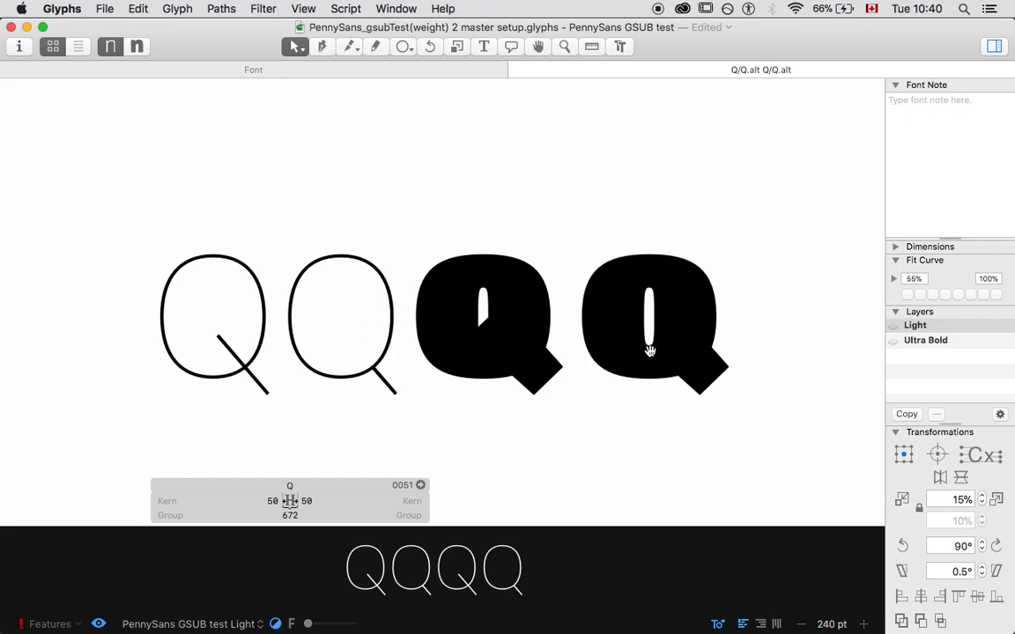
mouse_move(627, 353)
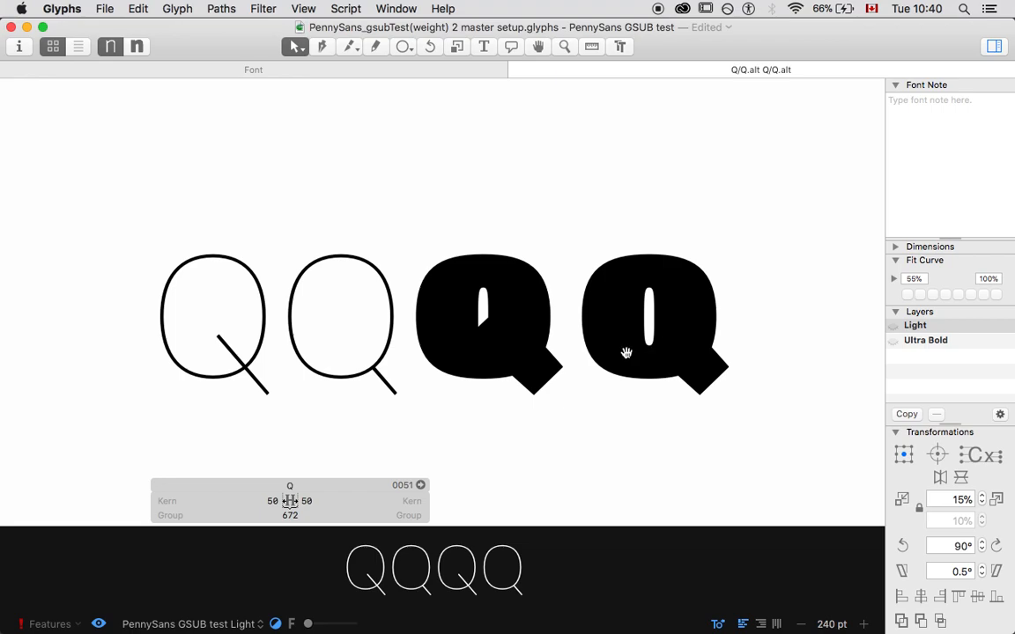
mouse_move(659, 333)
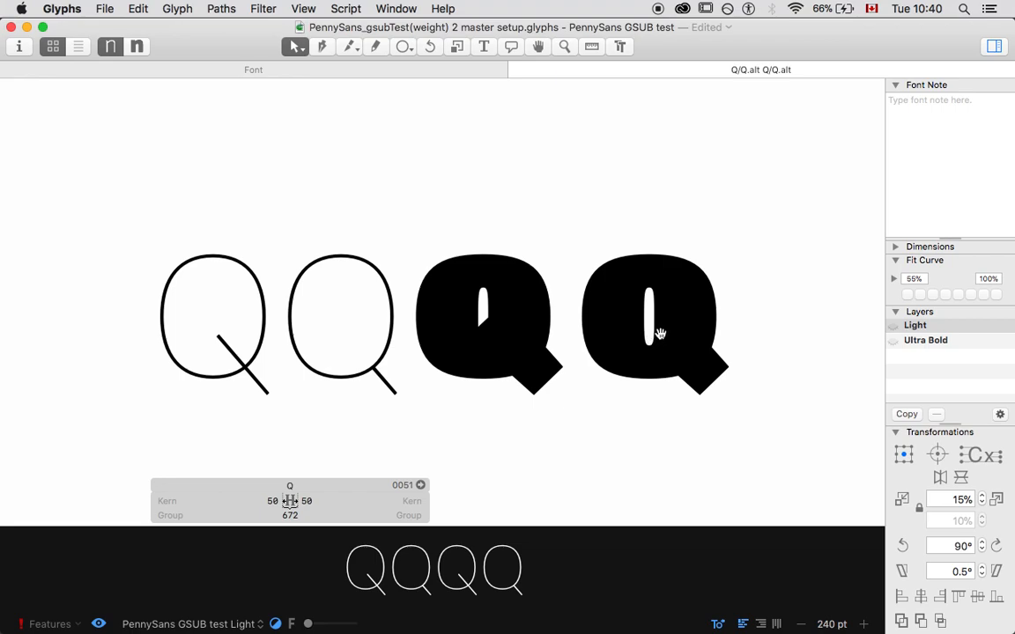
mouse_move(673, 318)
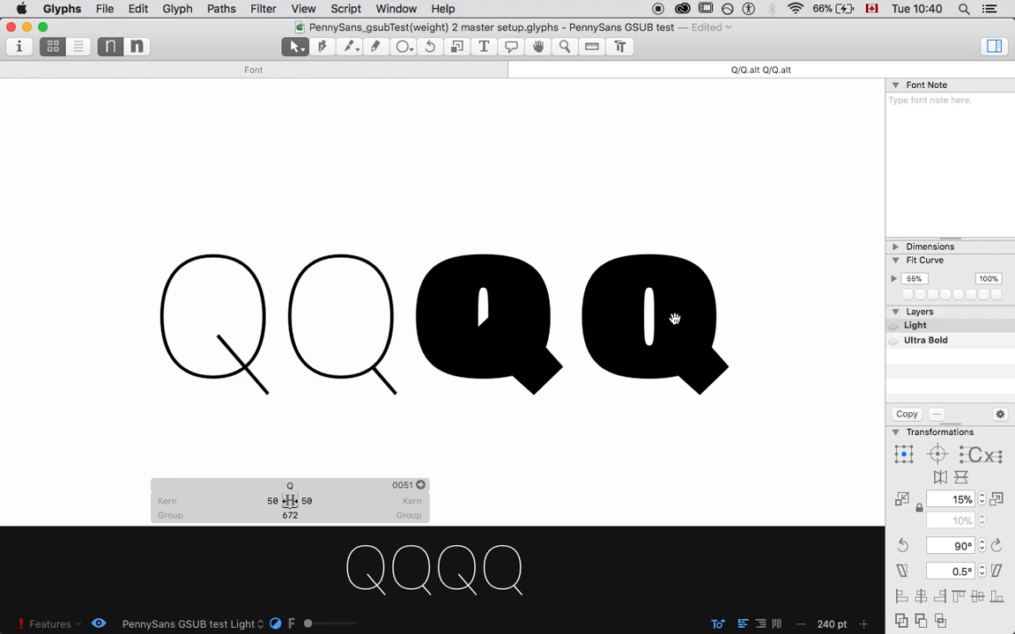
mouse_move(469, 346)
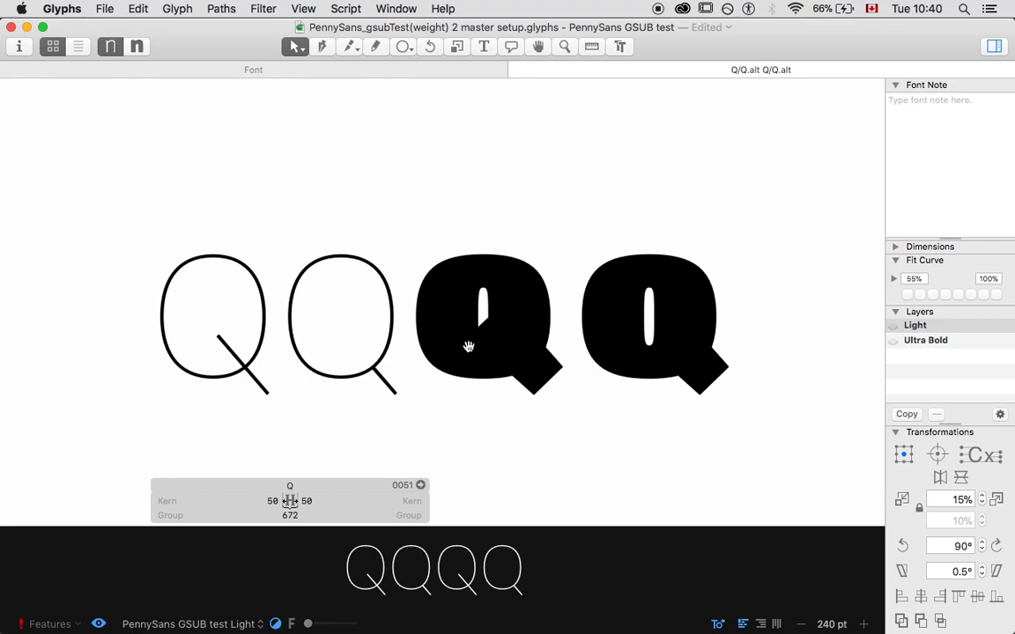
mouse_move(497, 333)
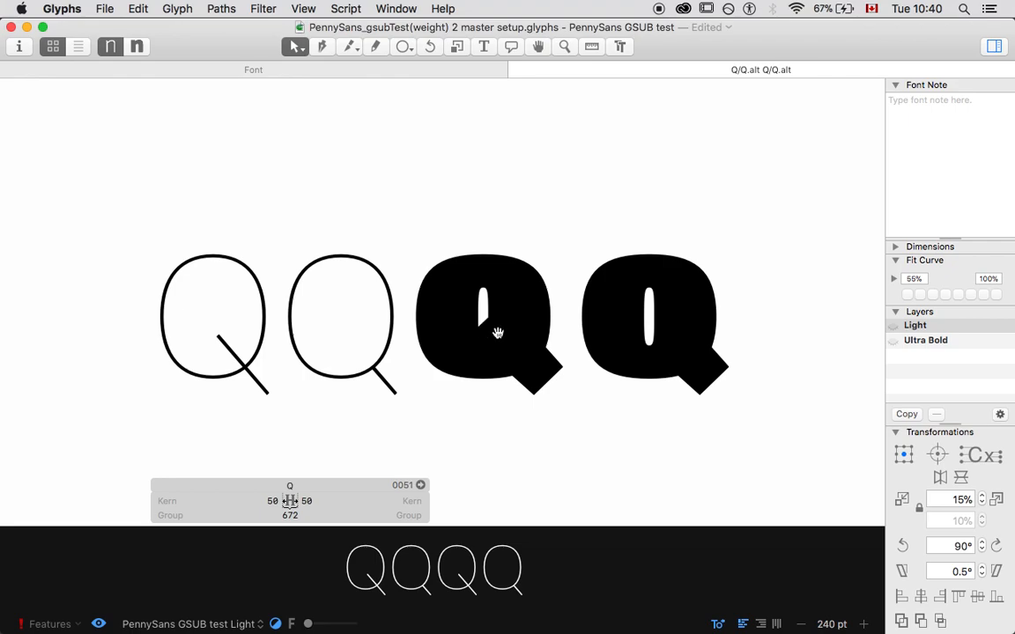
mouse_move(490, 326)
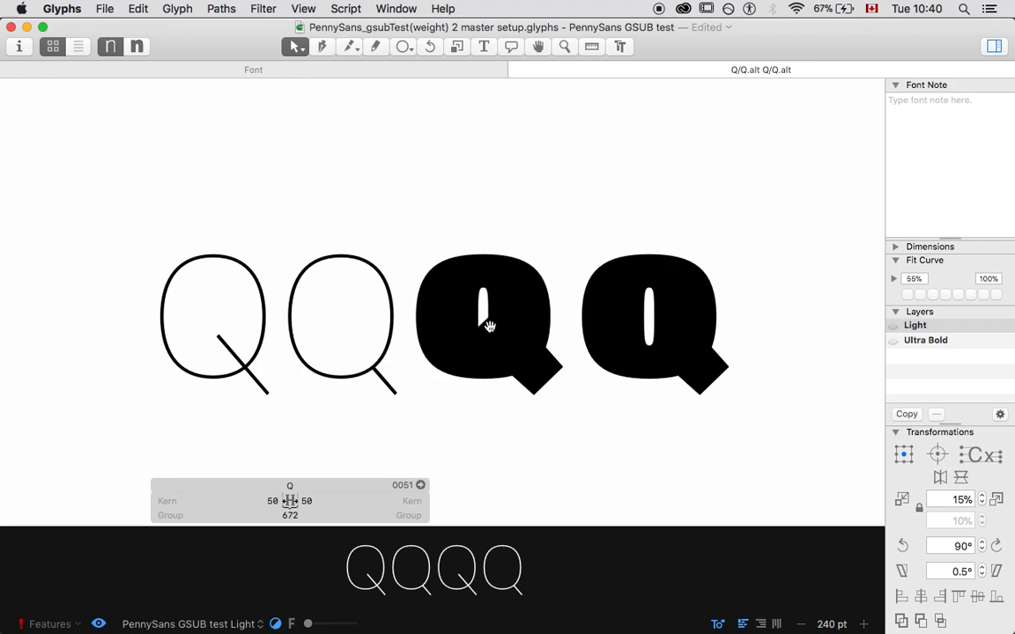
mouse_move(529, 314)
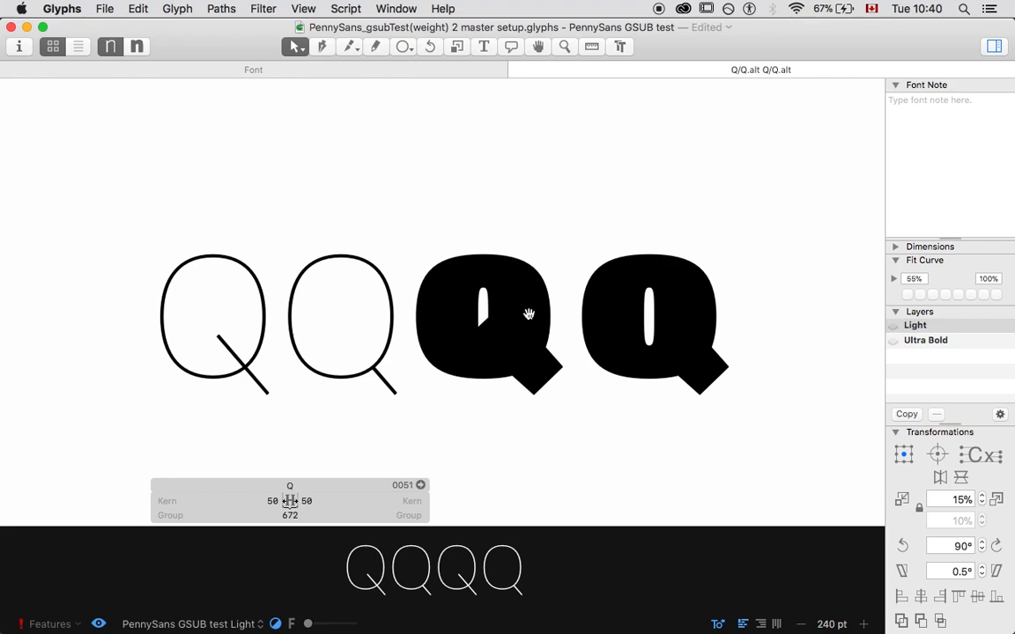
mouse_move(502, 349)
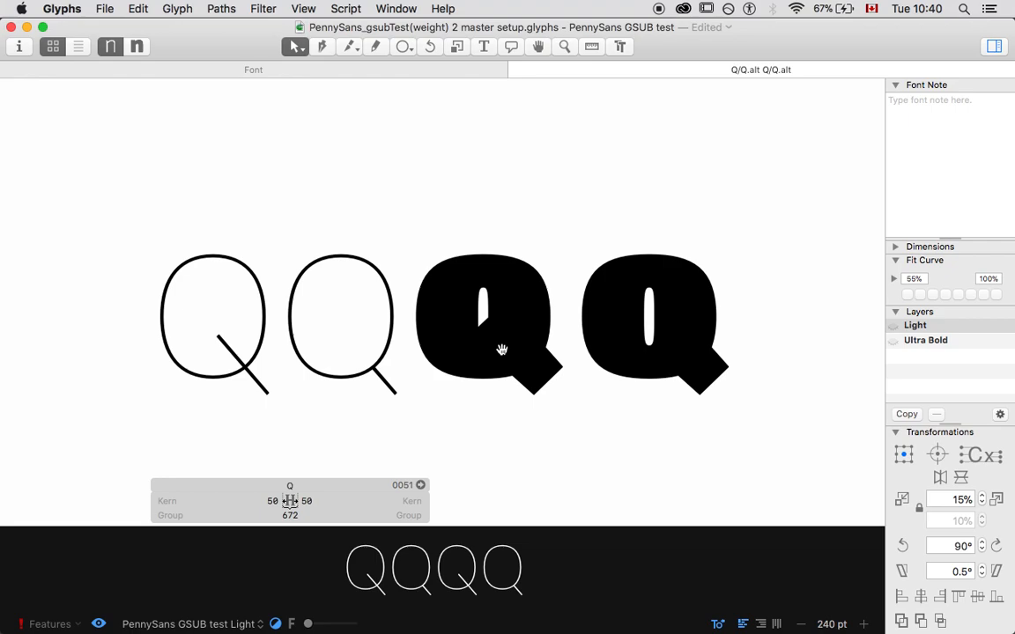
mouse_move(575, 352)
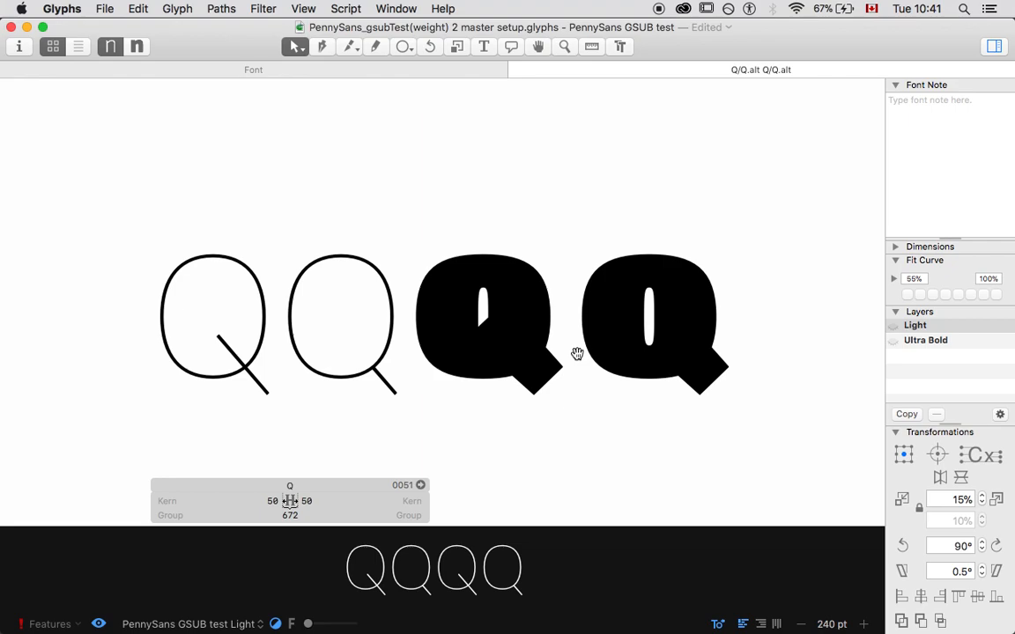
Select the Q outline, then return to the Font view grid of all glyphs.
click(214, 321)
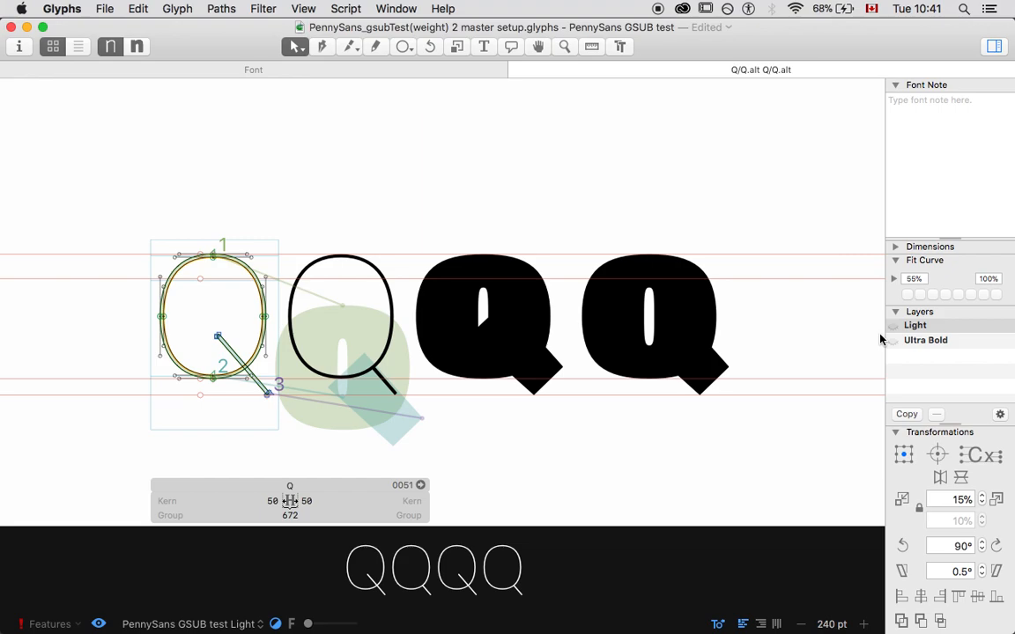
mouse_move(812, 343)
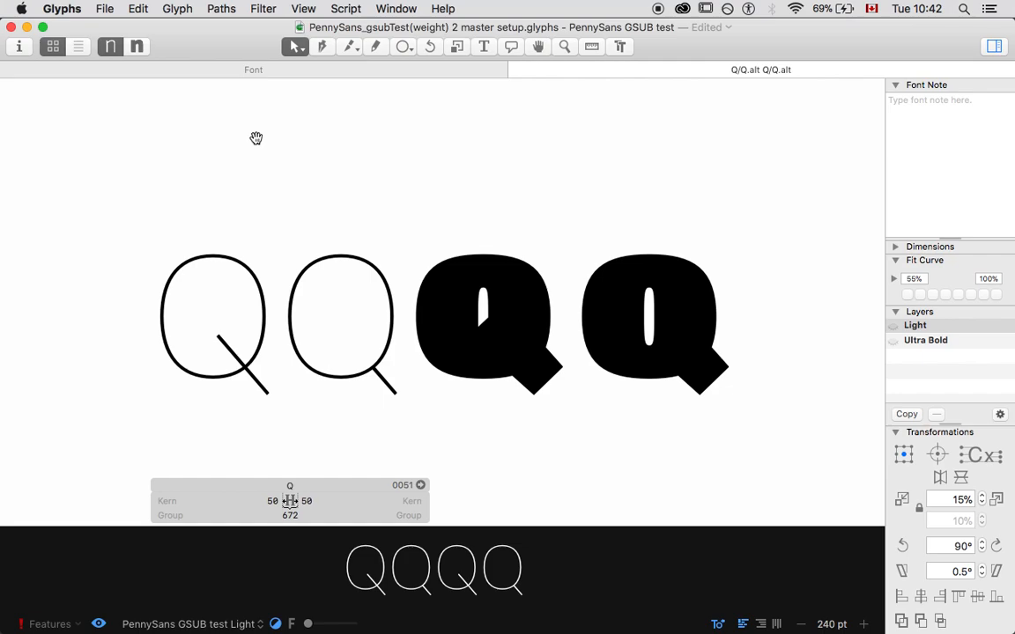
click(483, 46)
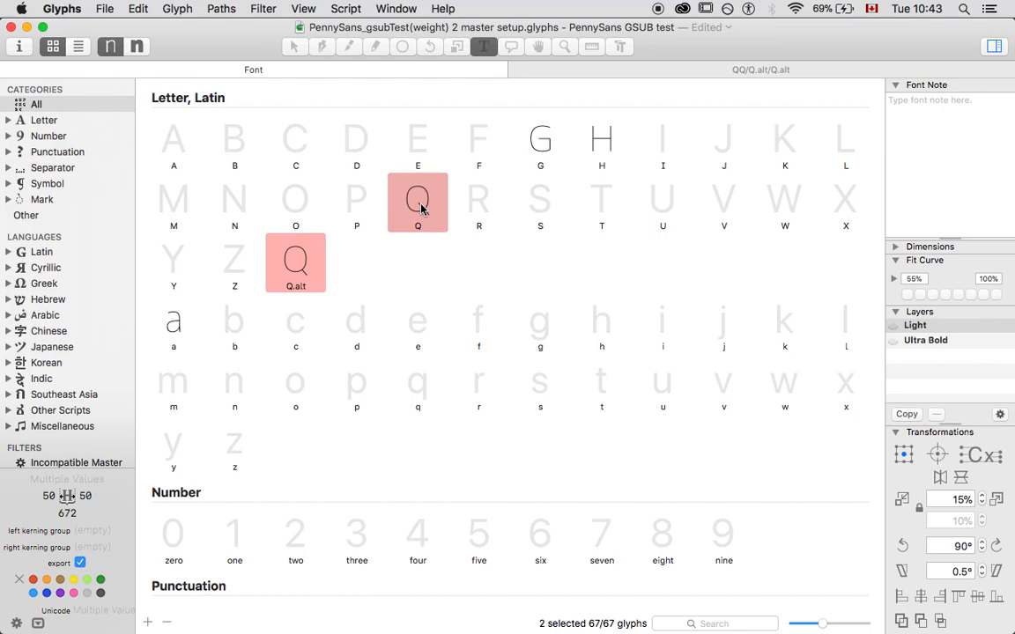
click(356, 203)
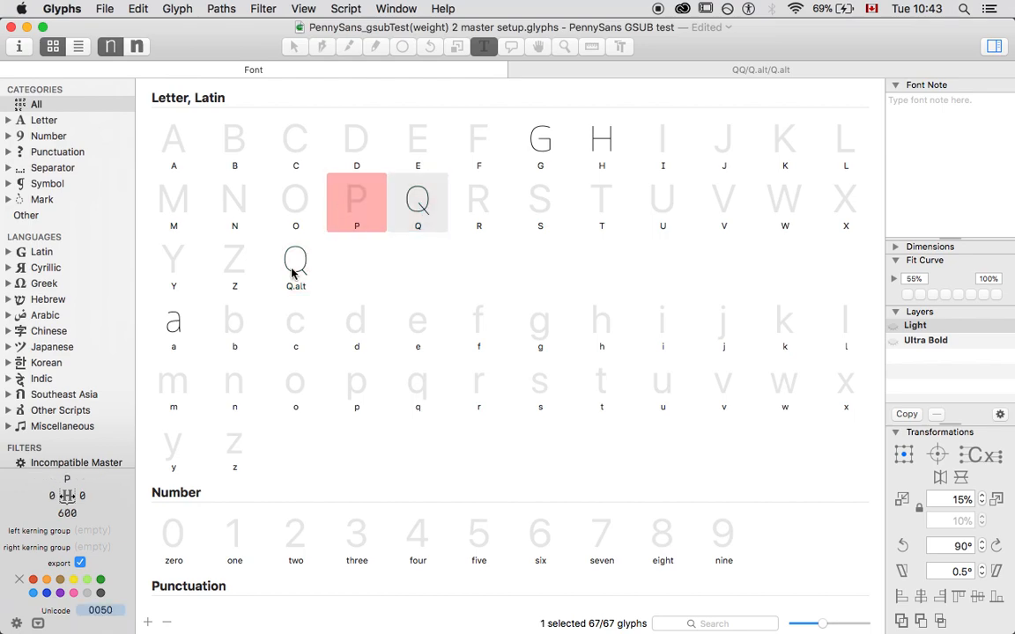
click(296, 262)
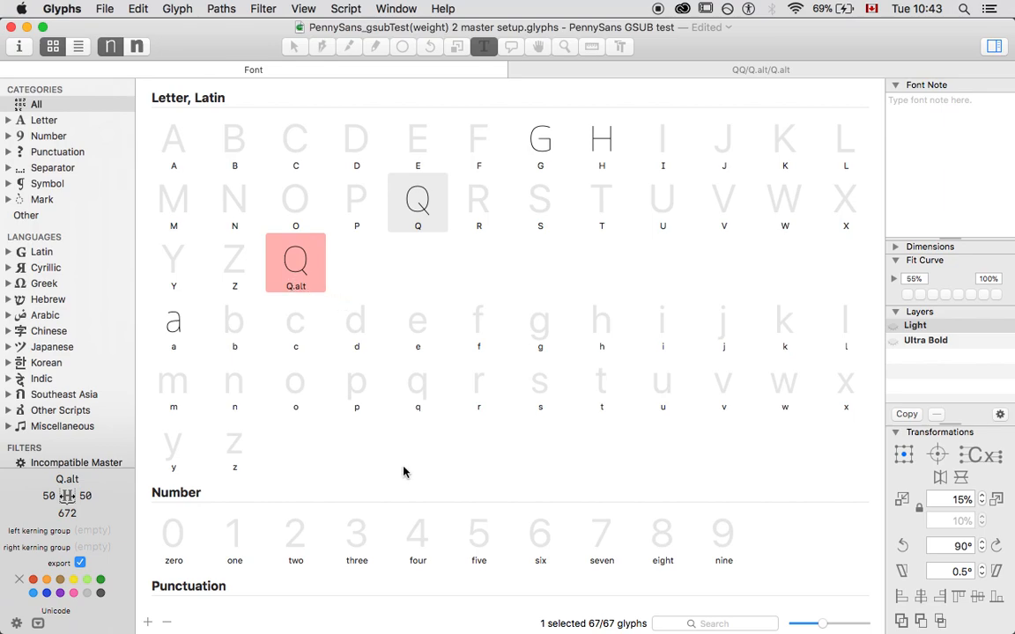
mouse_move(148, 626)
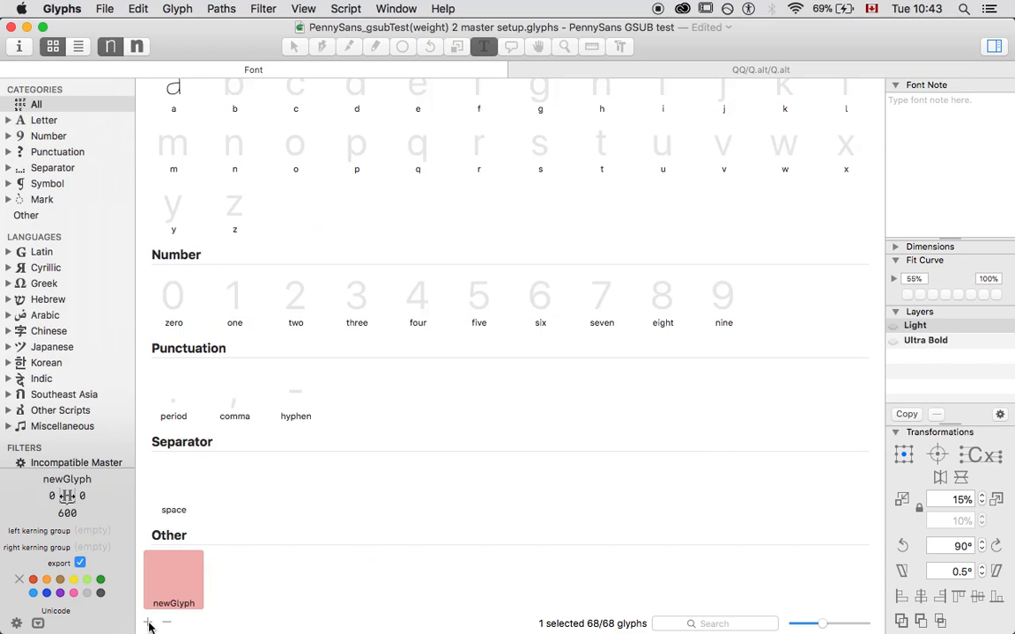
mouse_move(152, 617)
text(A)
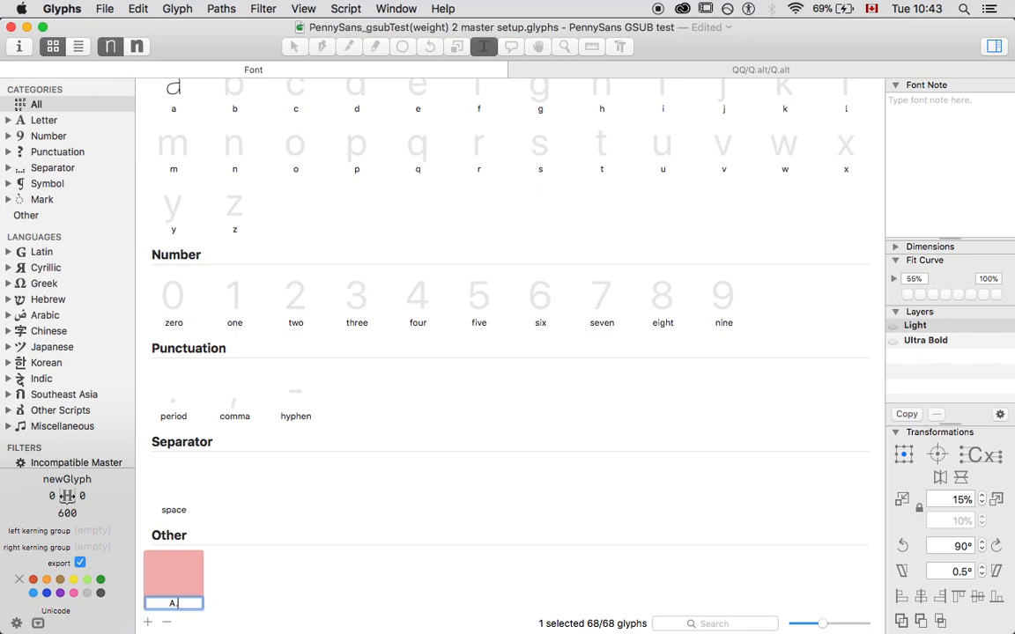
text(.alt)
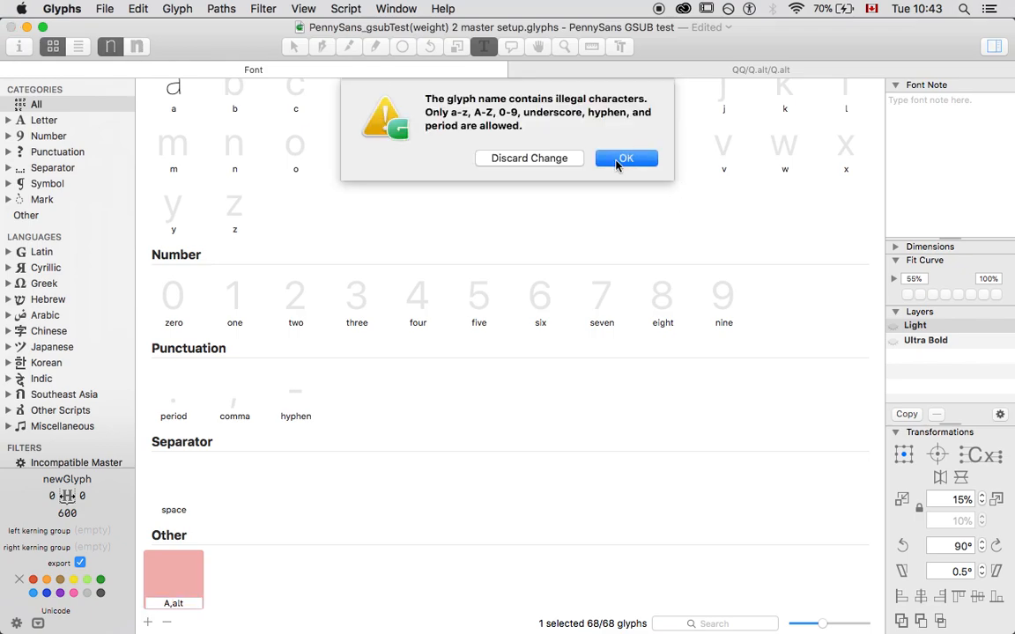
click(626, 159)
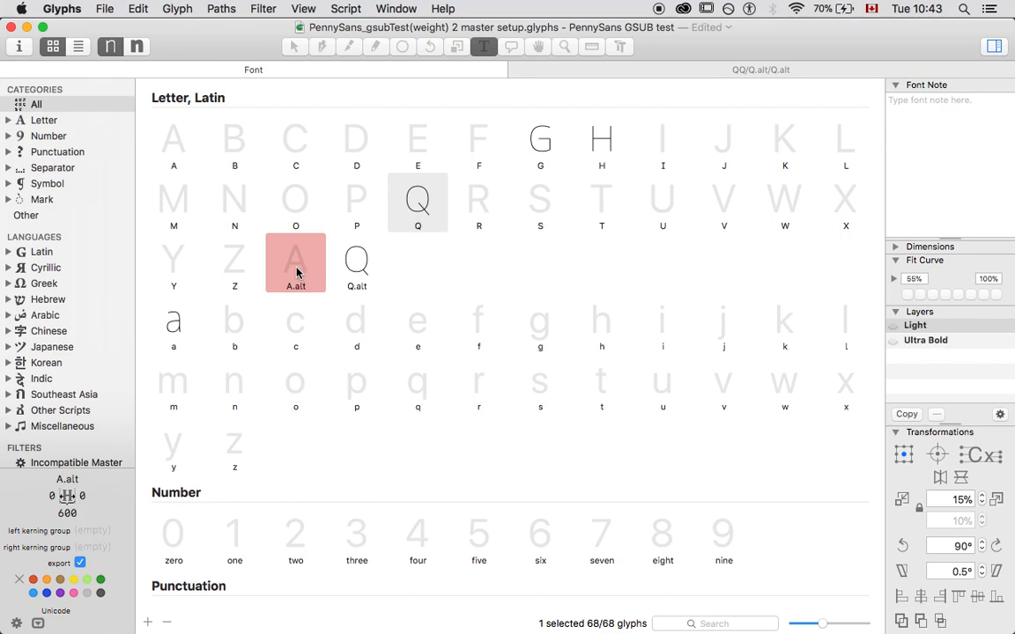
right_click(296, 263)
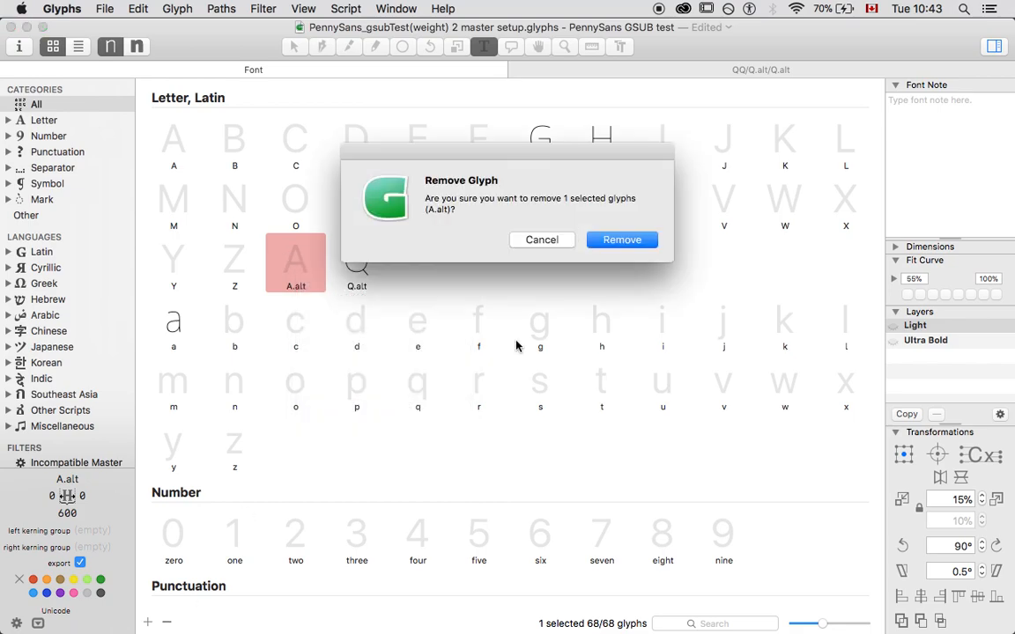
click(622, 240)
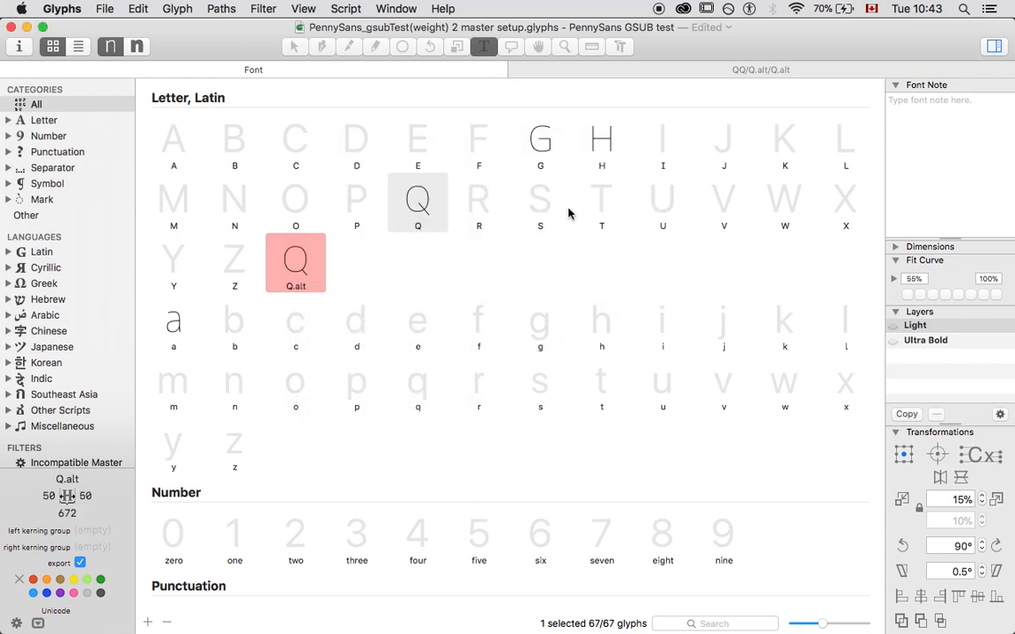
Delete the duplicate glyphs G.002 and G.003 from the font, confirming Remove.
click(539, 141)
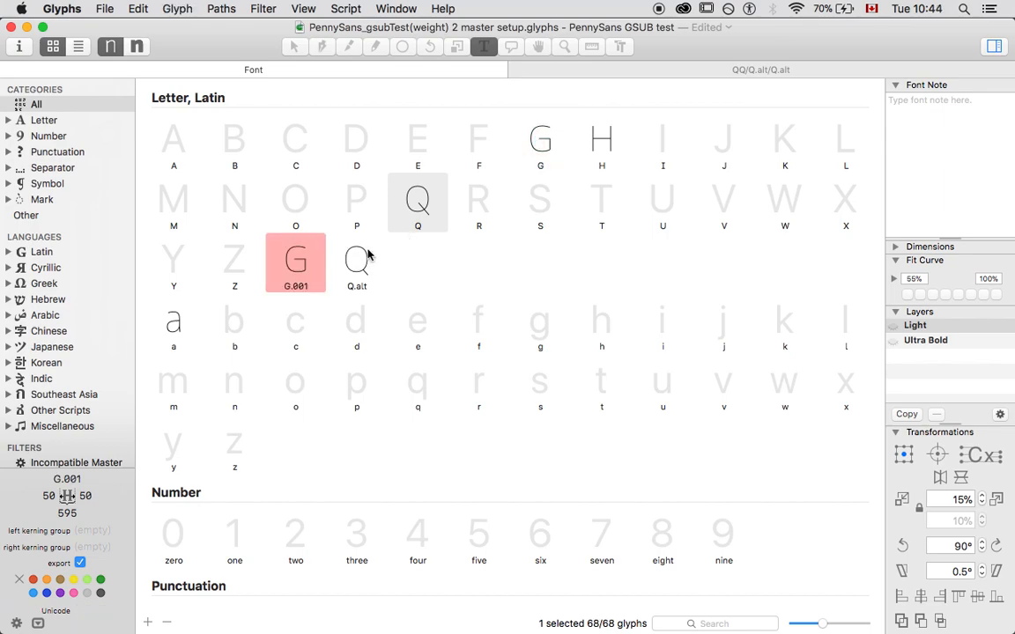
double_click(296, 286)
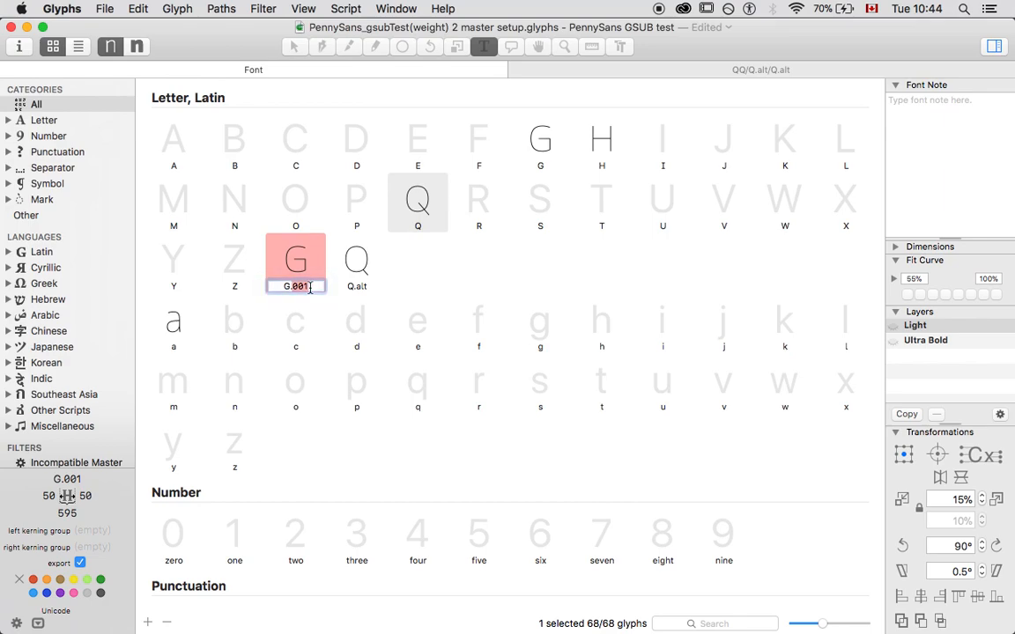
mouse_move(415, 391)
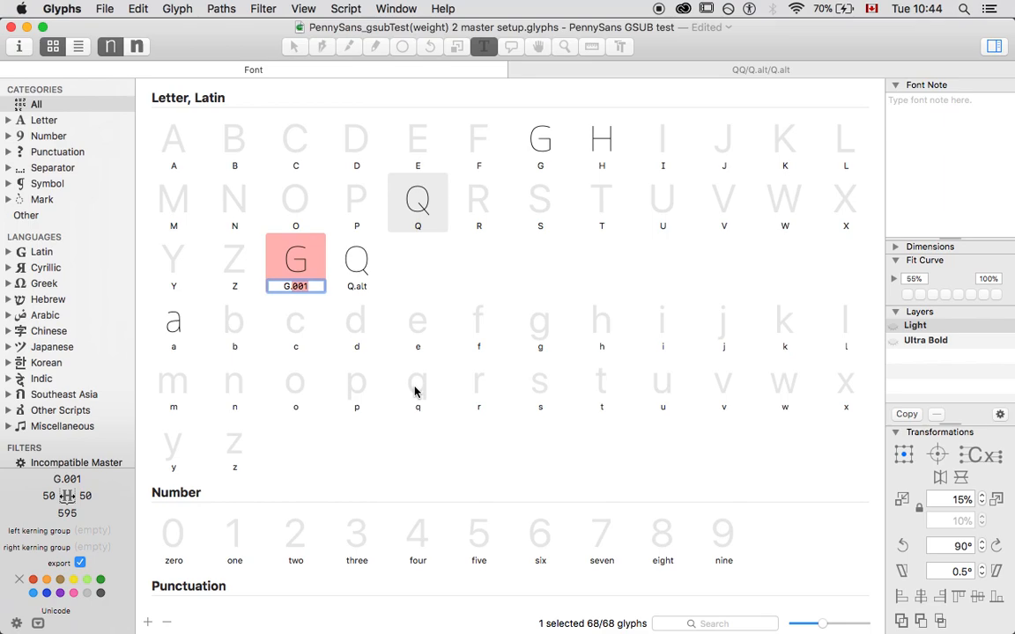
click(539, 141)
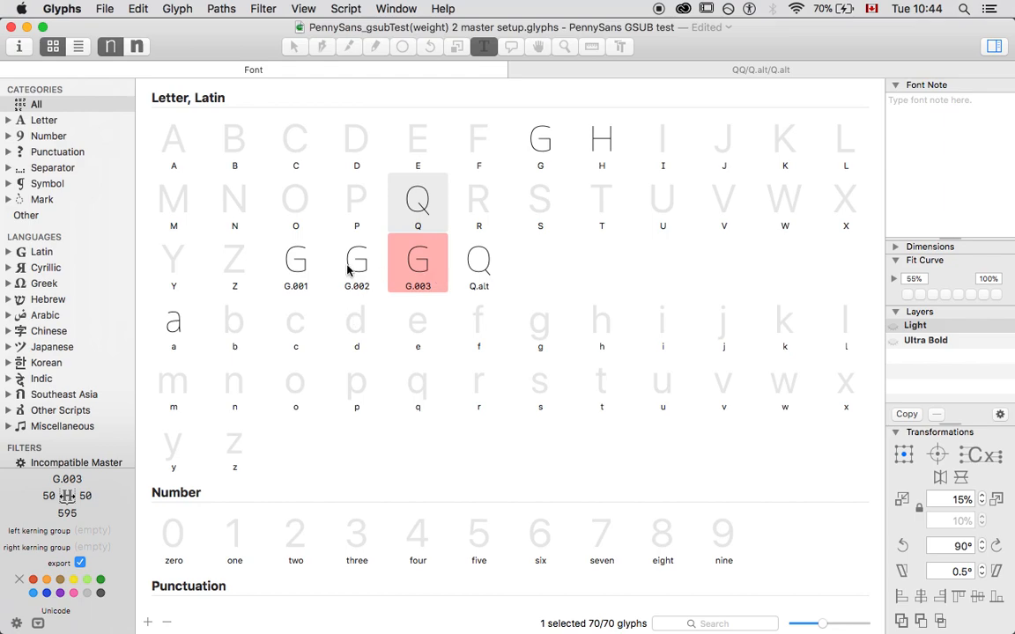
click(356, 263)
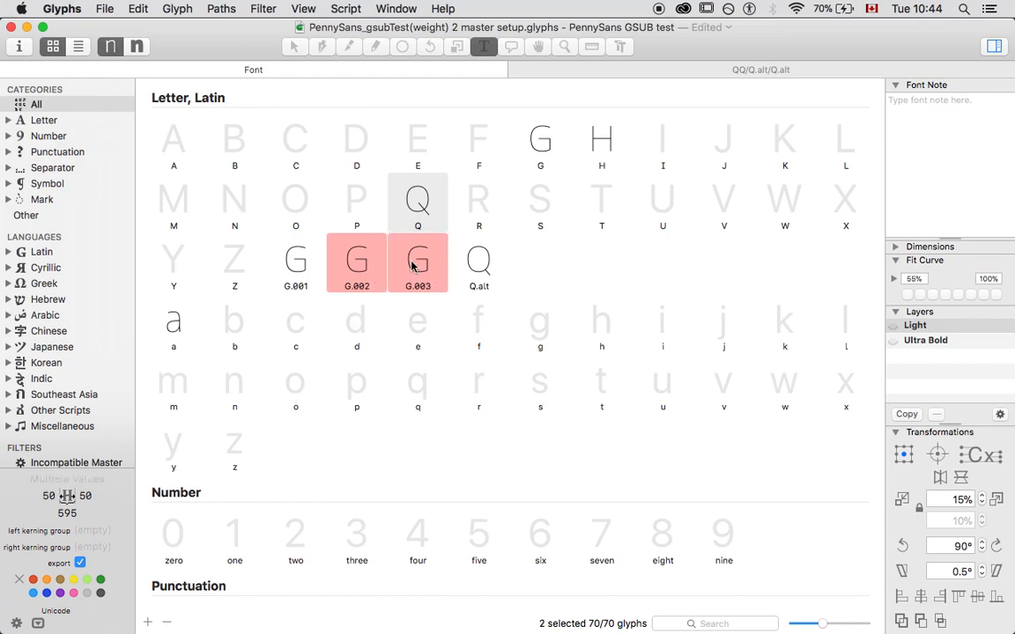
click(165, 623)
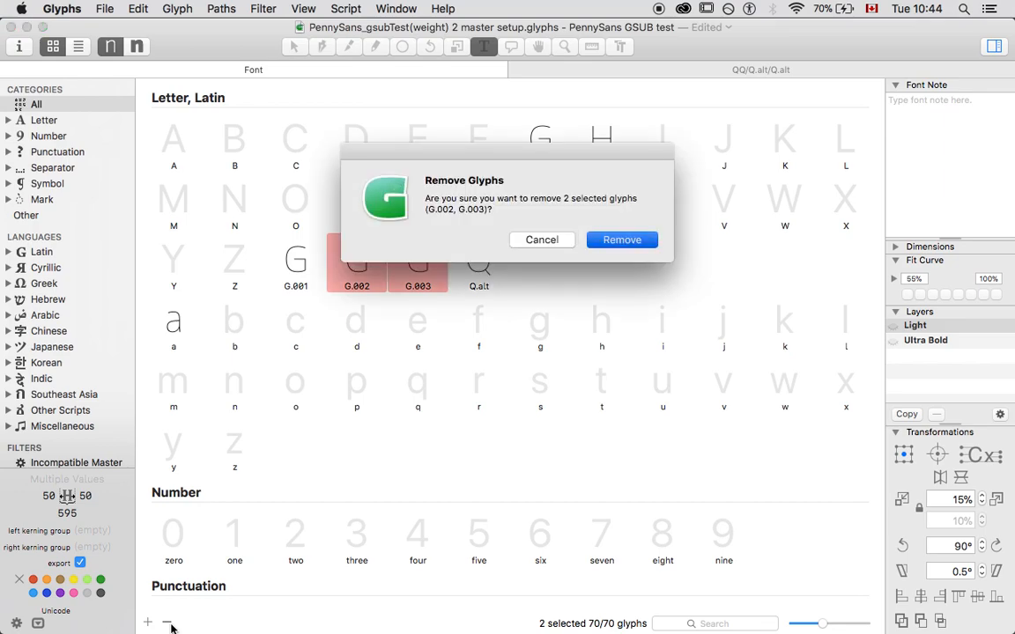
click(621, 239)
text(G.alt)
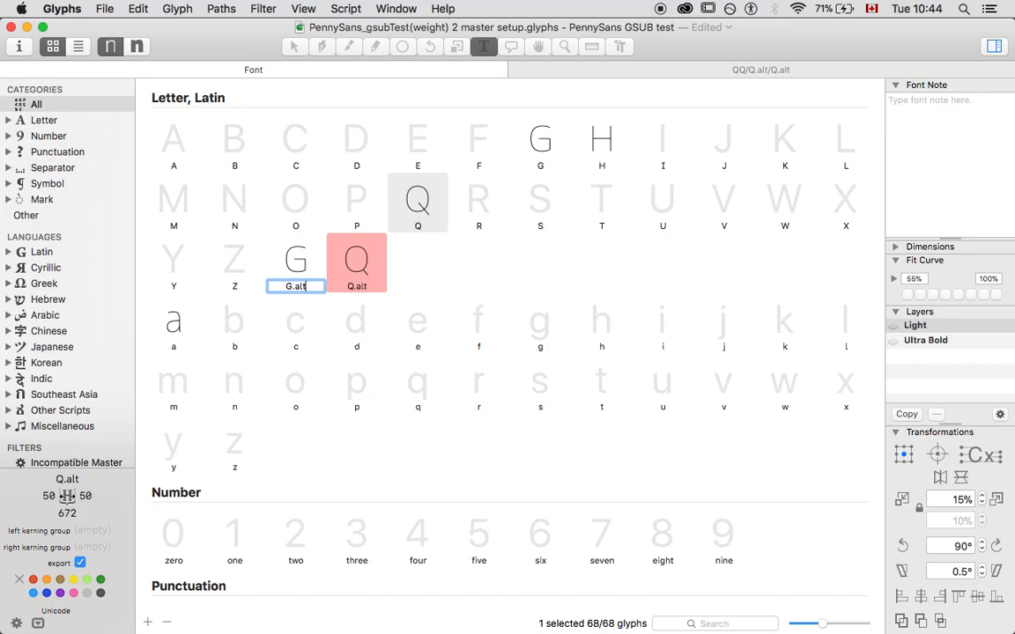
Rename the remaining G copy to G.alt and confirm the name.
click(296, 263)
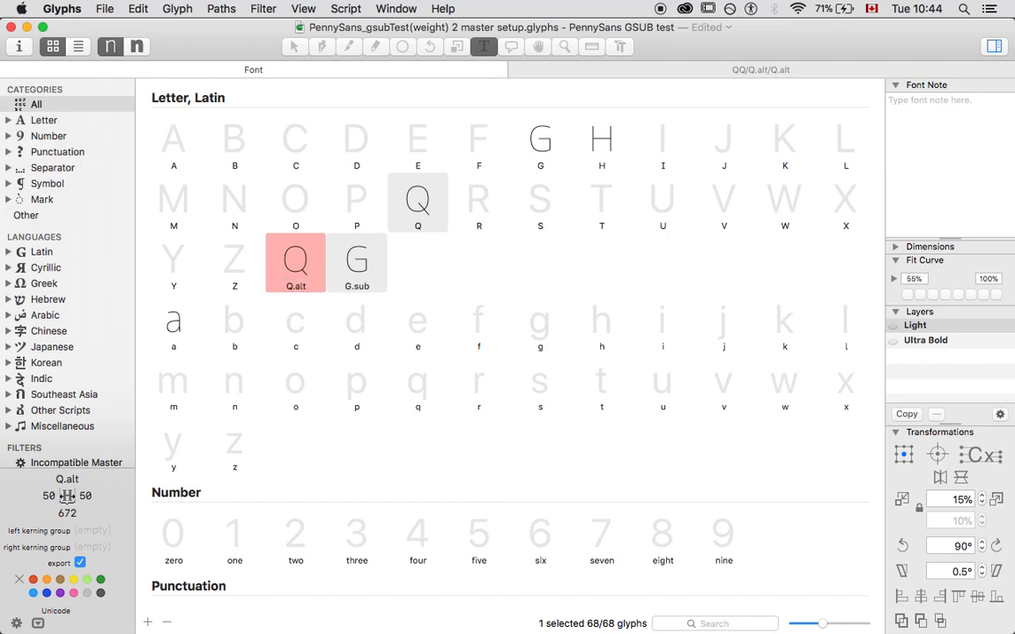
double_click(356, 285)
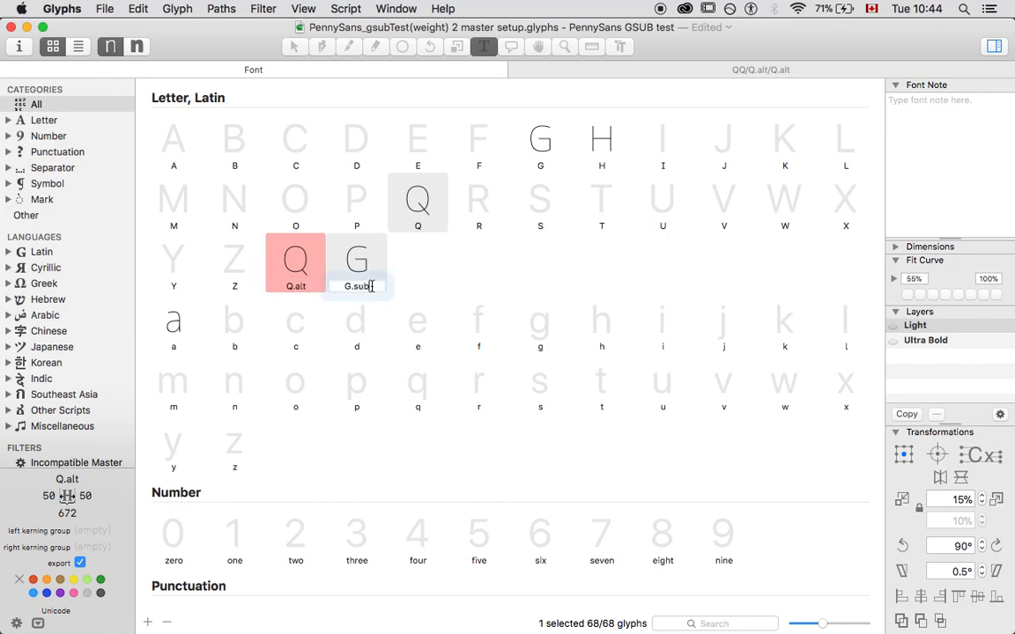
text(.alt)
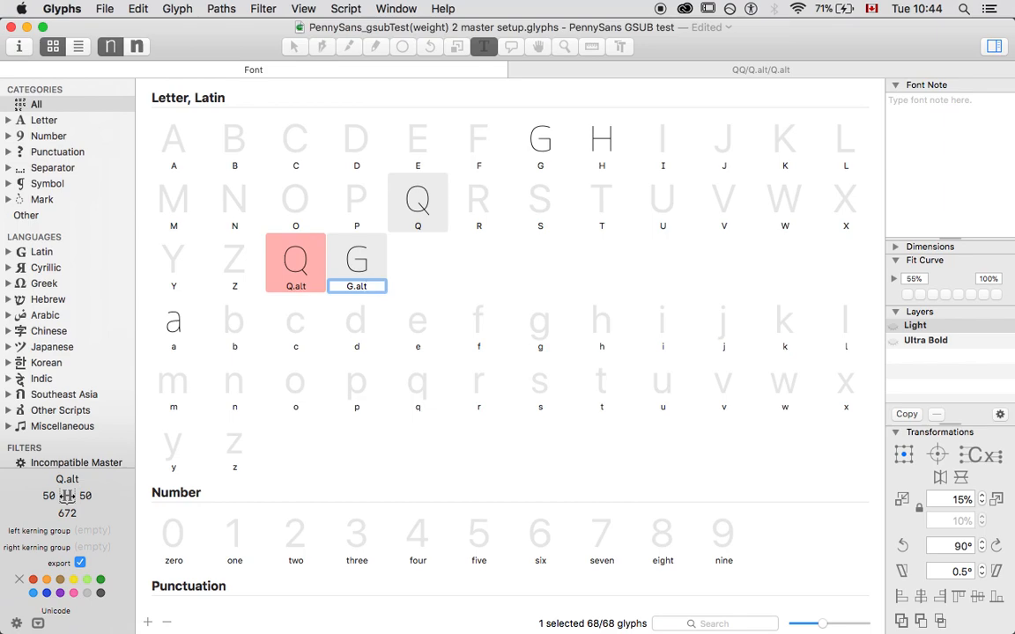
double_click(356, 286)
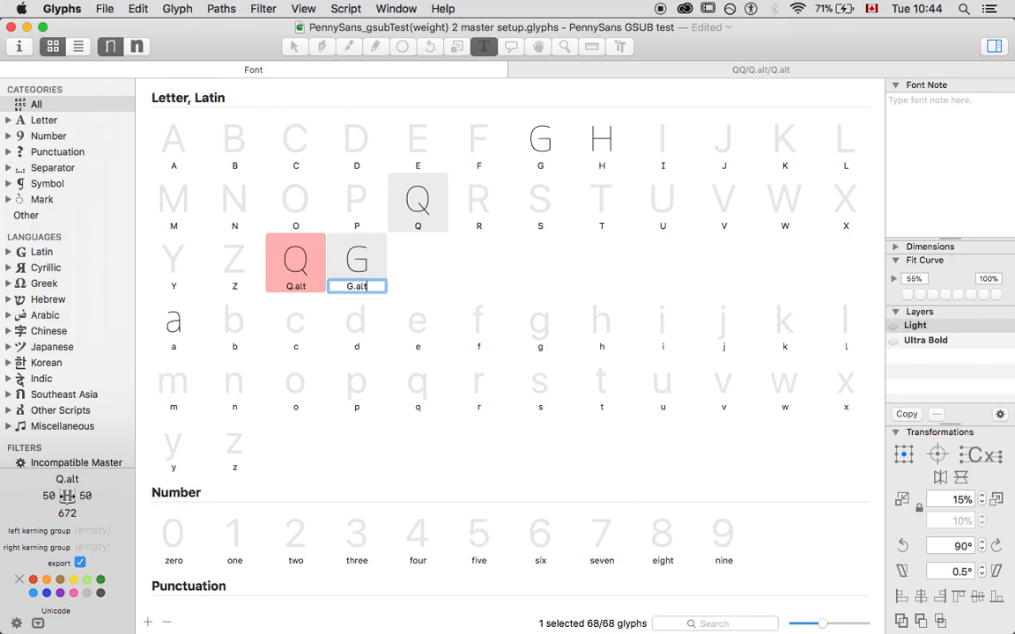
click(356, 260)
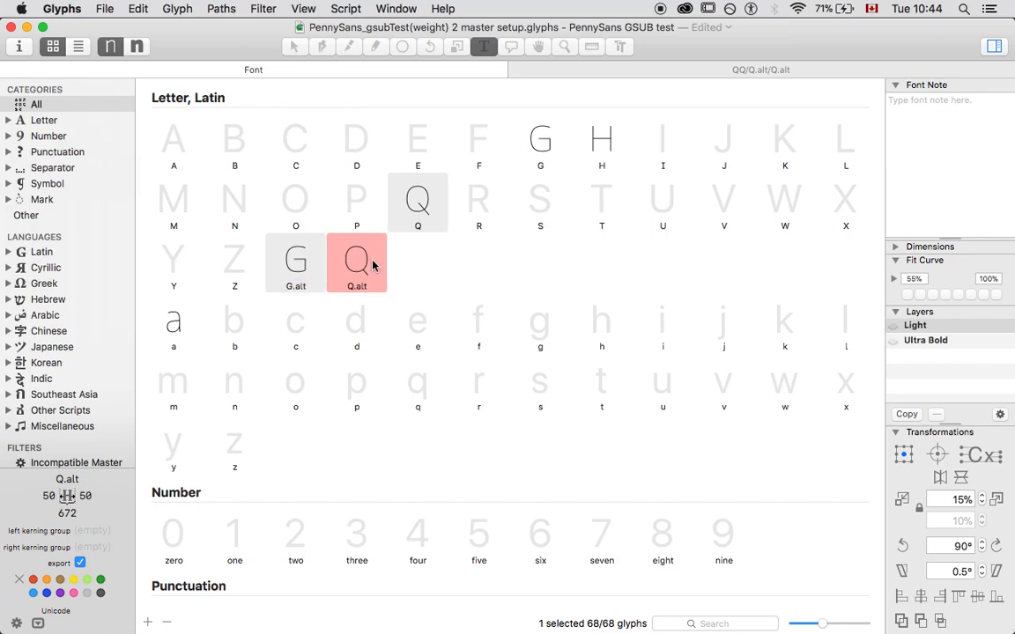
Open Q.alt beside Q in an edit tab, then show the Script menu list.
double_click(356, 263)
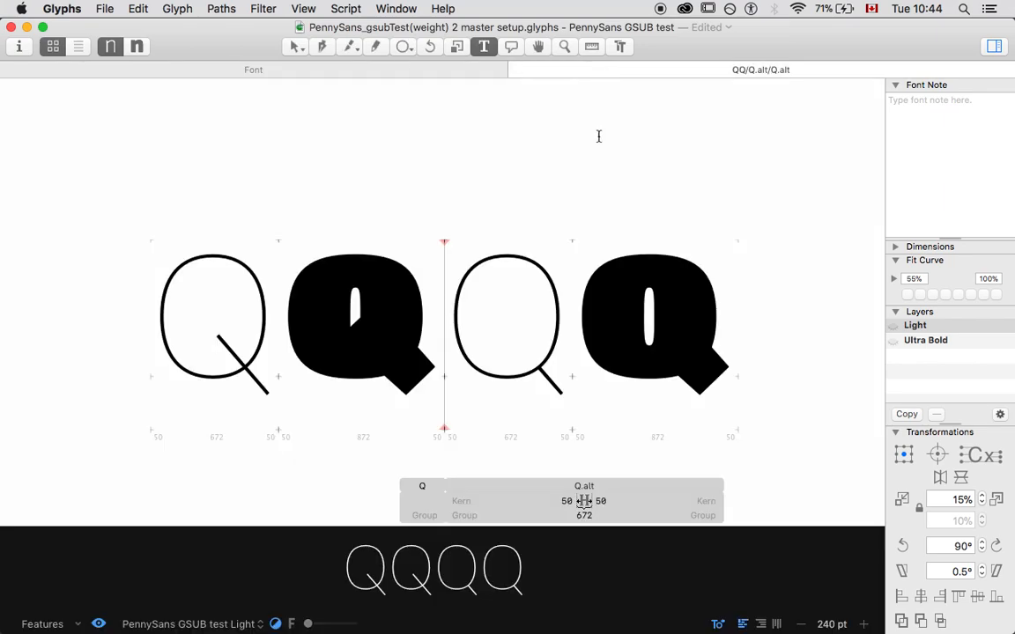
mouse_move(507, 231)
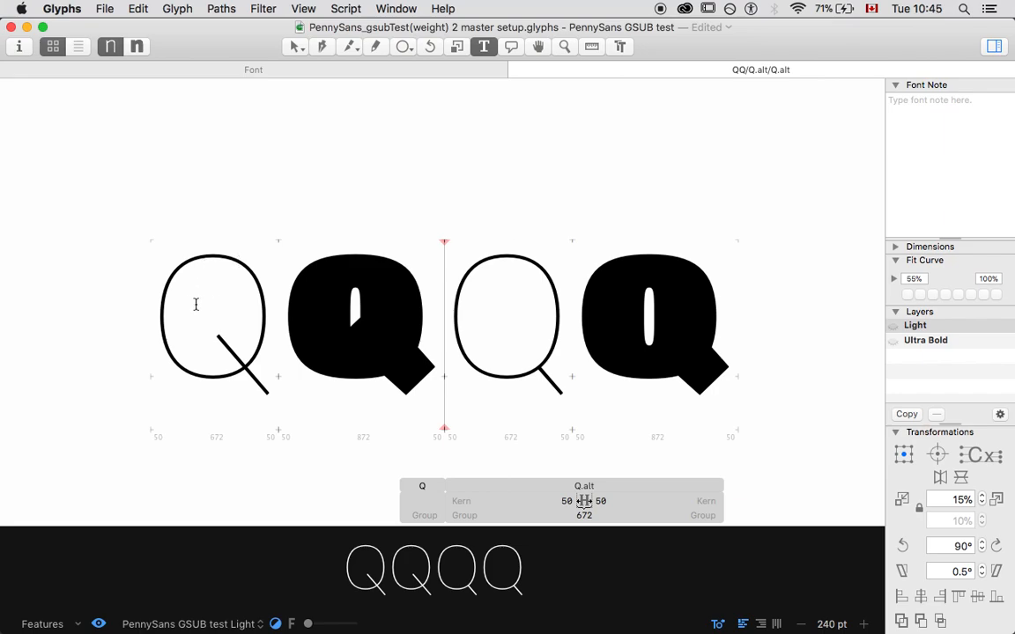
mouse_move(328, 335)
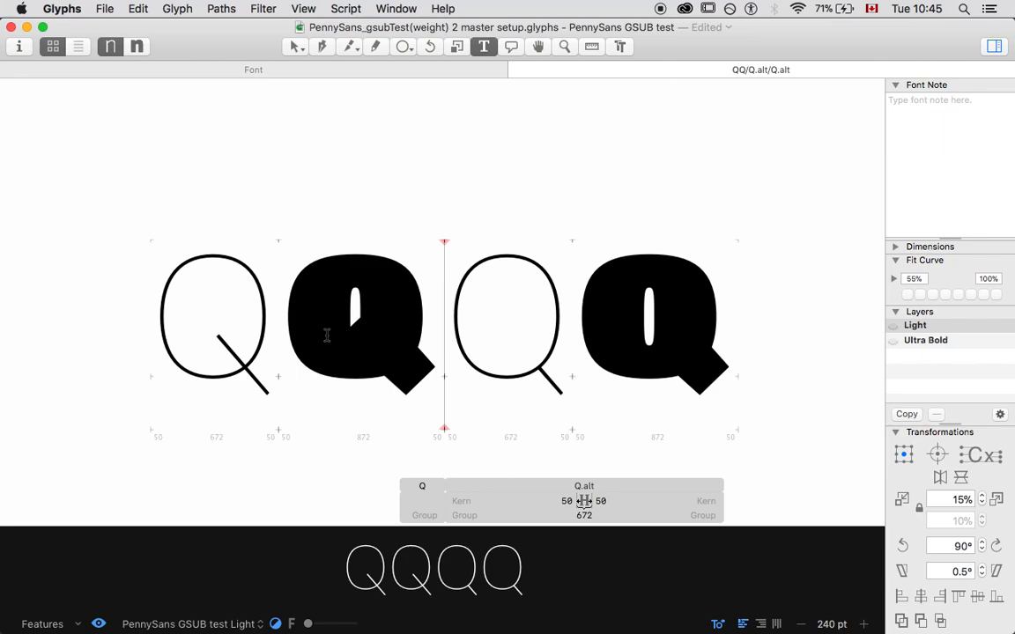
mouse_move(227, 310)
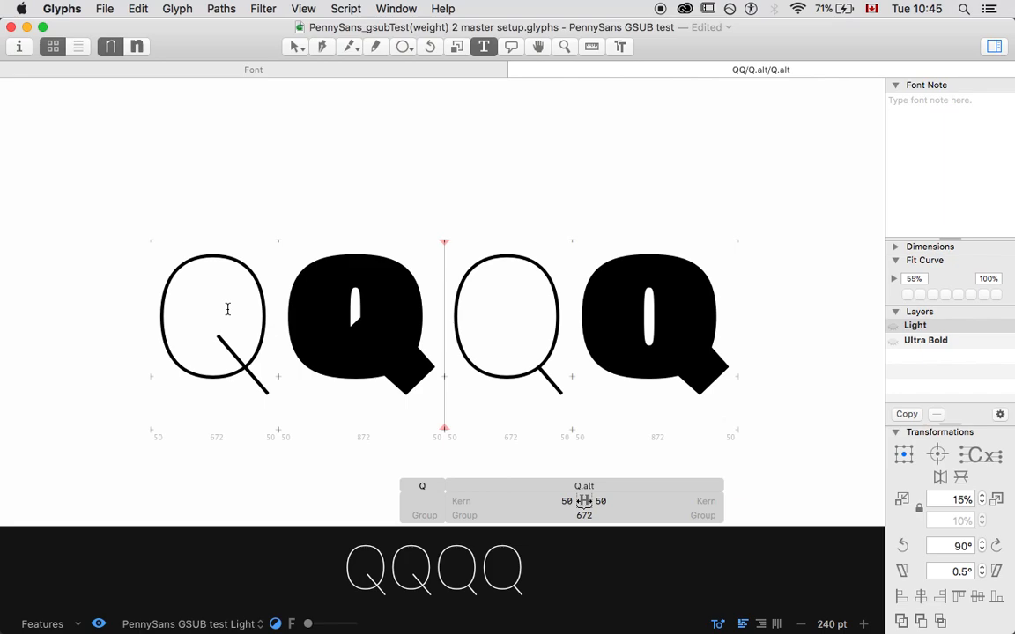
click(346, 7)
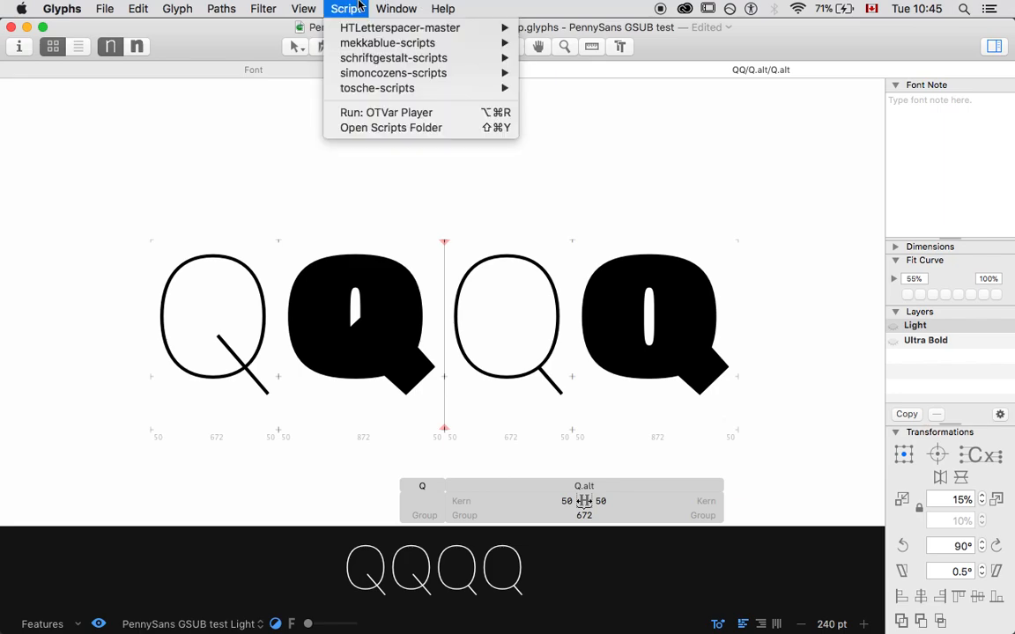
Run the OTVar Player script and close its window to leave Q previewed large.
click(386, 113)
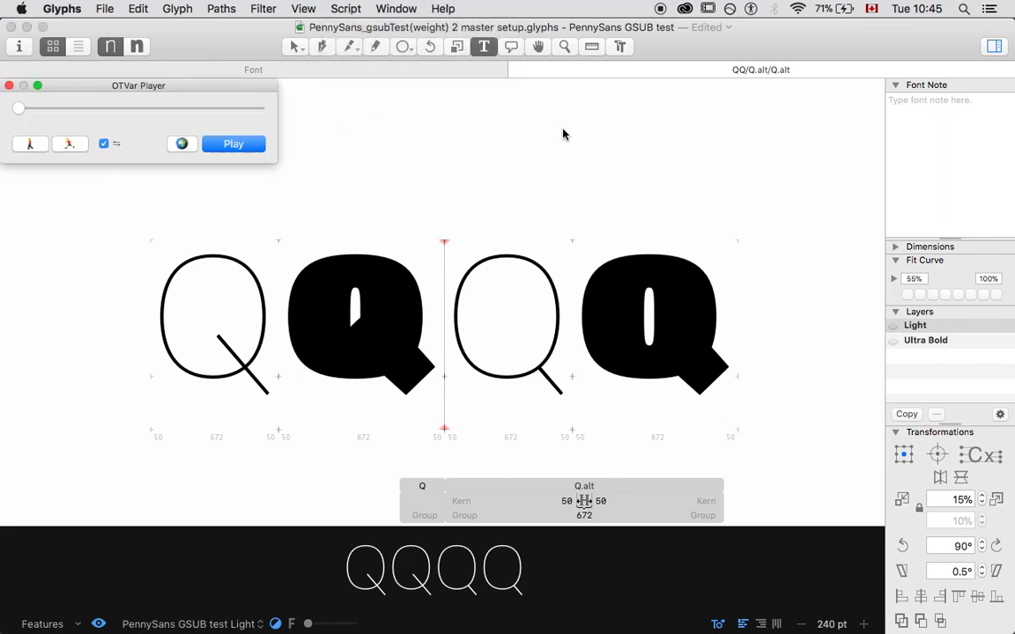
click(232, 145)
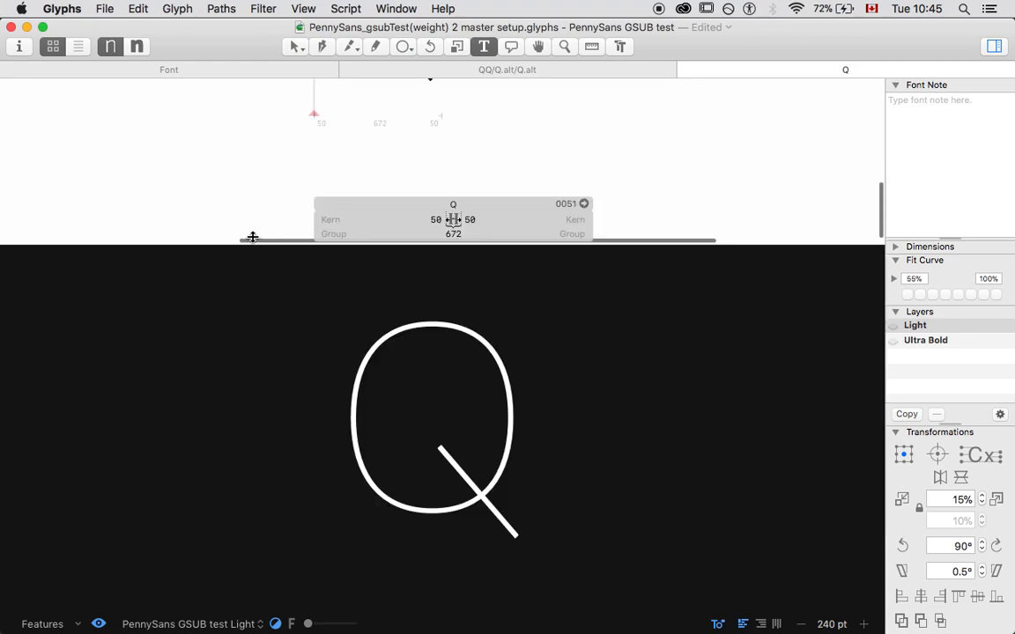
Run OTVar Player and slide the weight light to ultra bold, watching Q swap to Q.alt.
click(345, 7)
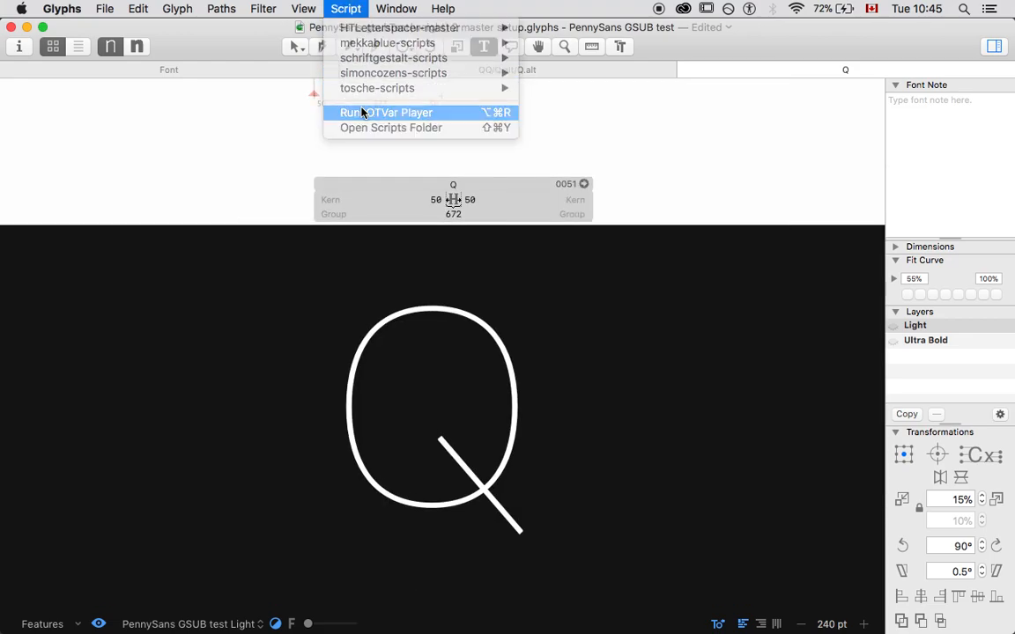
click(388, 112)
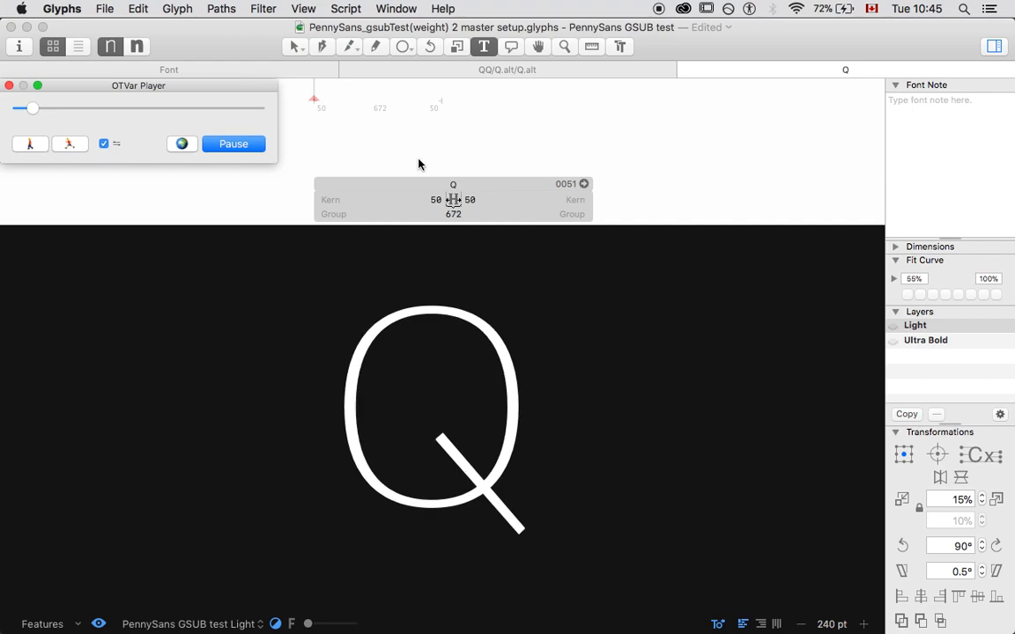
drag(31, 109, 106, 109)
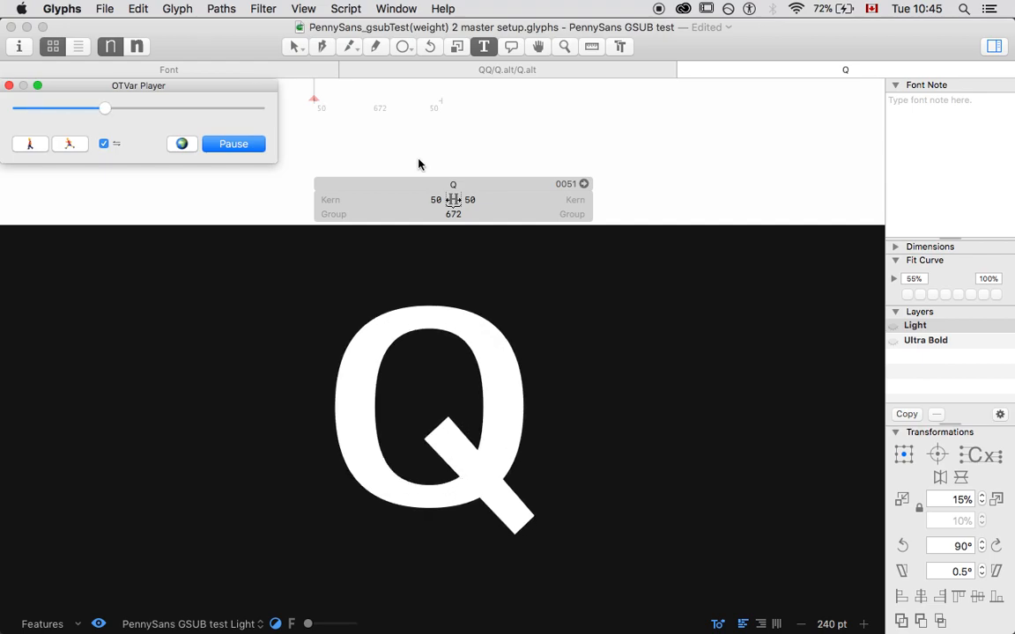
drag(106, 109, 181, 109)
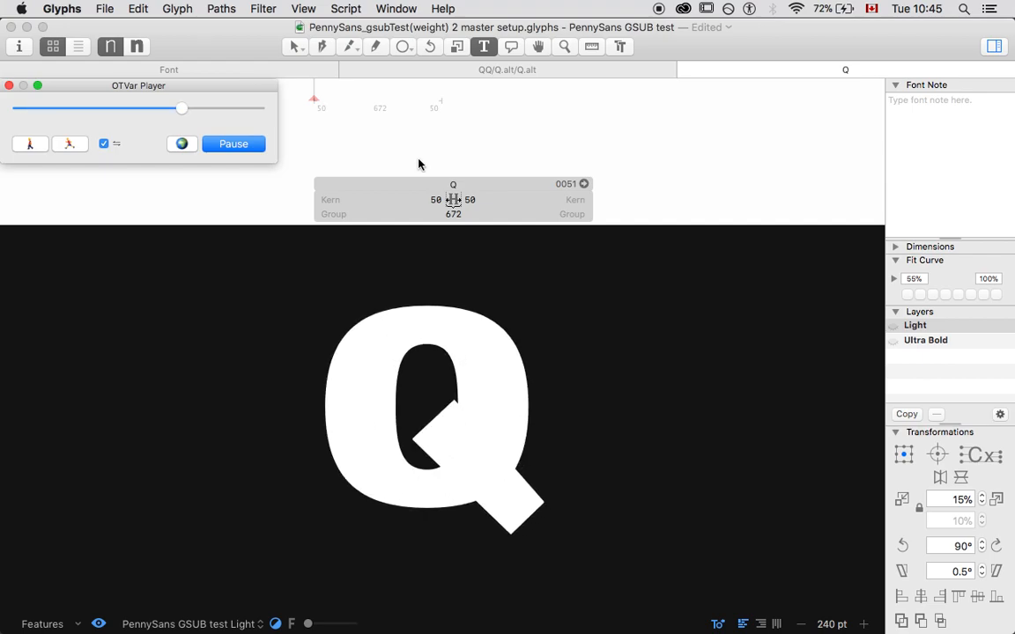
drag(182, 109, 257, 109)
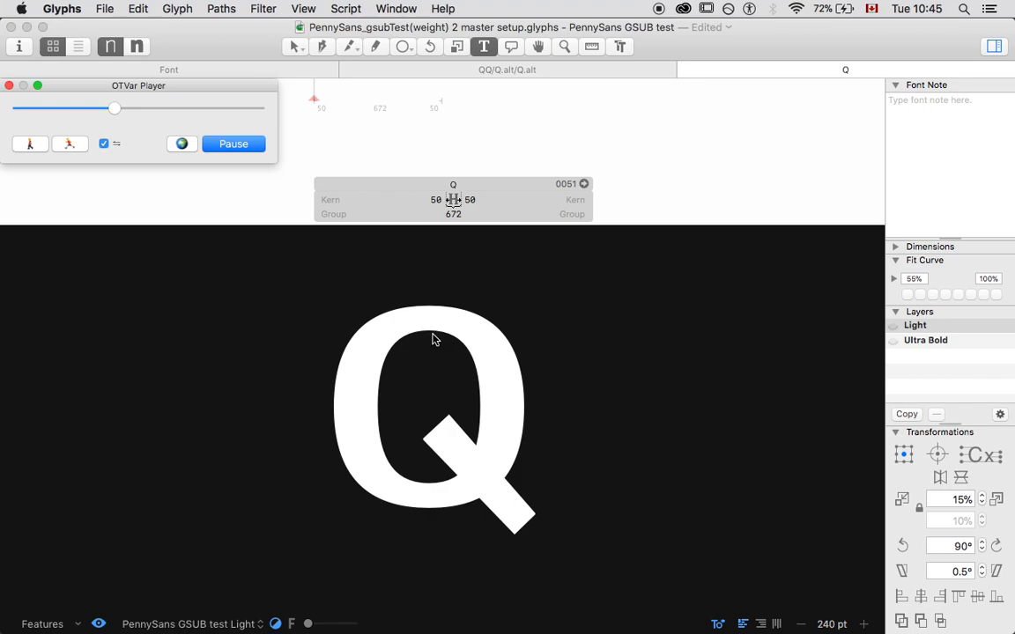
drag(115, 107, 37, 107)
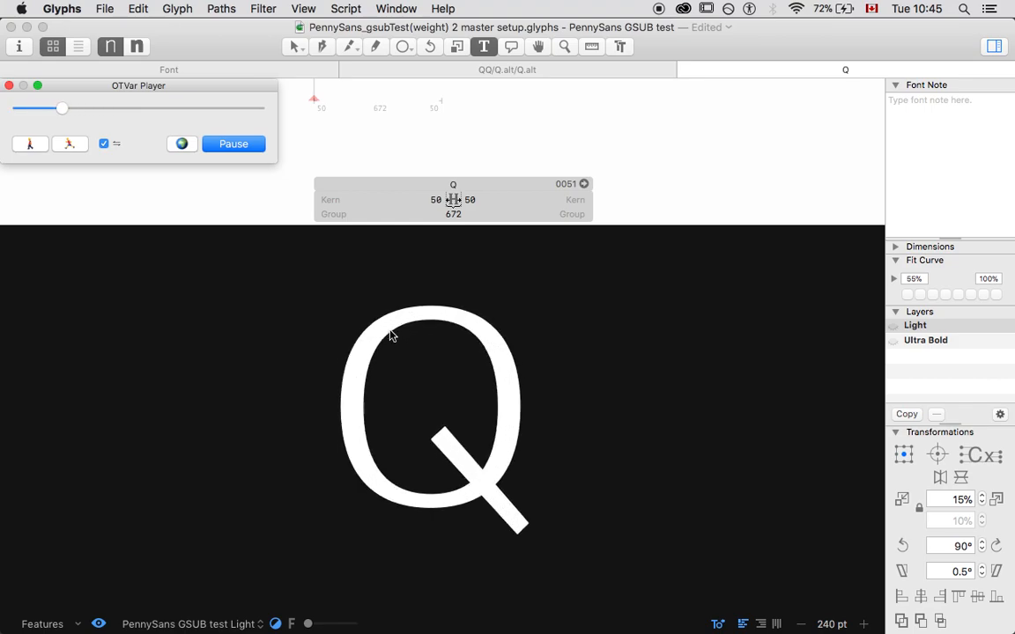
drag(61, 110, 132, 109)
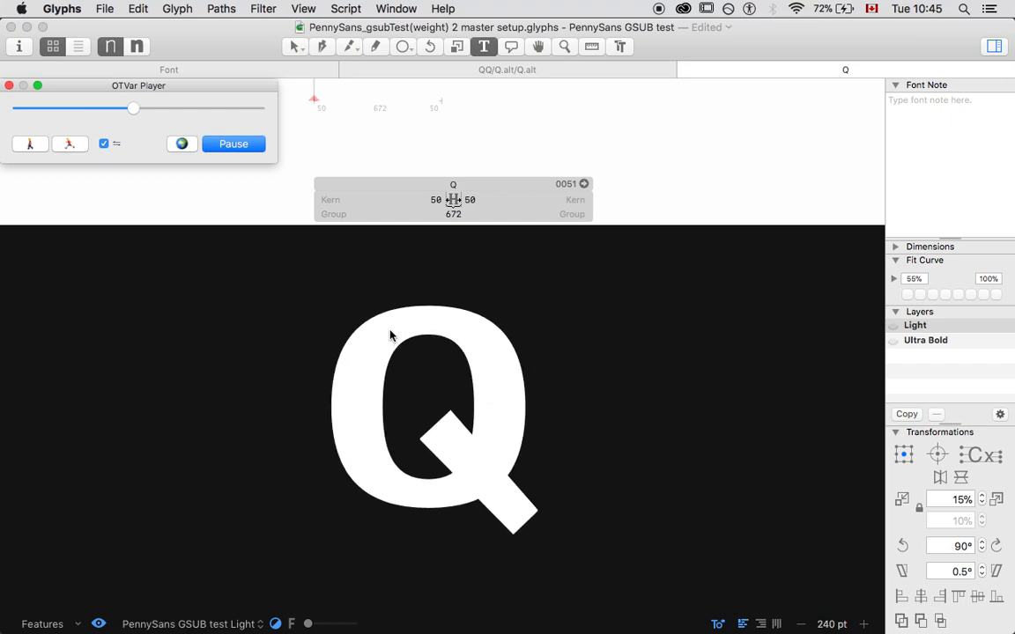
drag(133, 109, 210, 109)
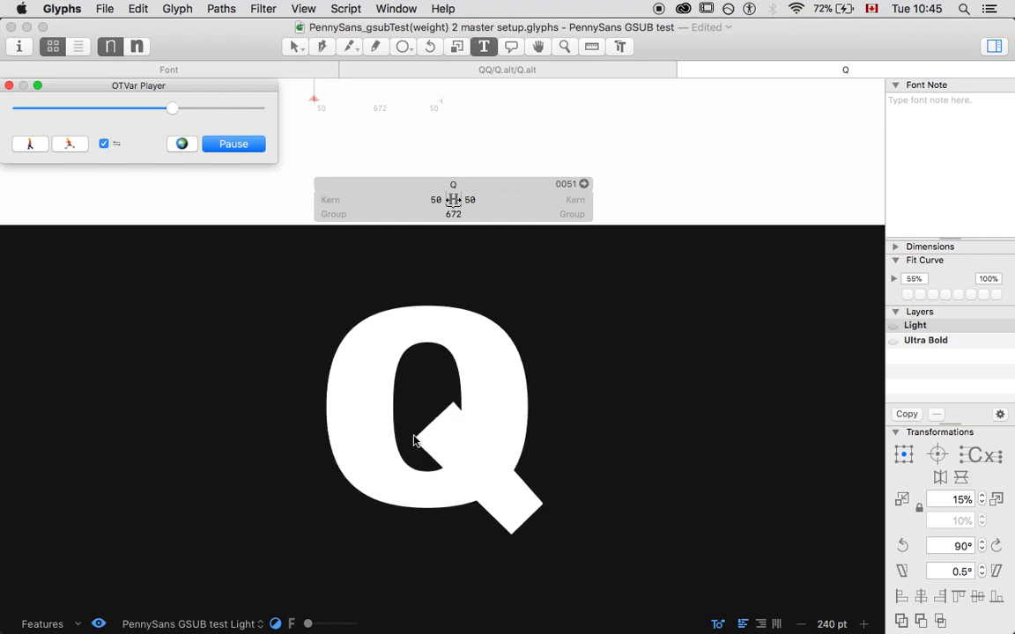
click(233, 144)
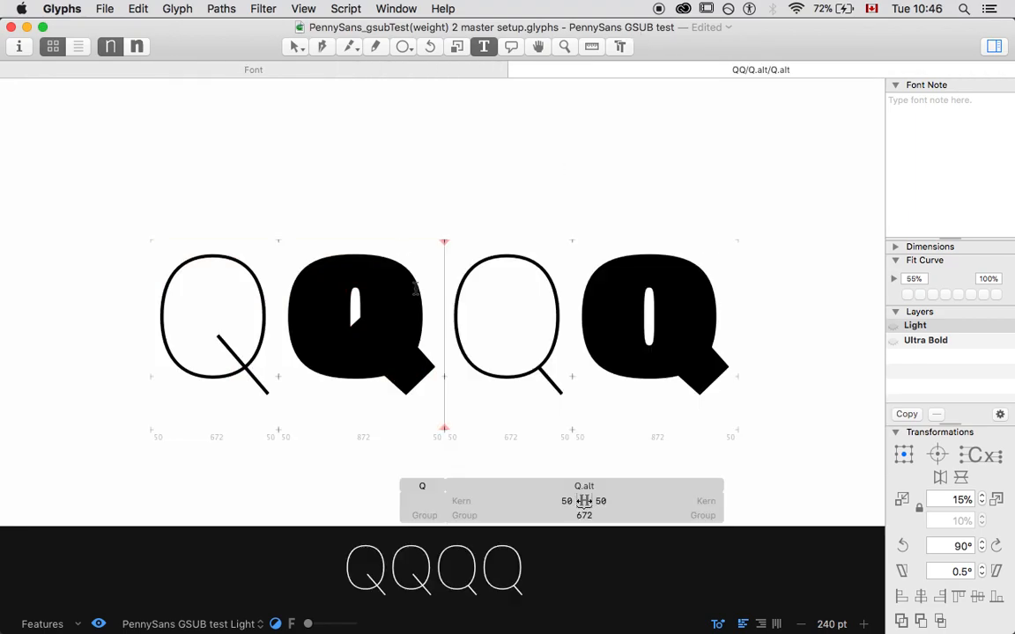
mouse_move(374, 150)
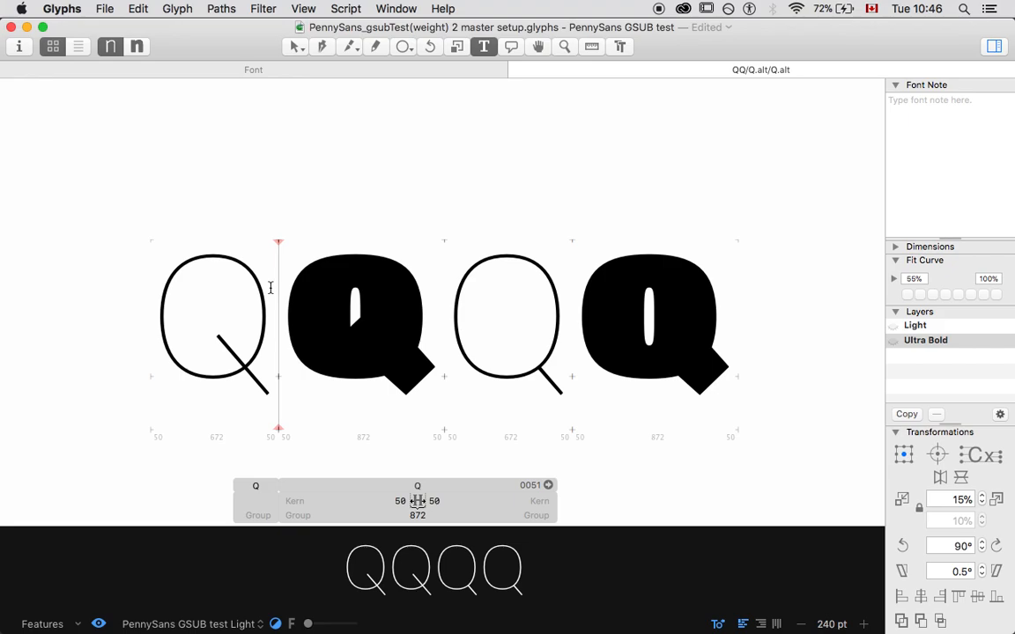
mouse_move(215, 78)
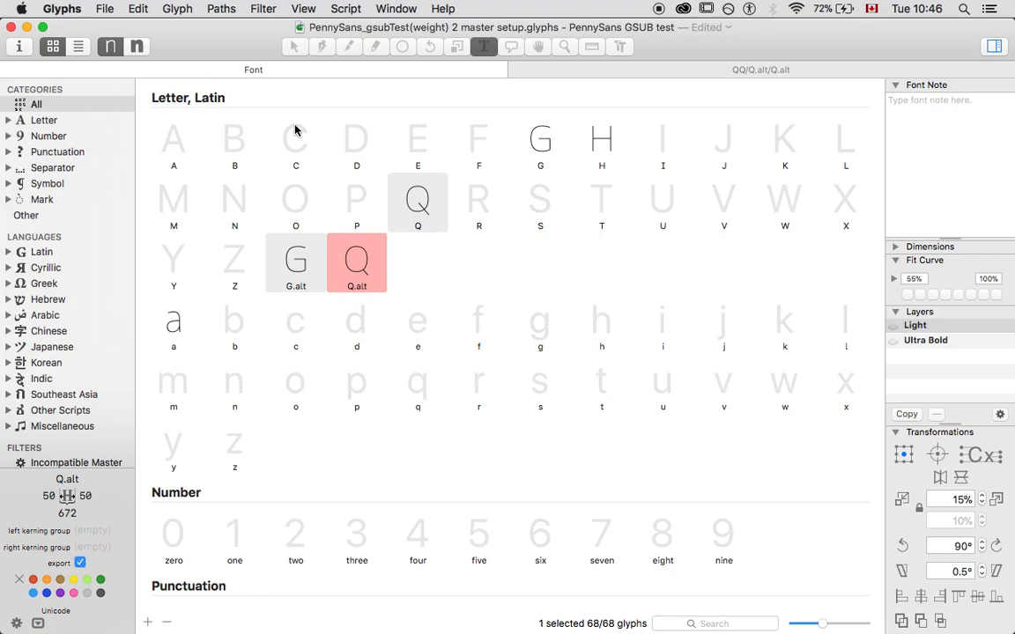
mouse_move(651, 223)
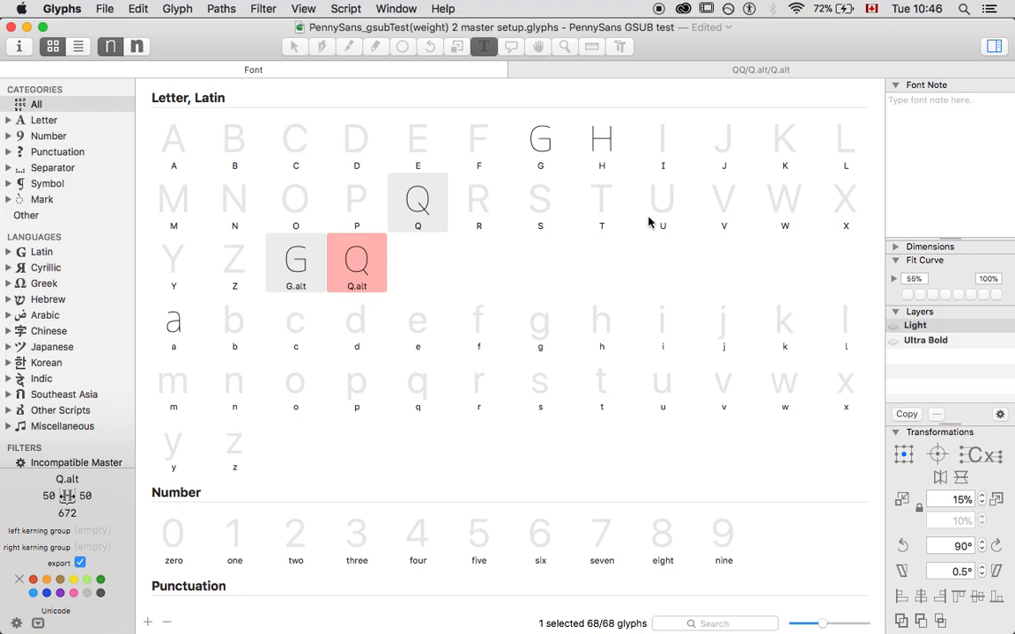
mouse_move(604, 212)
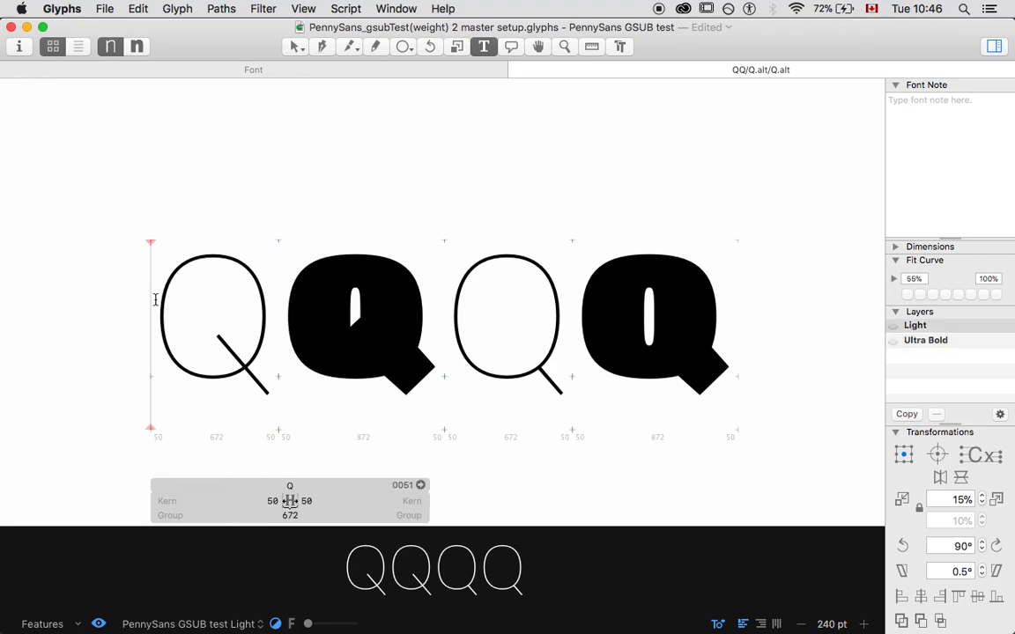
mouse_move(394, 303)
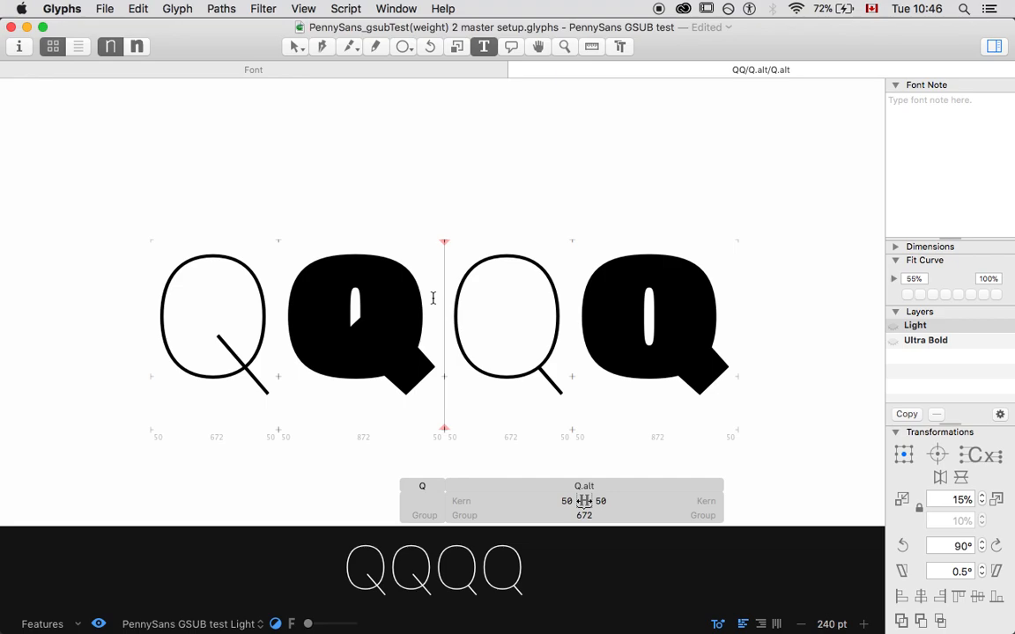
Place the text cursor between Q and Q.alt in the test string.
click(213, 321)
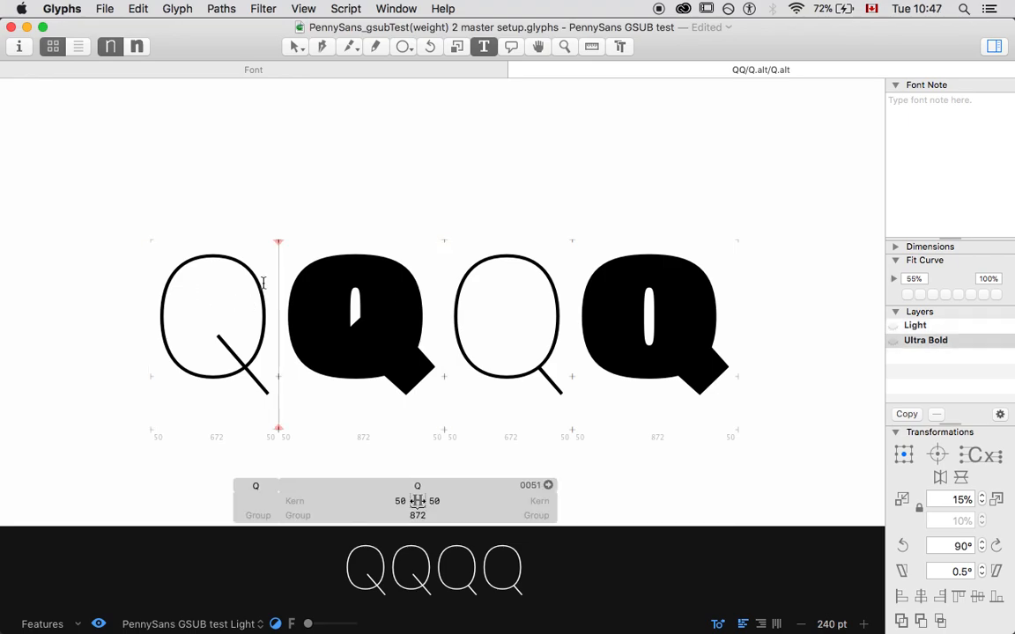
mouse_move(321, 74)
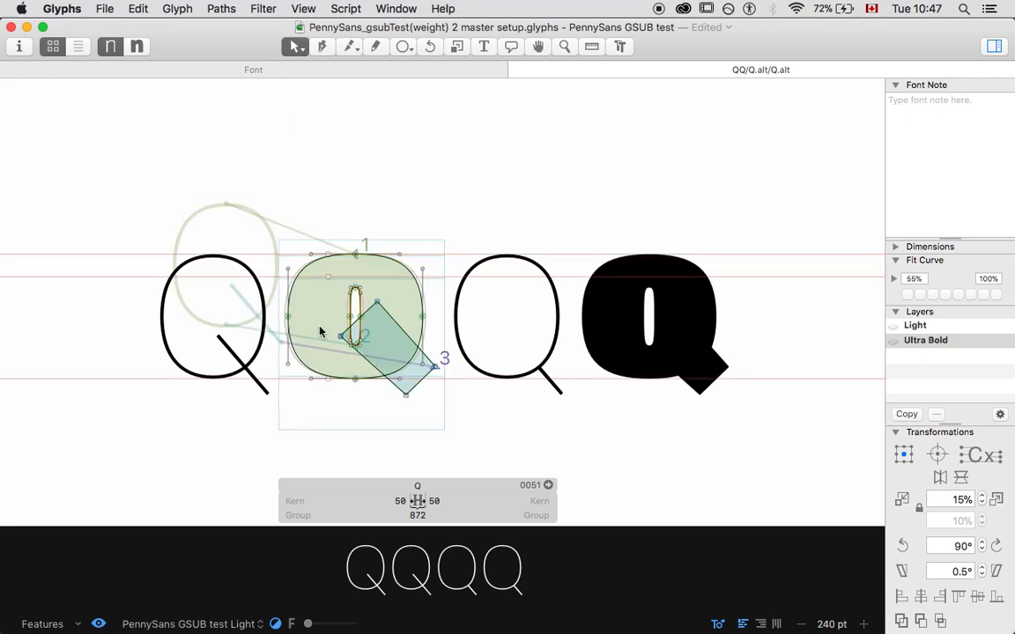
mouse_move(253, 321)
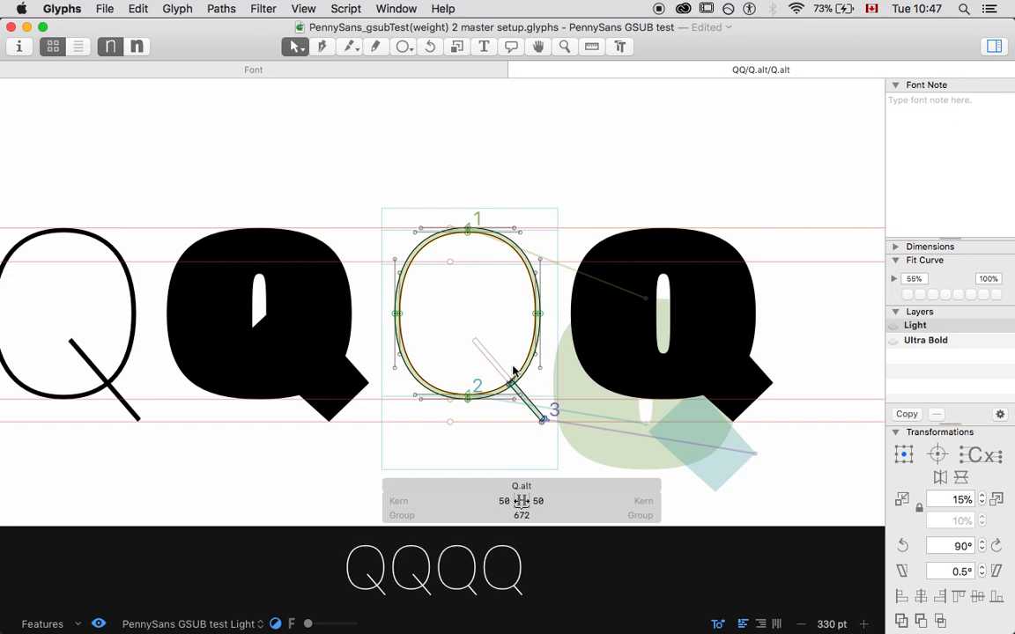
mouse_move(628, 359)
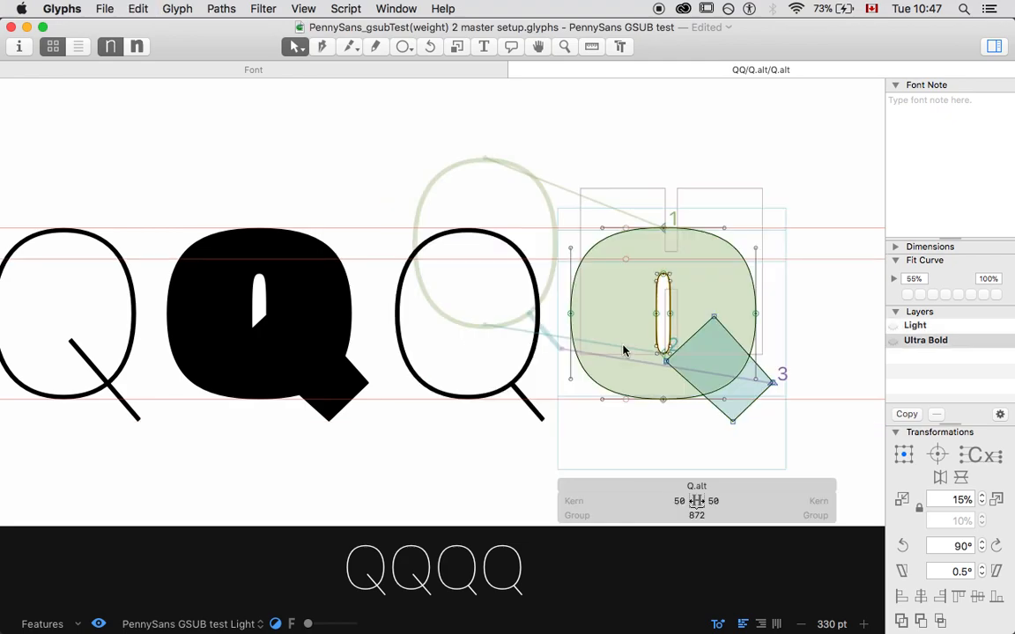
mouse_move(719, 319)
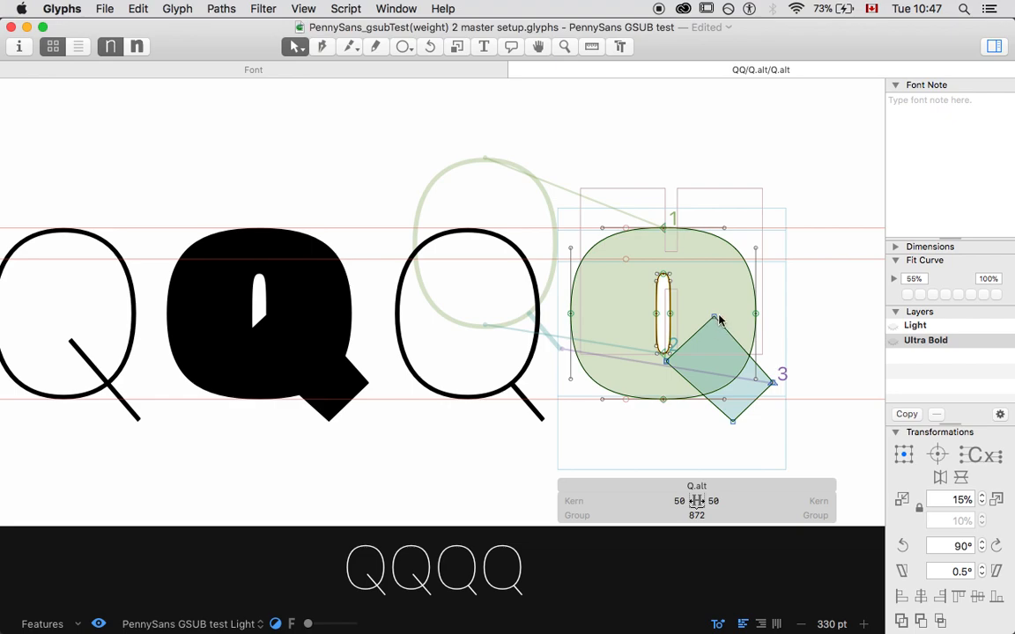
mouse_move(705, 348)
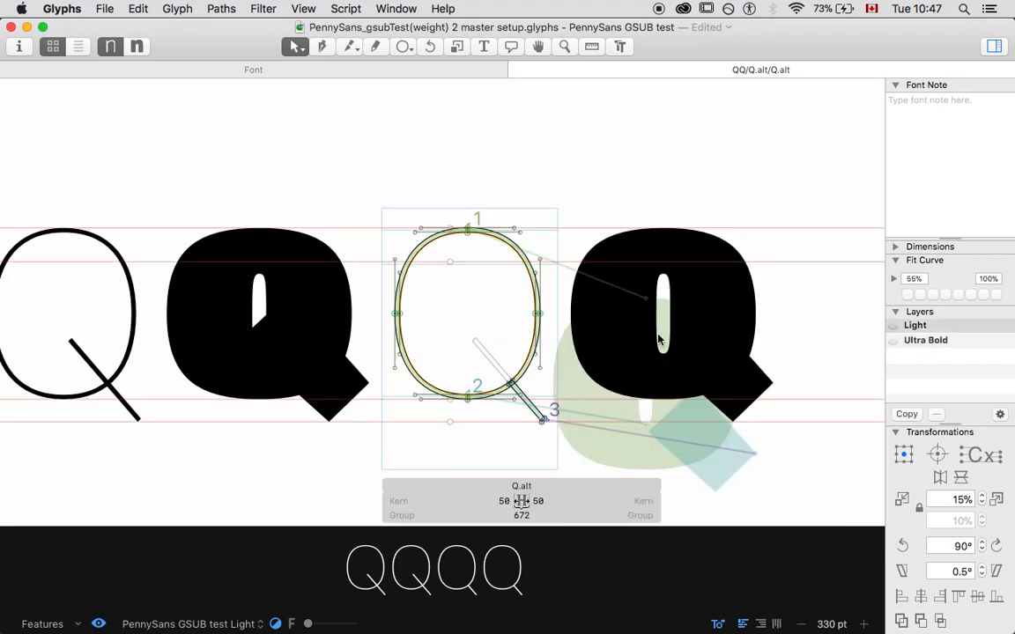
mouse_move(510, 324)
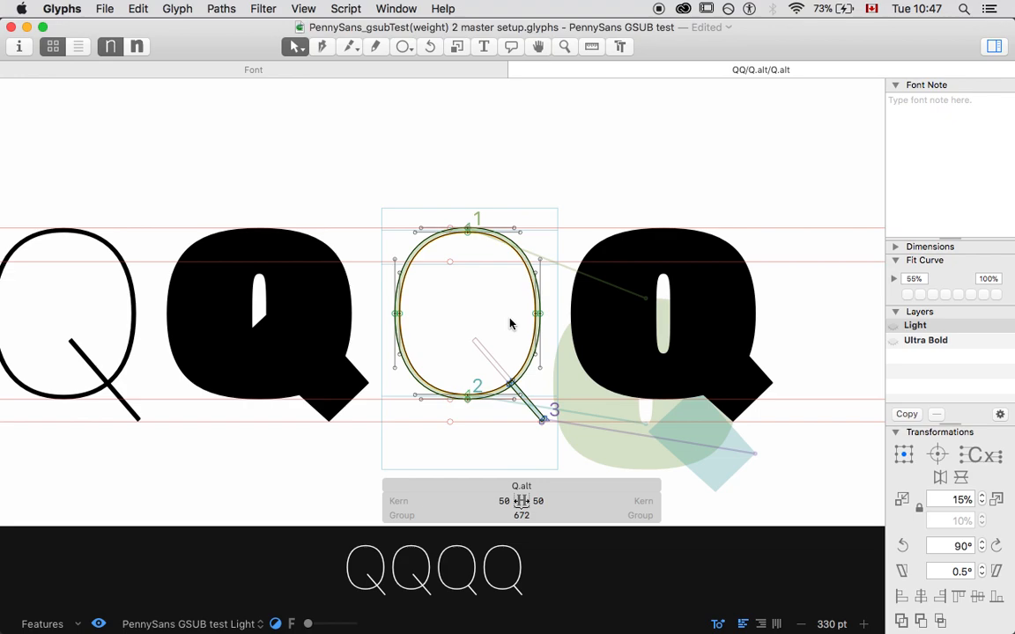
mouse_move(504, 335)
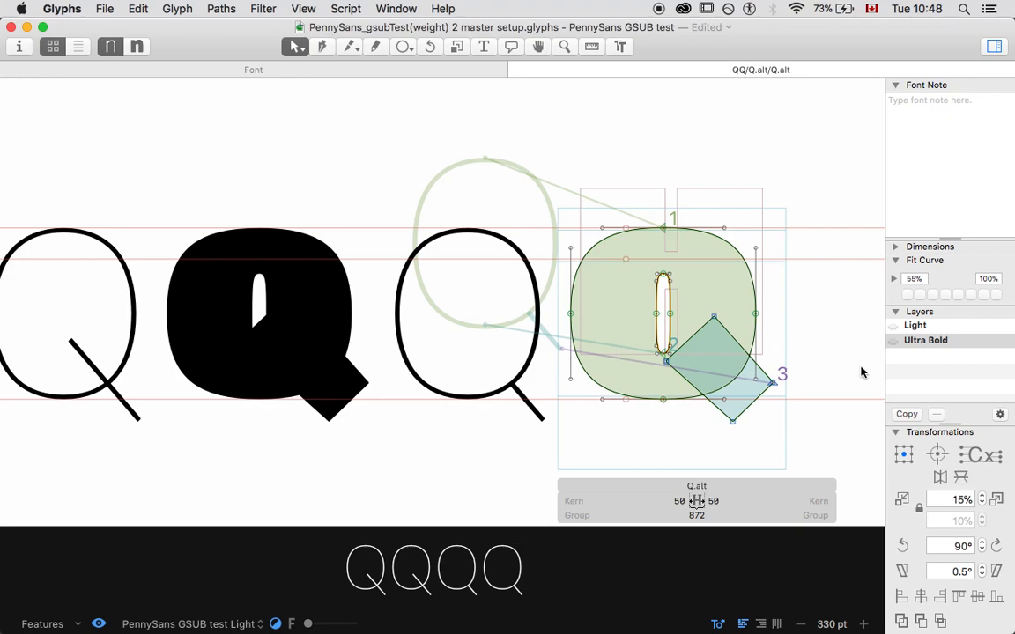
mouse_move(585, 324)
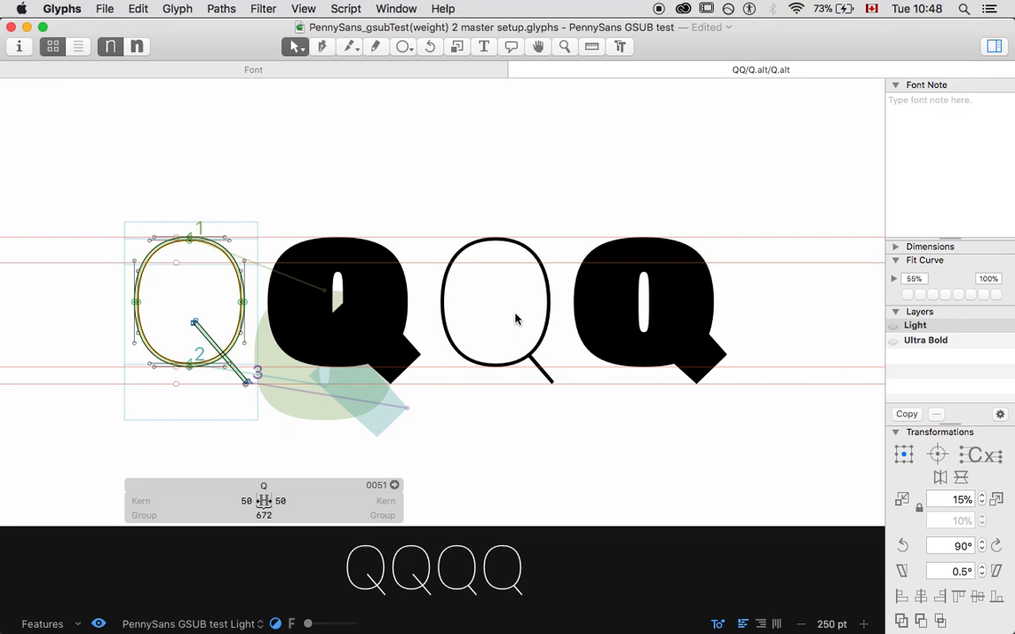
mouse_move(624, 212)
text(U)
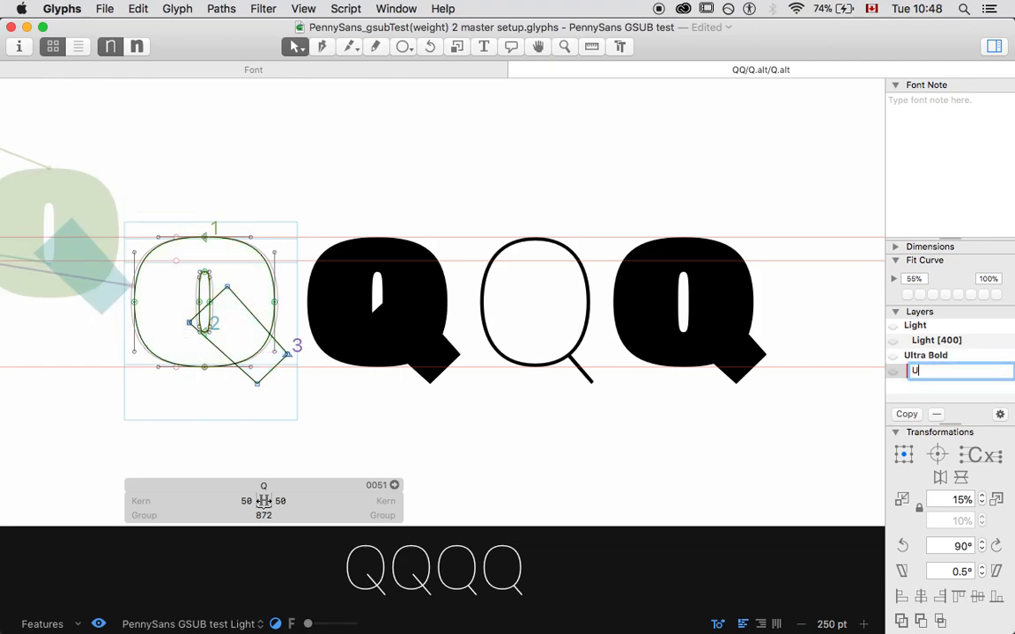
Name the duplicated layer Ultra Bold [400] as Q's second bracket layer.
text(ltra Bold [400)
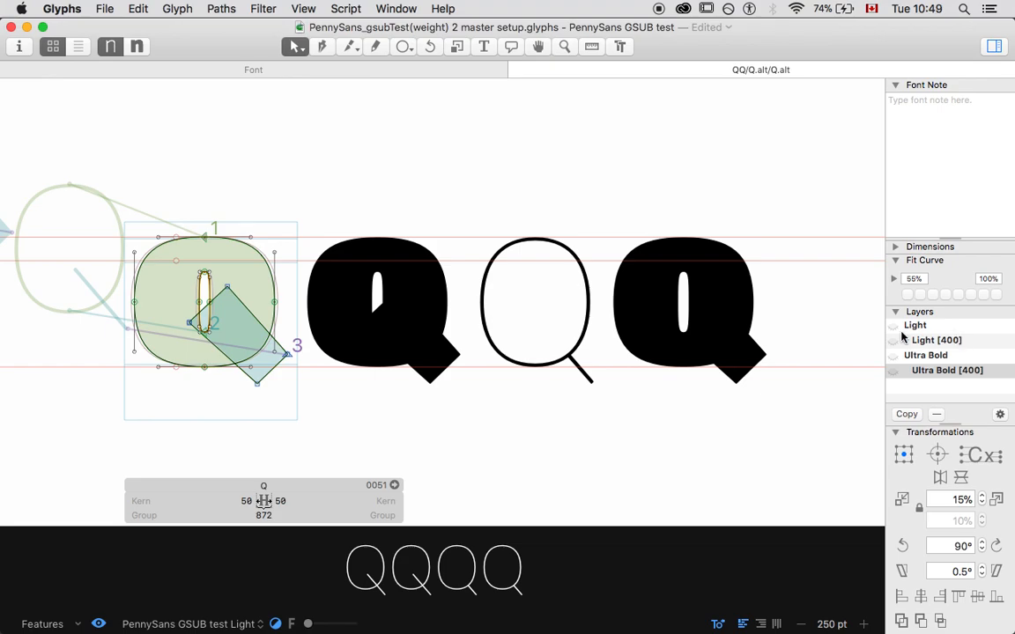
mouse_move(554, 317)
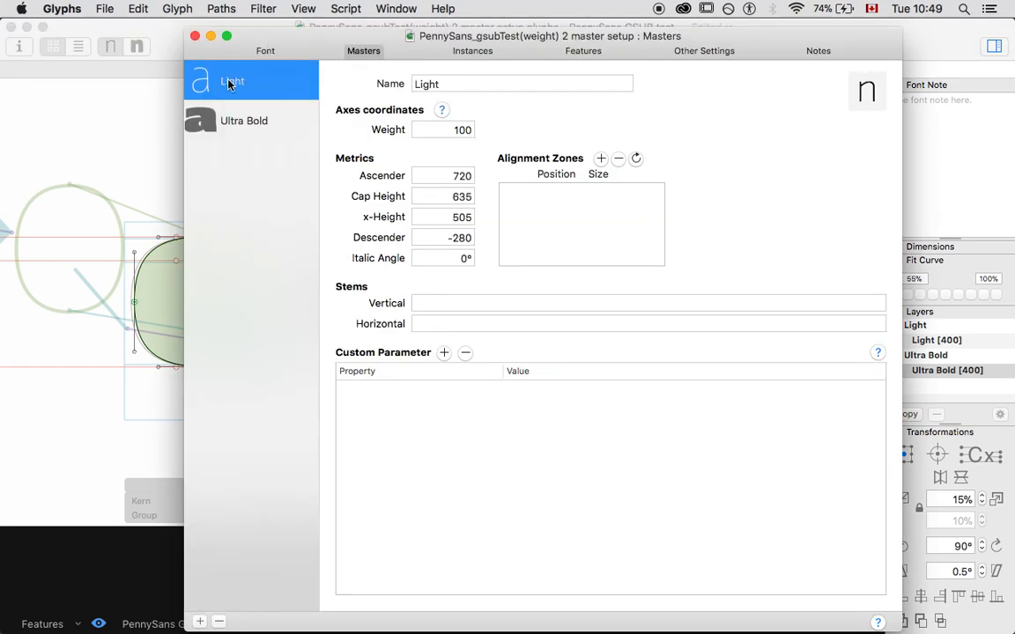
Check the Ultra Bold master weight in Font Info, then switch Q to its Light layer.
click(243, 120)
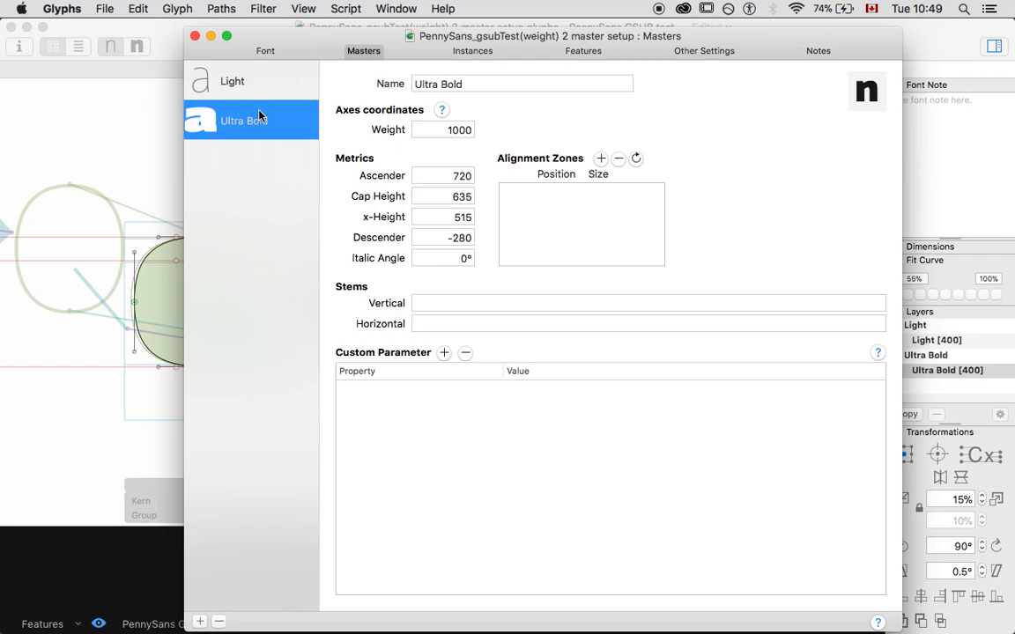
mouse_move(194, 35)
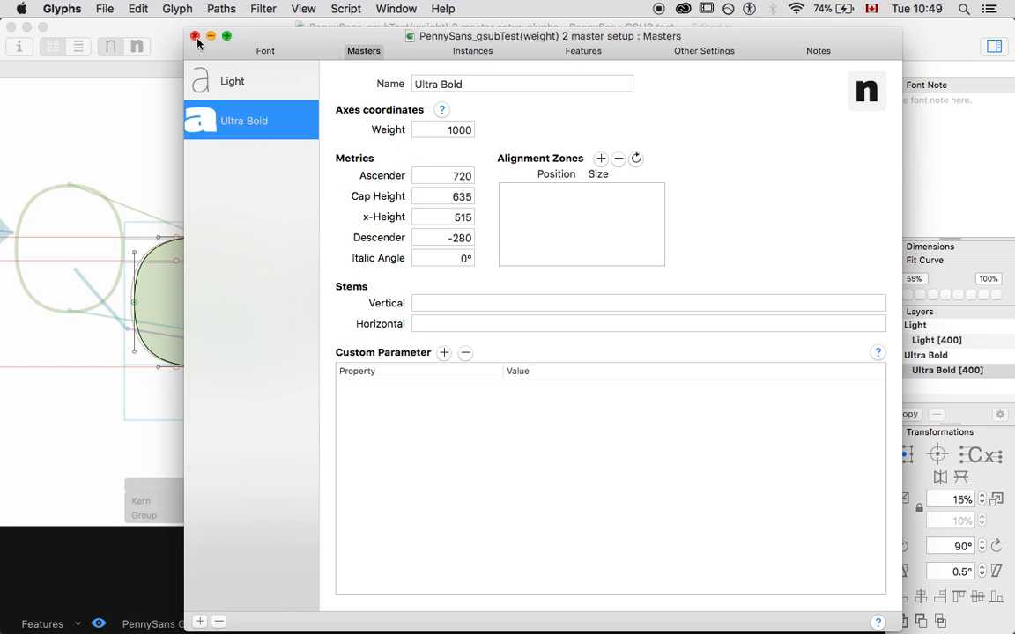
click(194, 35)
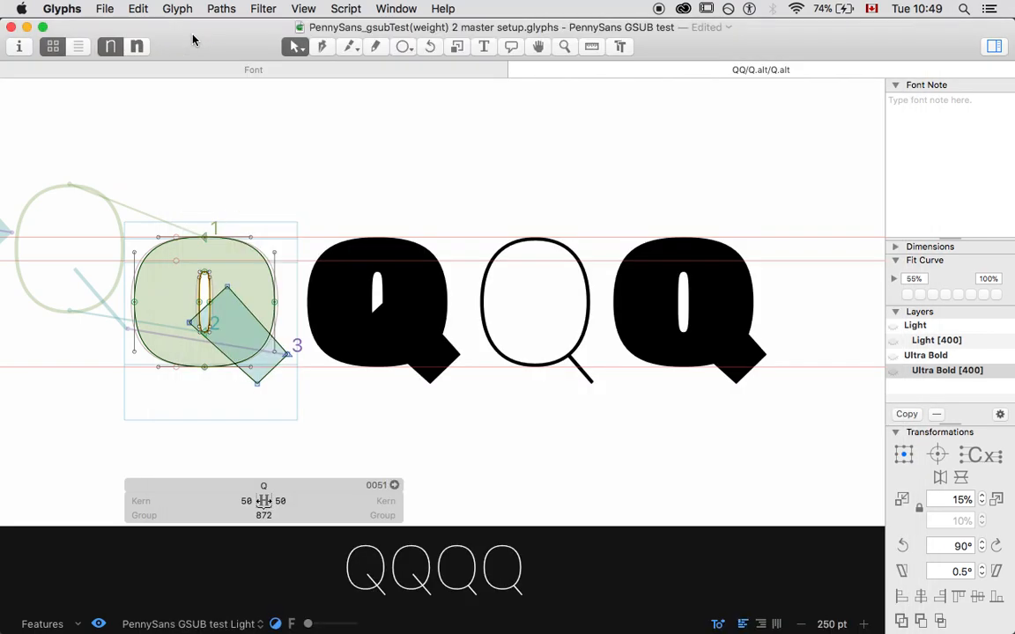
mouse_move(257, 243)
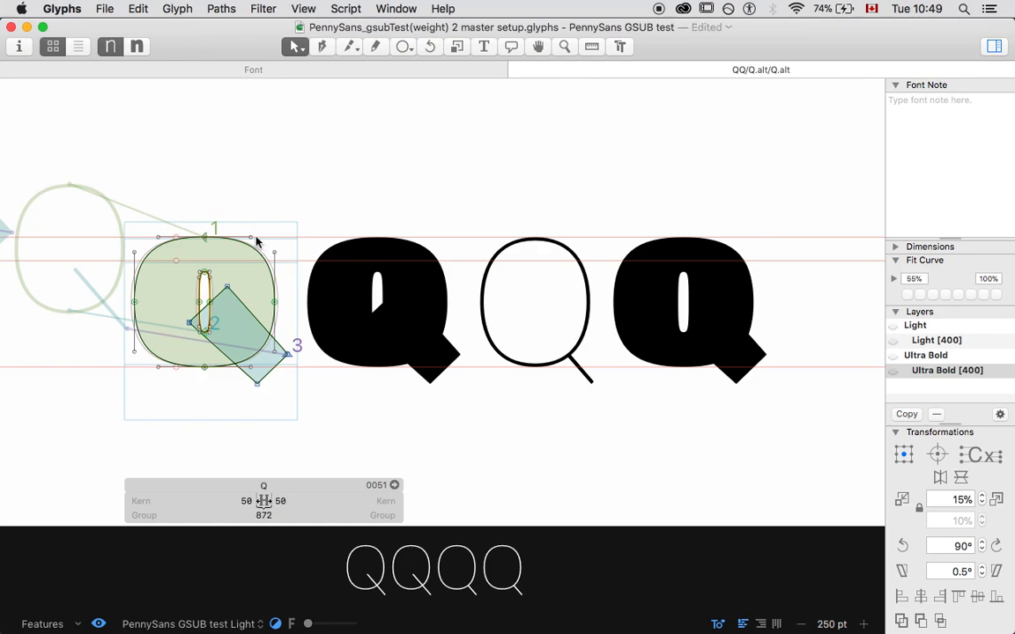
click(927, 356)
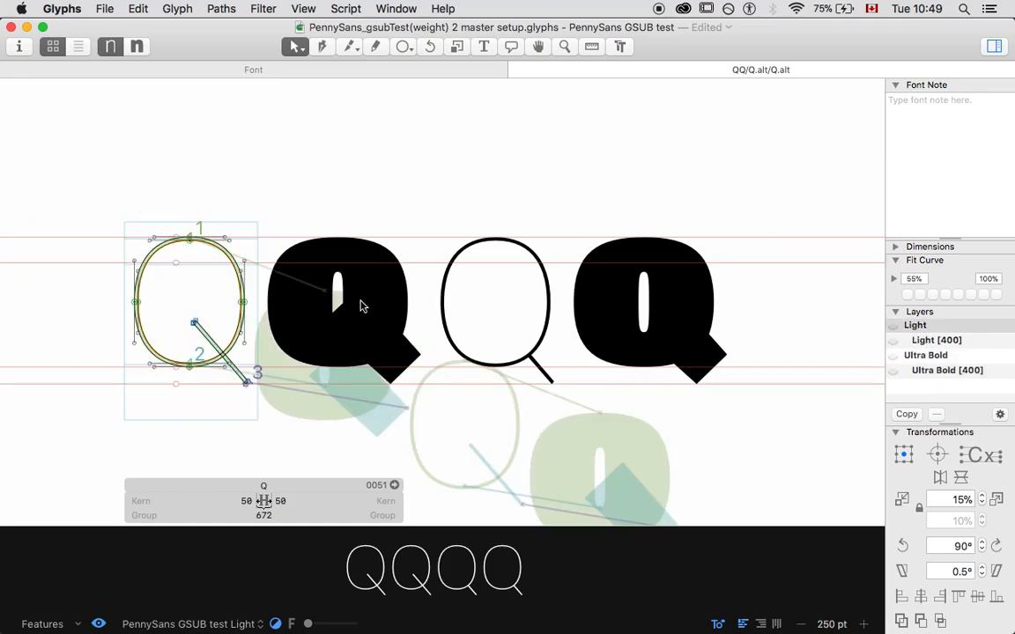
mouse_move(749, 326)
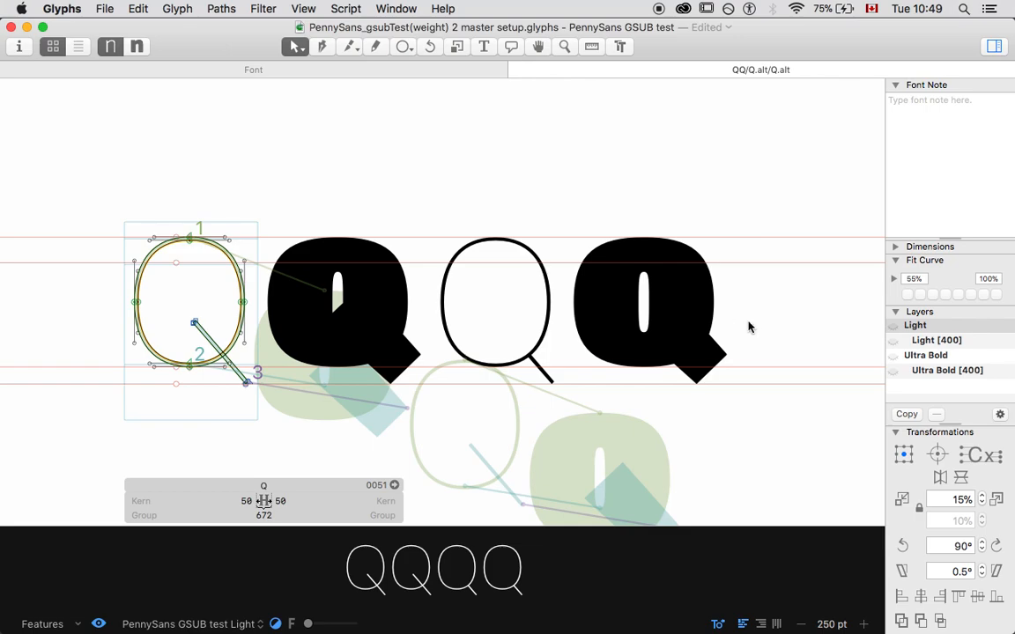
mouse_move(409, 398)
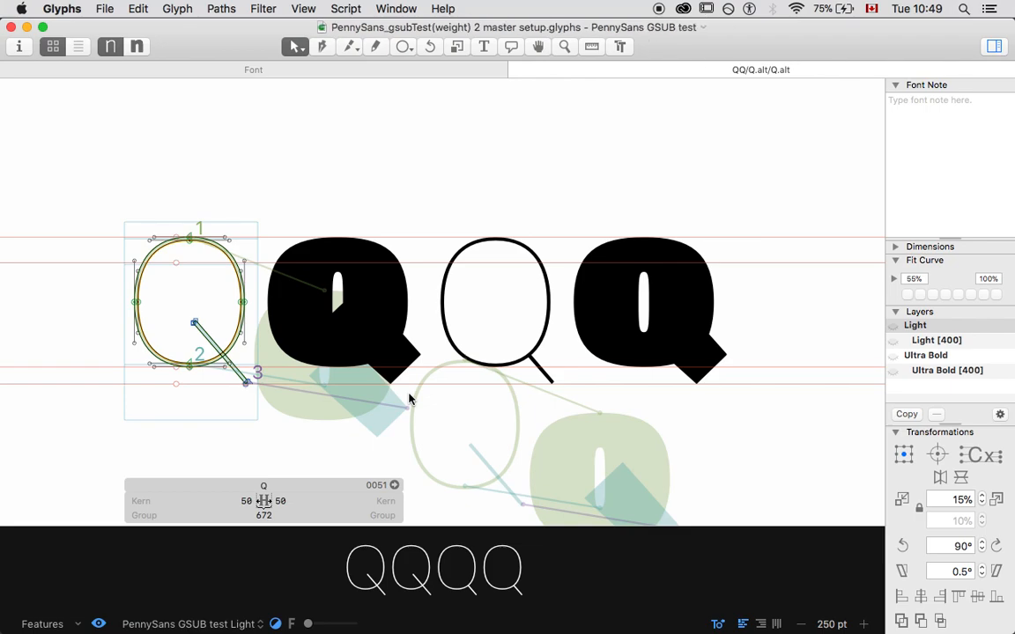
mouse_move(850, 325)
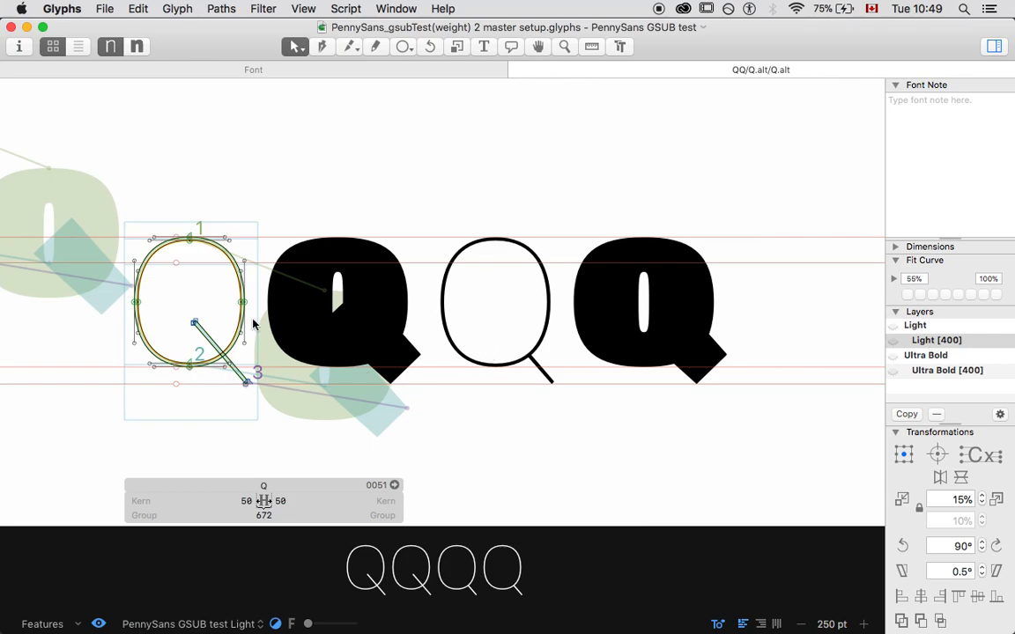
mouse_move(508, 328)
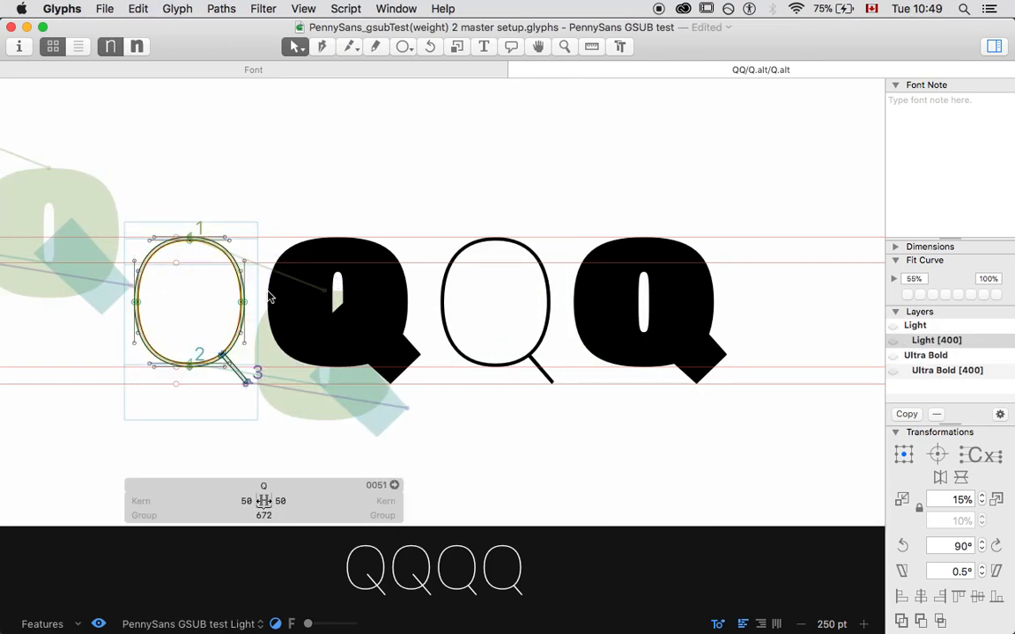
click(946, 370)
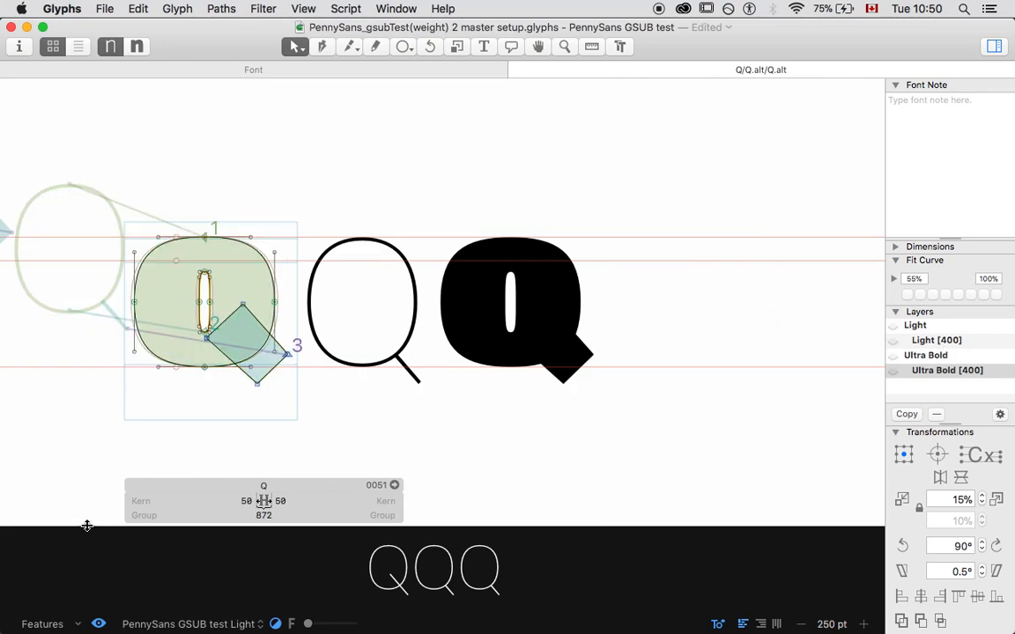
scroll(down, 3)
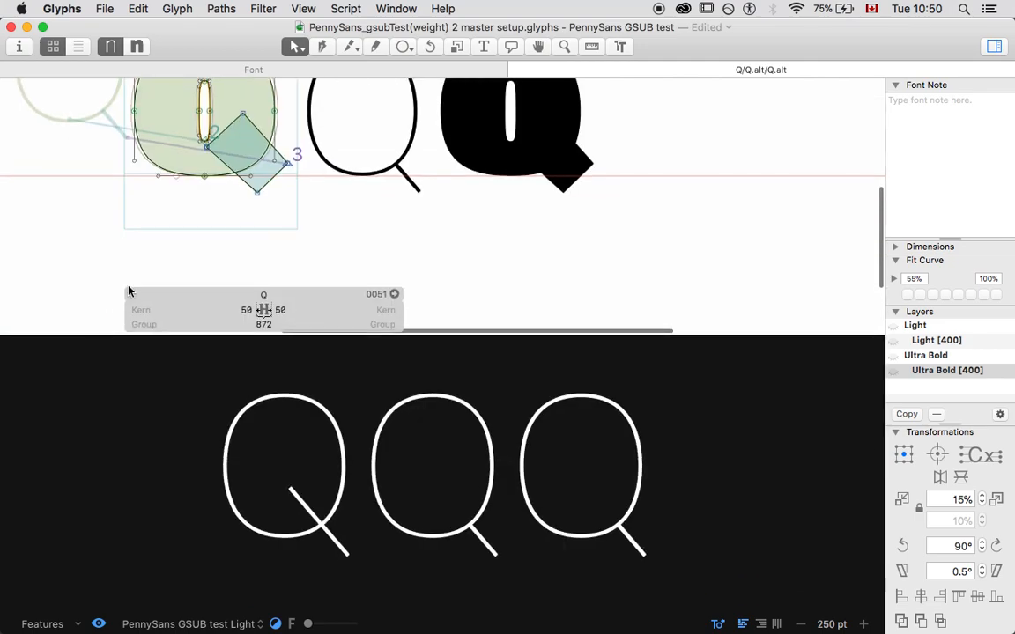
Run OTVar Player, animate Q through the weights, then pause the animation.
click(345, 7)
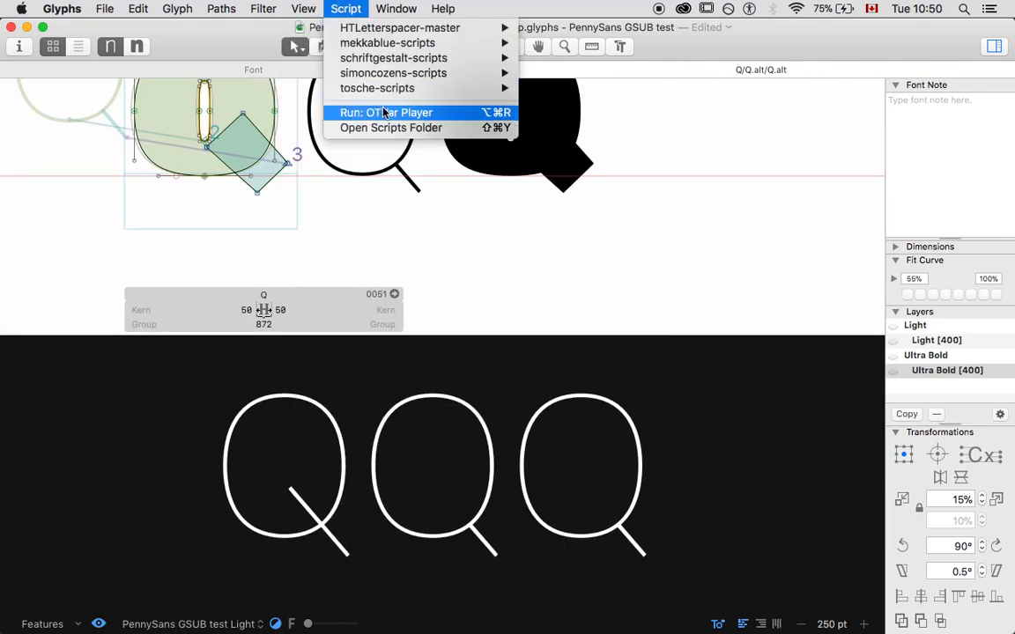
click(386, 112)
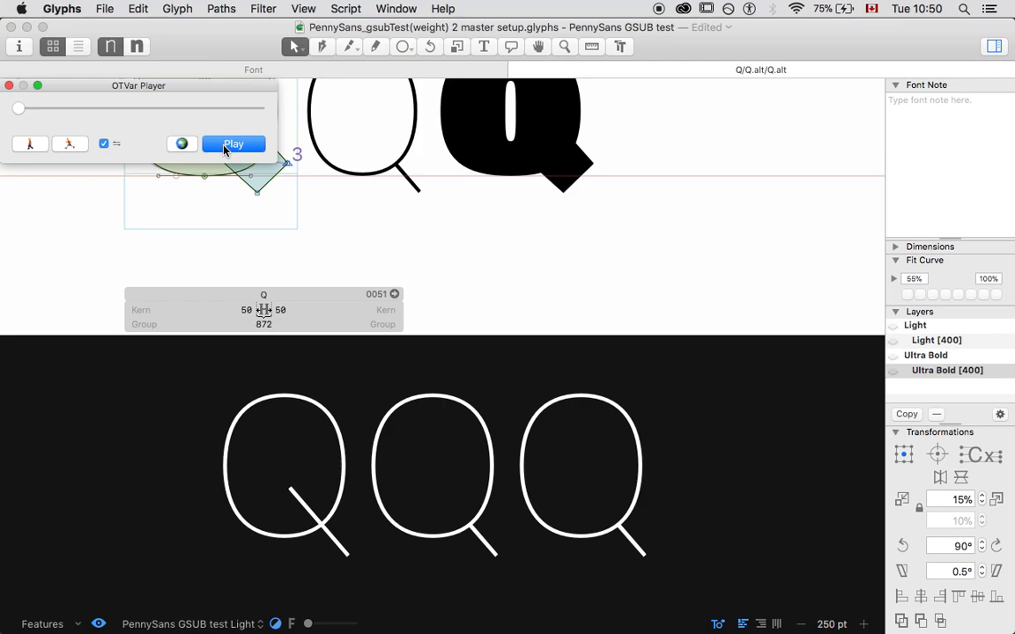
click(233, 145)
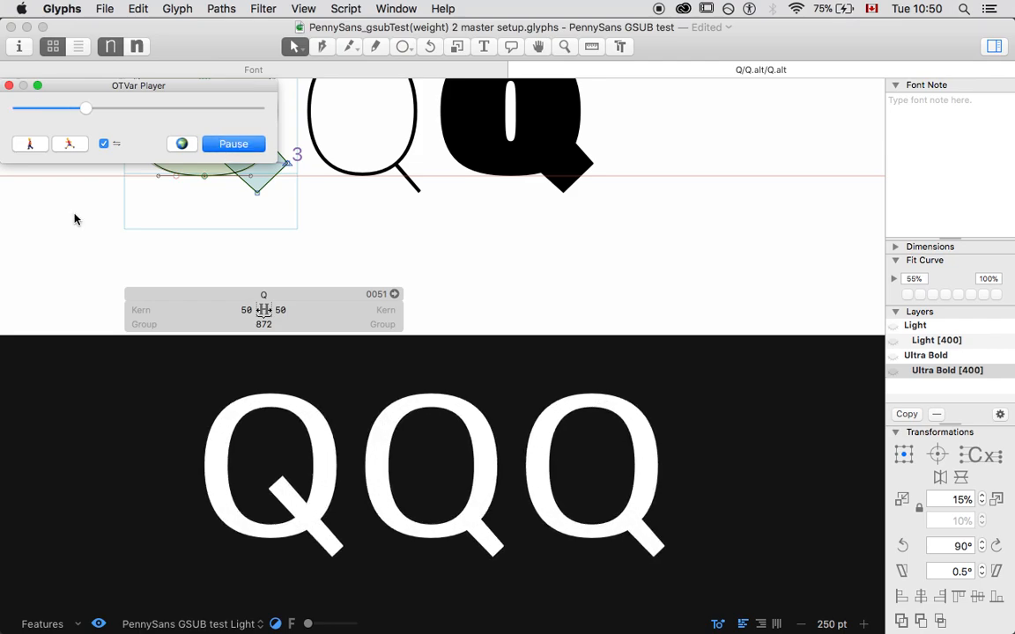
click(233, 145)
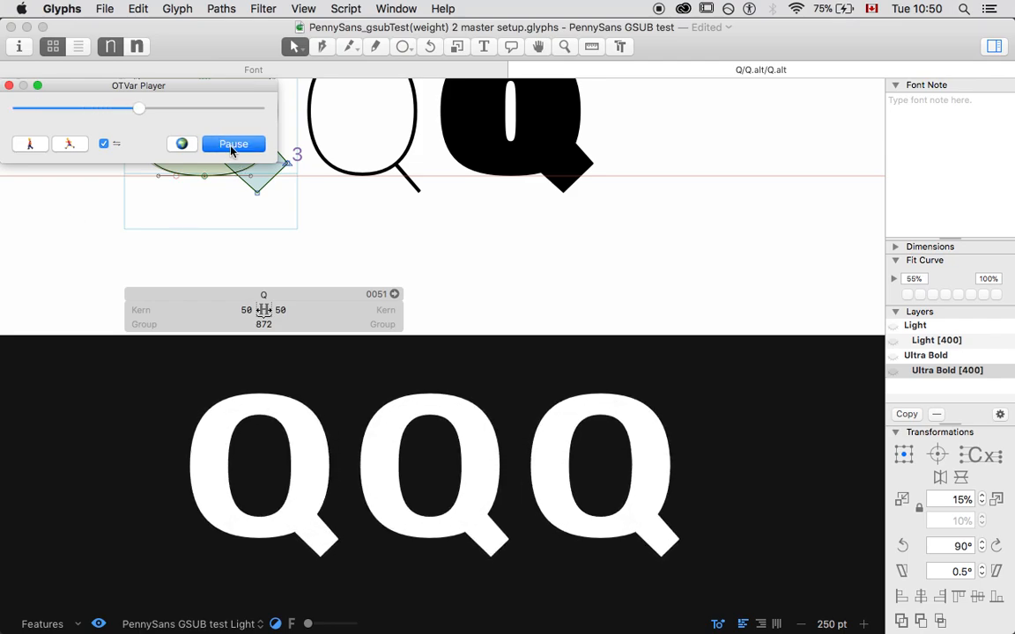
click(233, 145)
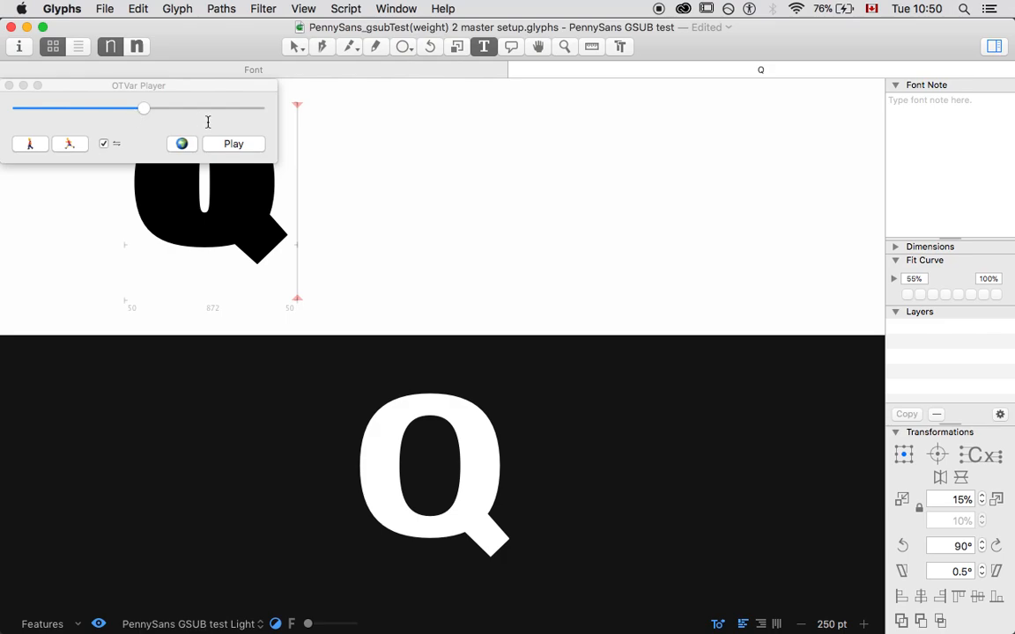
mouse_move(219, 100)
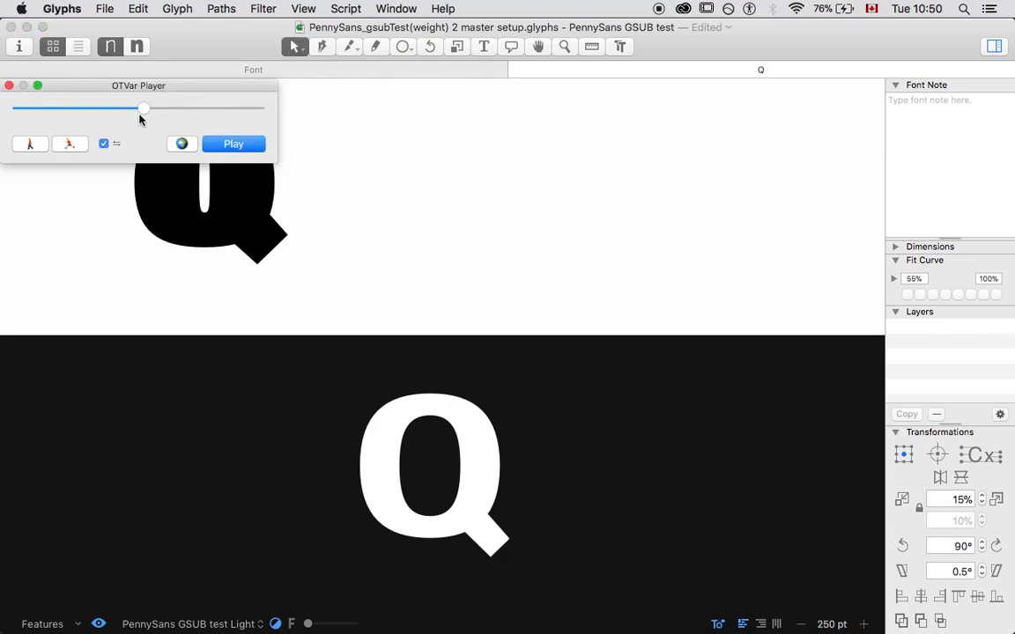
Slide the OTVar Player weight from lightest to heaviest, confirming Q becomes the alternate.
drag(144, 109, 65, 109)
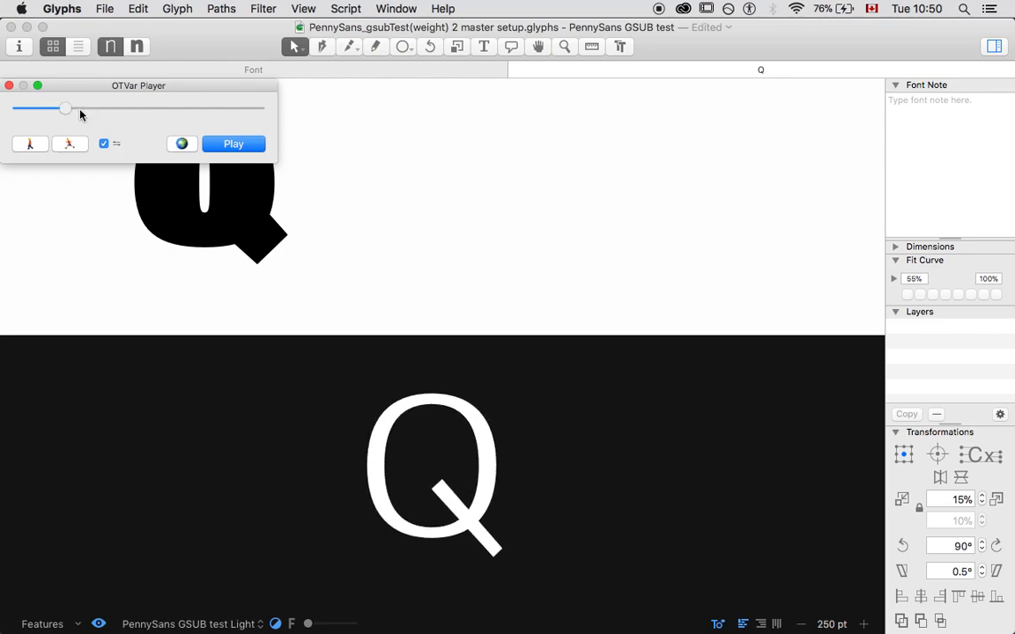
drag(67, 107, 97, 108)
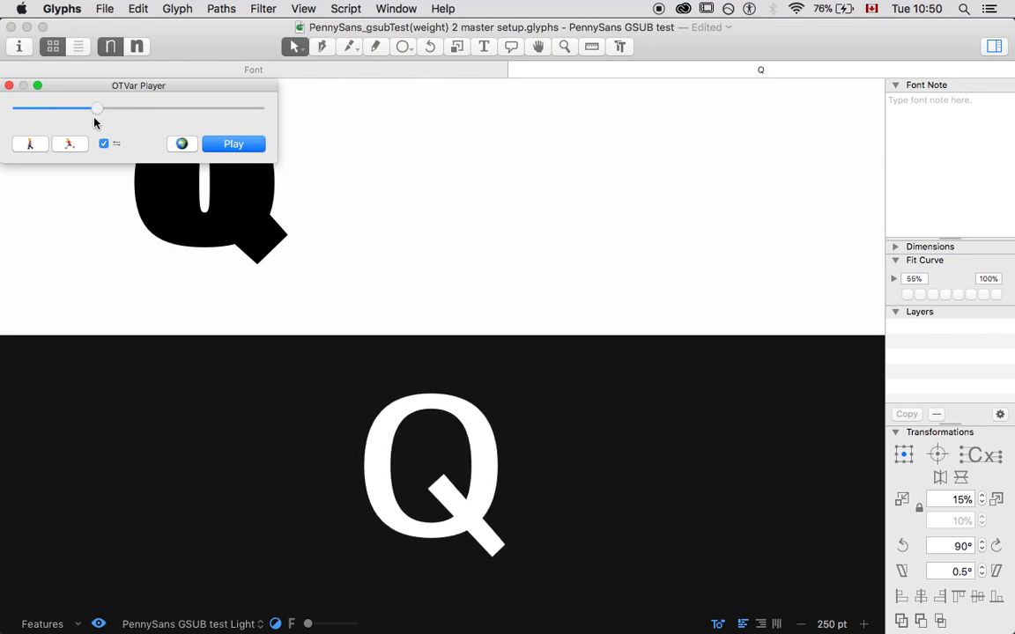
drag(97, 109, 140, 109)
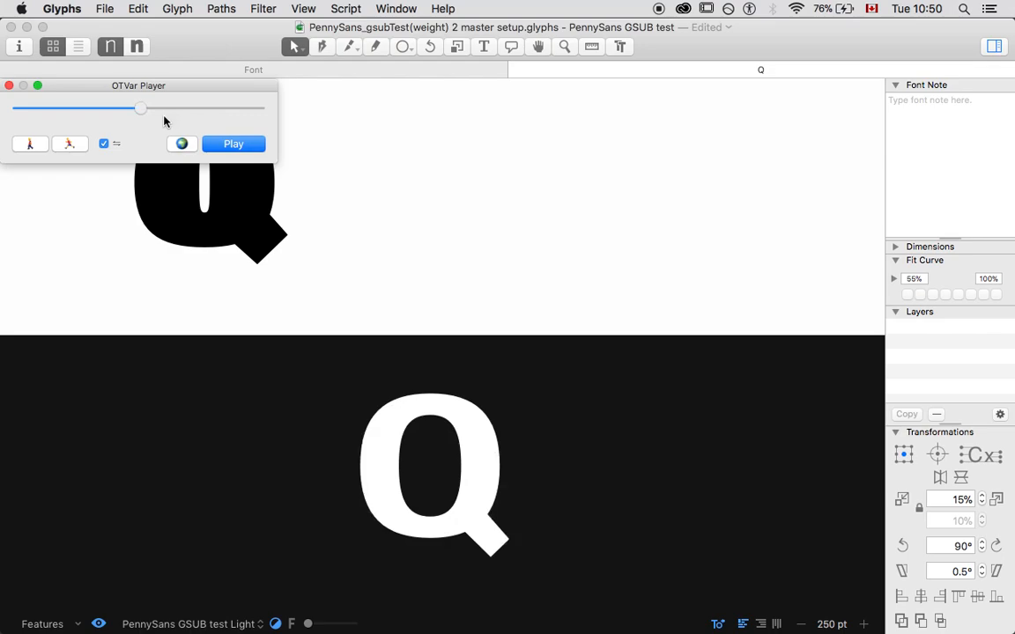
drag(141, 107, 79, 108)
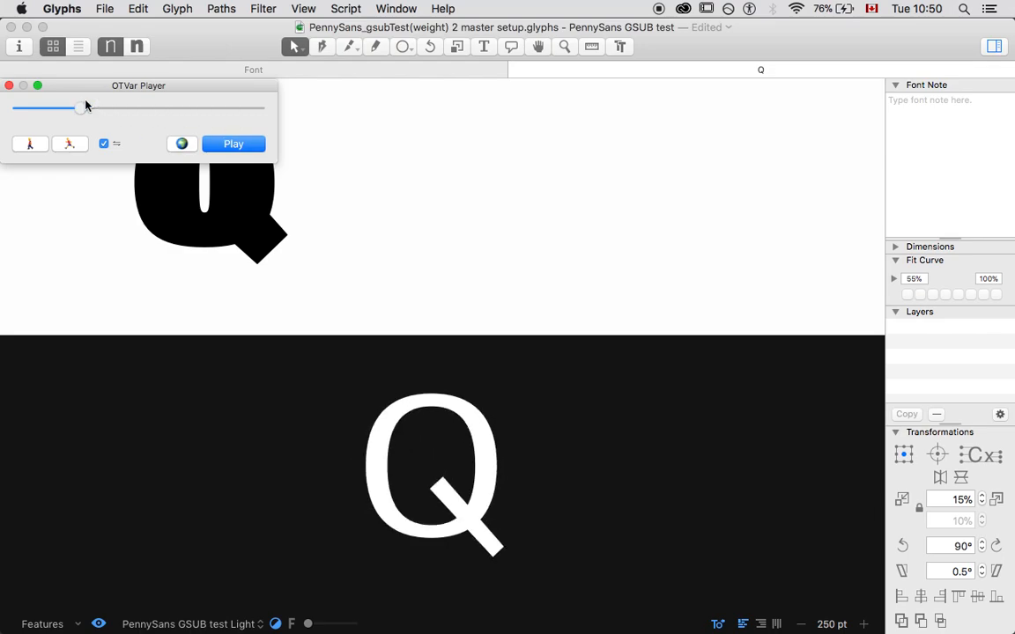
drag(79, 108, 185, 107)
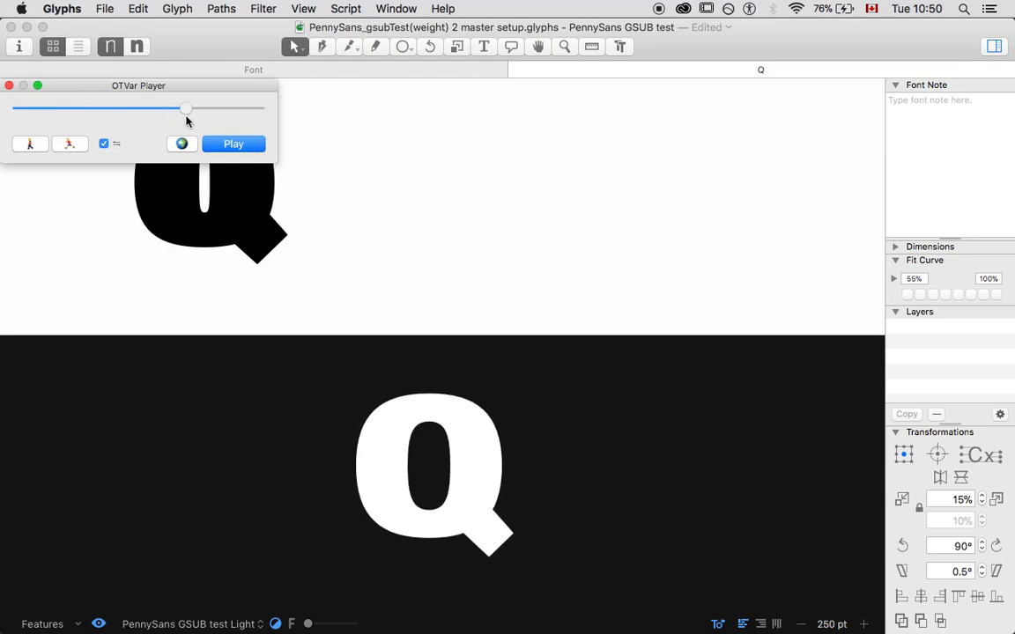
drag(187, 110, 228, 109)
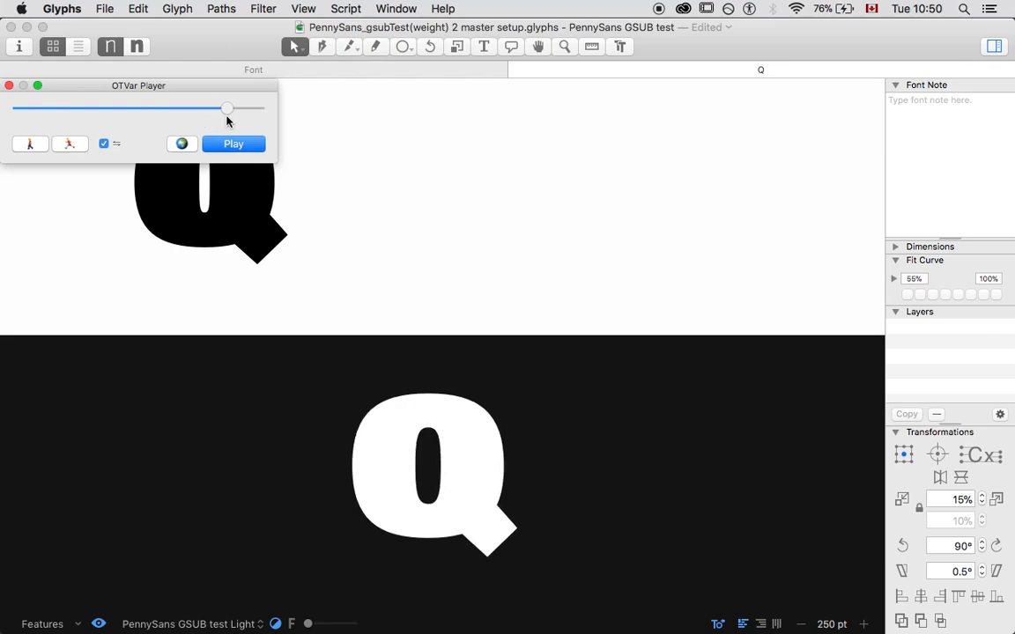
drag(227, 107, 173, 107)
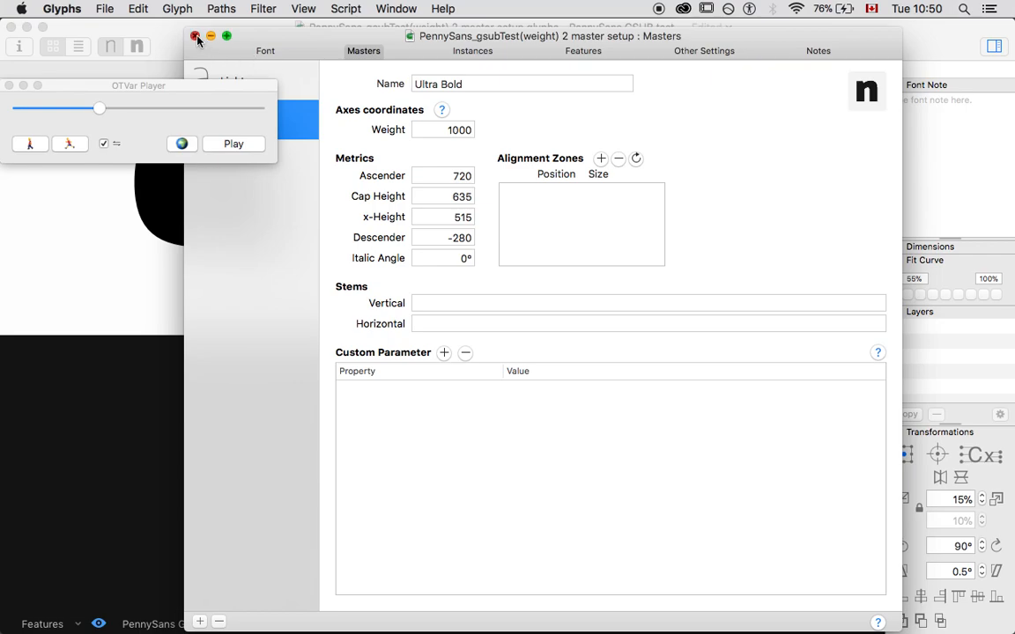
Close the master settings and rename the Q bracket layers to switch at [600].
click(196, 35)
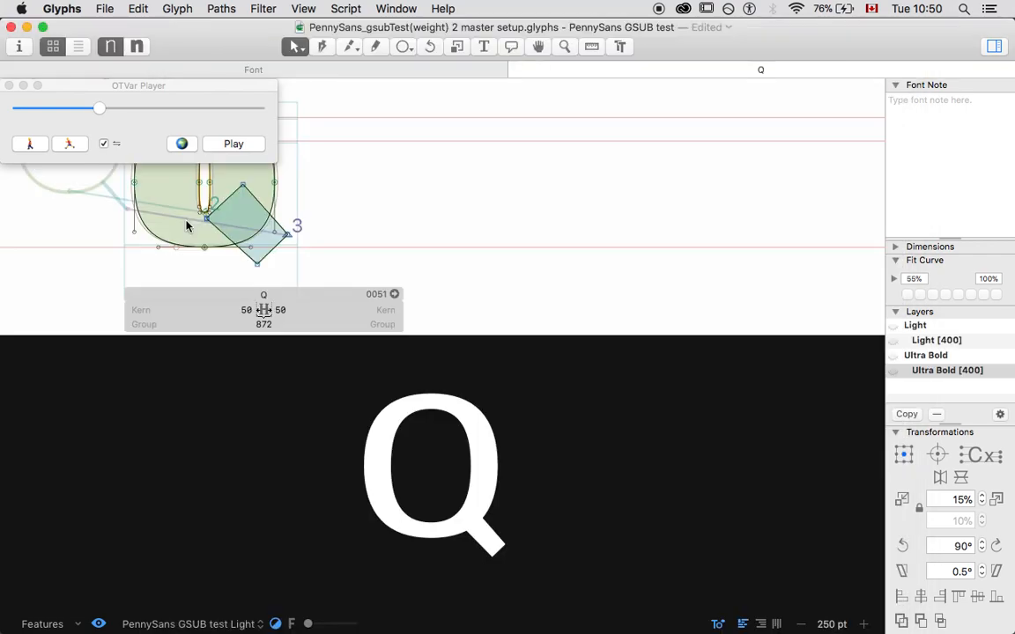
double_click(938, 341)
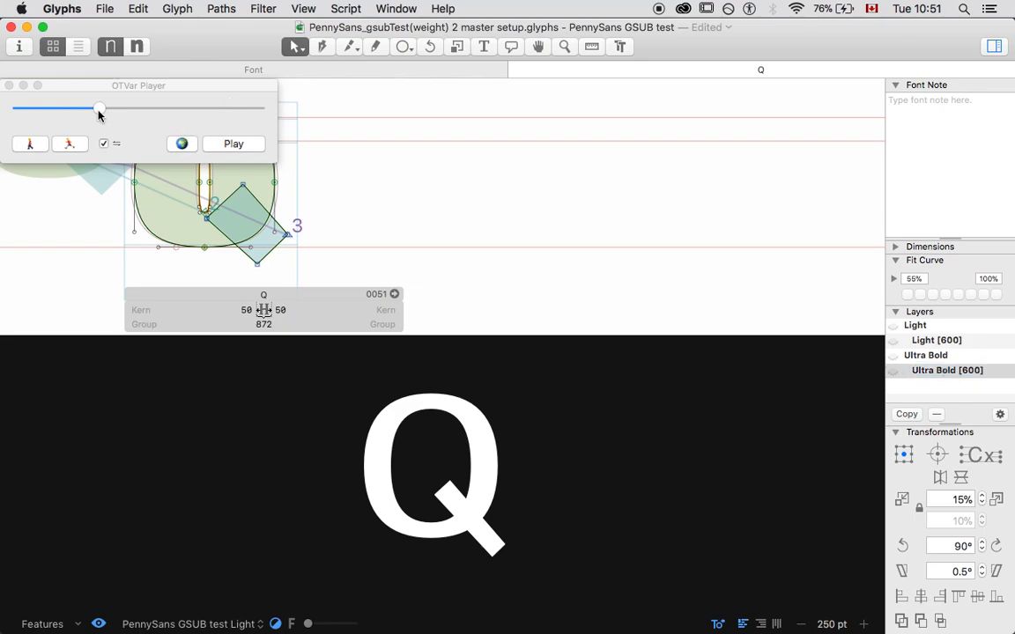
Scrub the OTVar Player weight slider near the switch point, then play and pause the animation.
drag(99, 107, 133, 107)
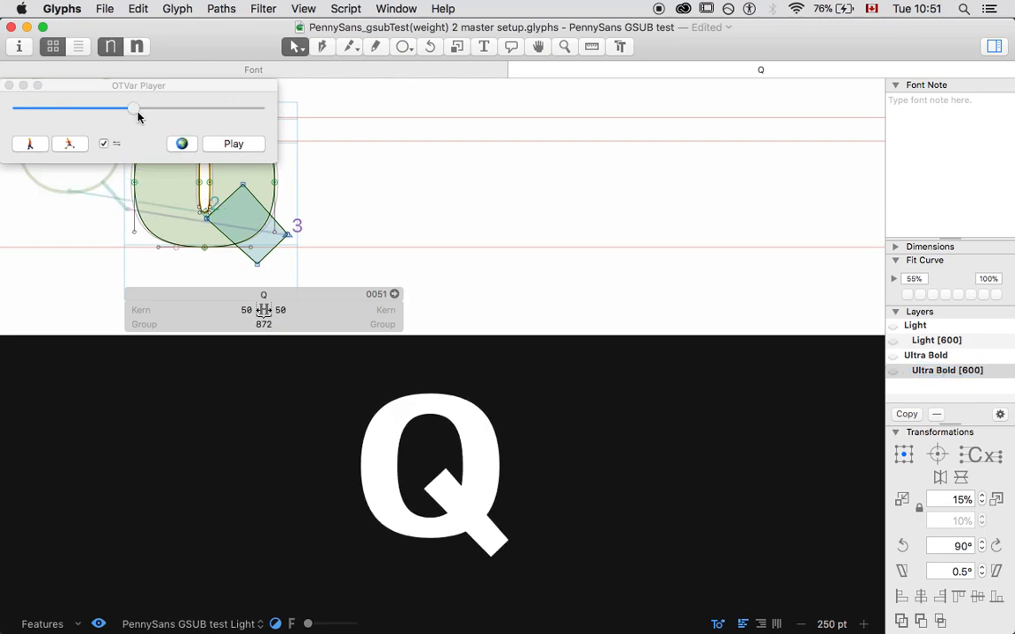
drag(132, 108, 149, 108)
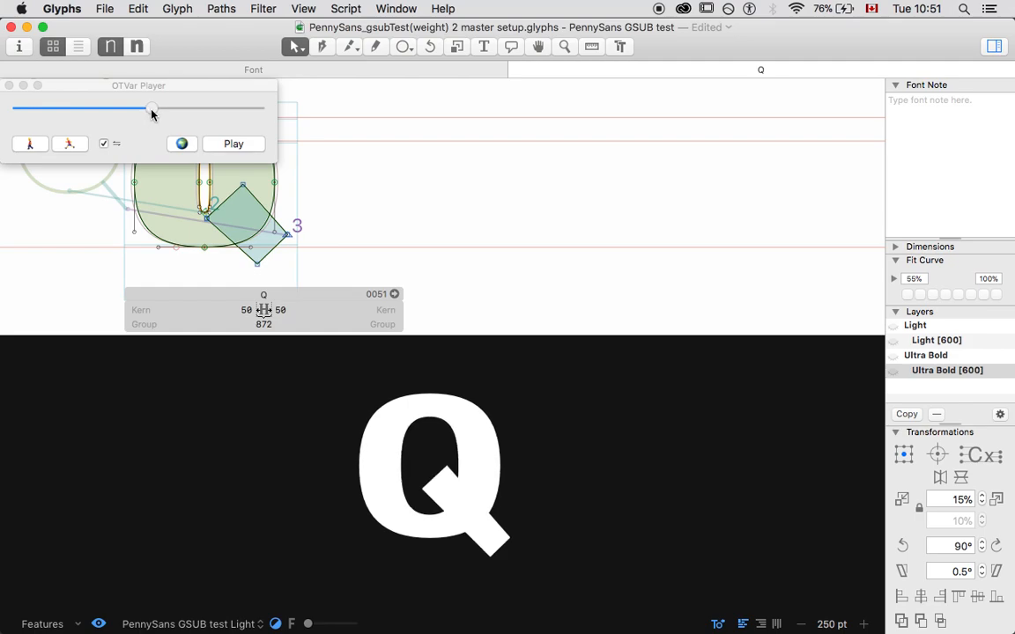
drag(153, 107, 153, 107)
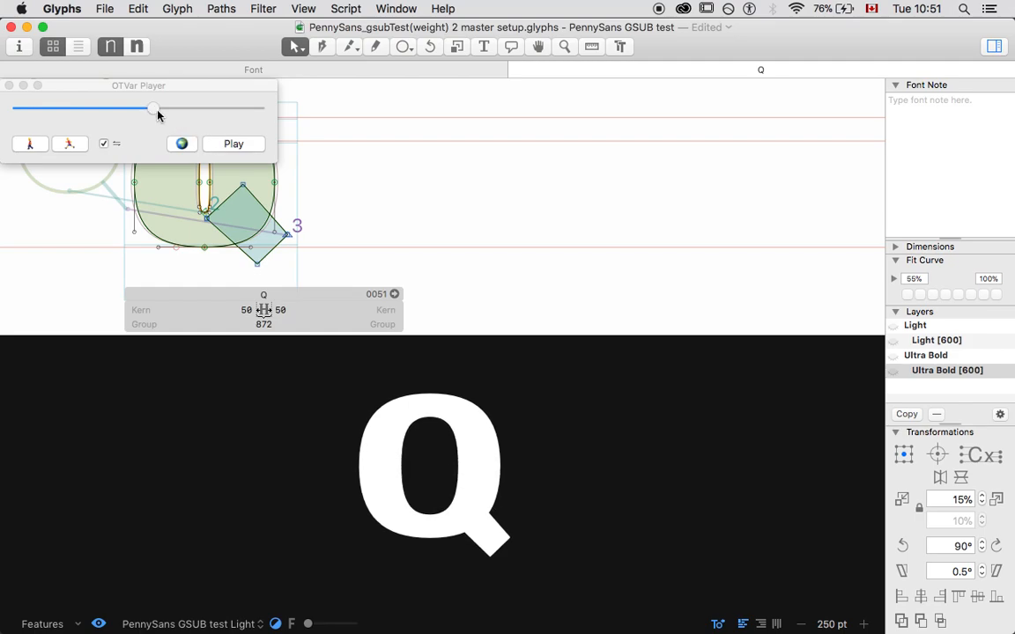
click(232, 145)
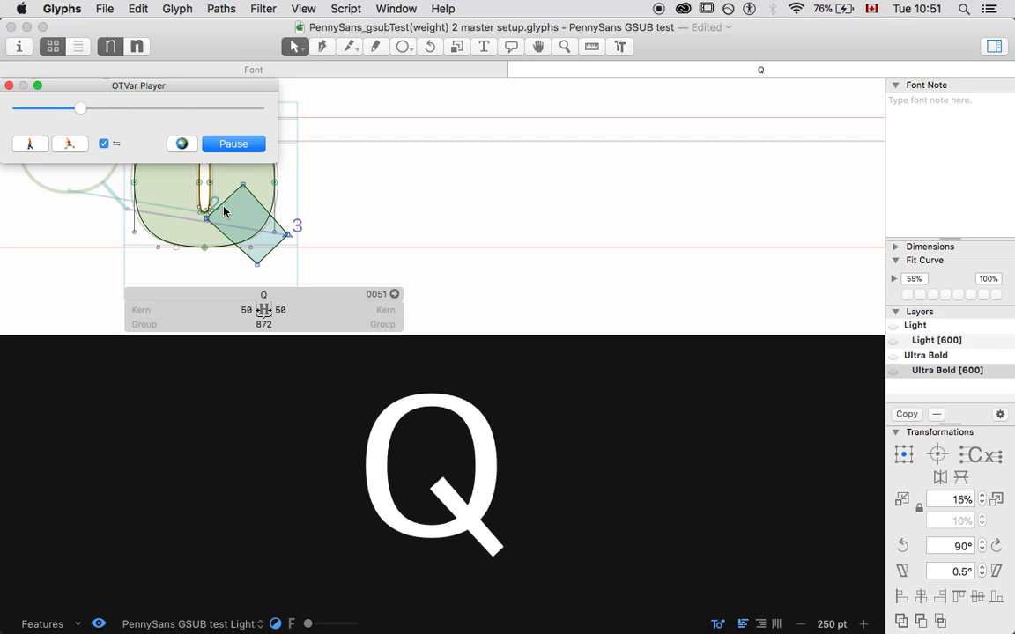
drag(81, 110, 173, 110)
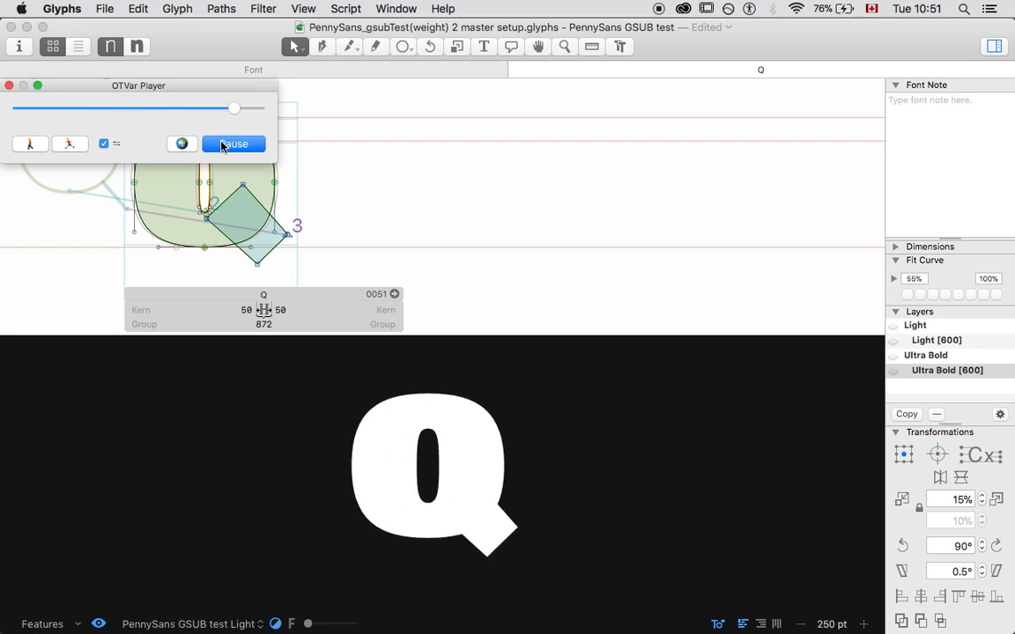
mouse_move(233, 144)
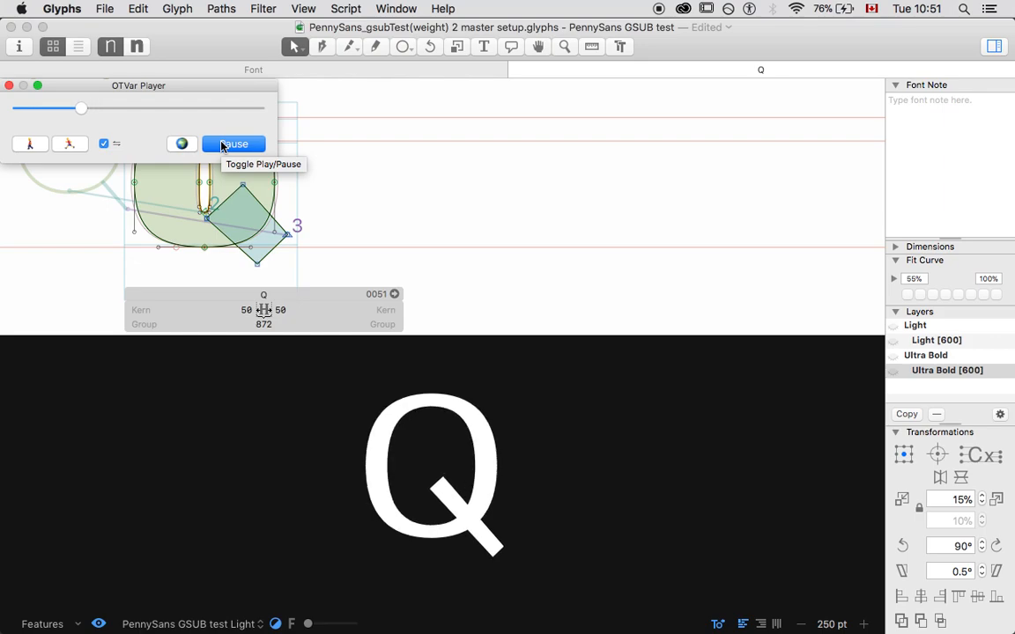
click(233, 144)
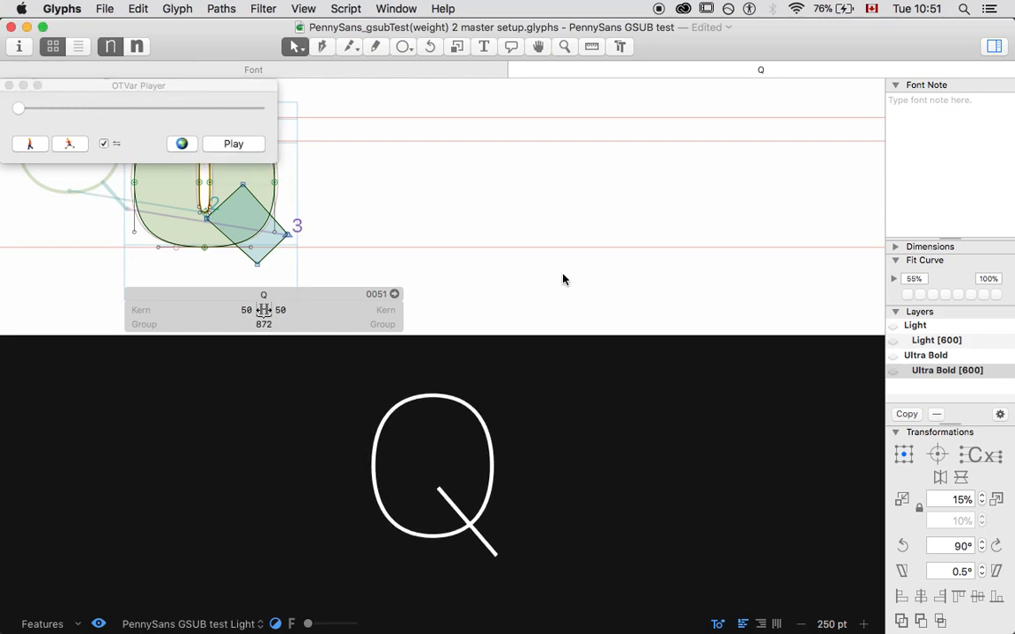
mouse_move(312, 197)
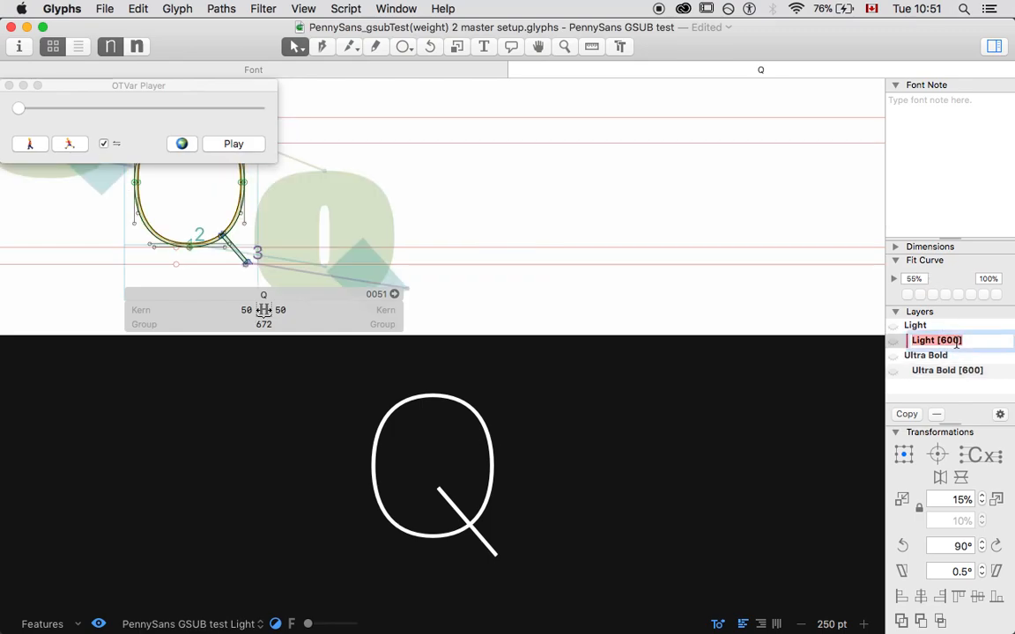
Change both Q bracket layers from [600] to [550].
double_click(938, 340)
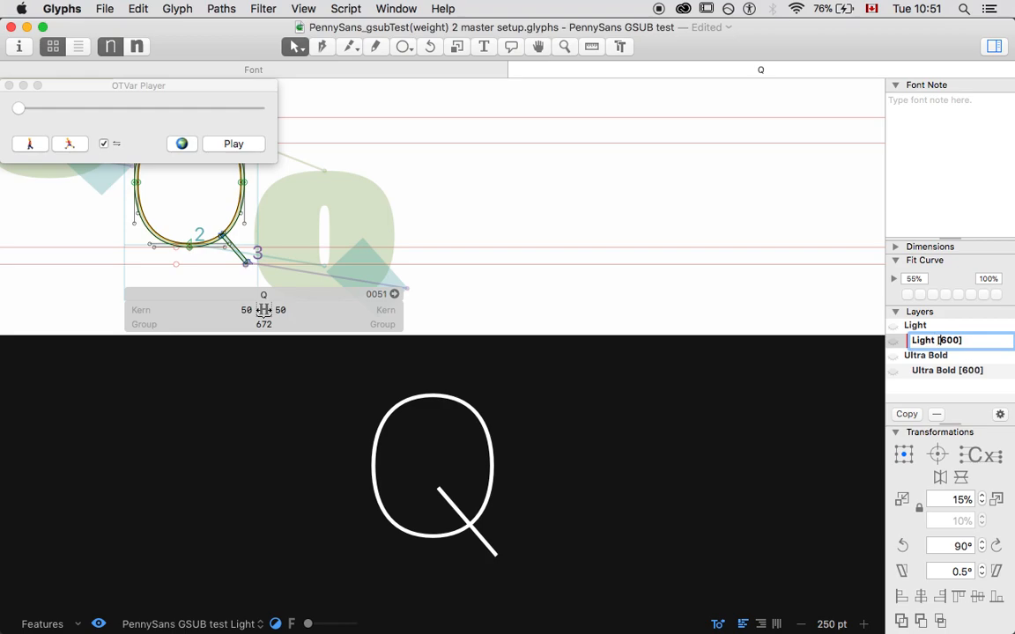
text(550)
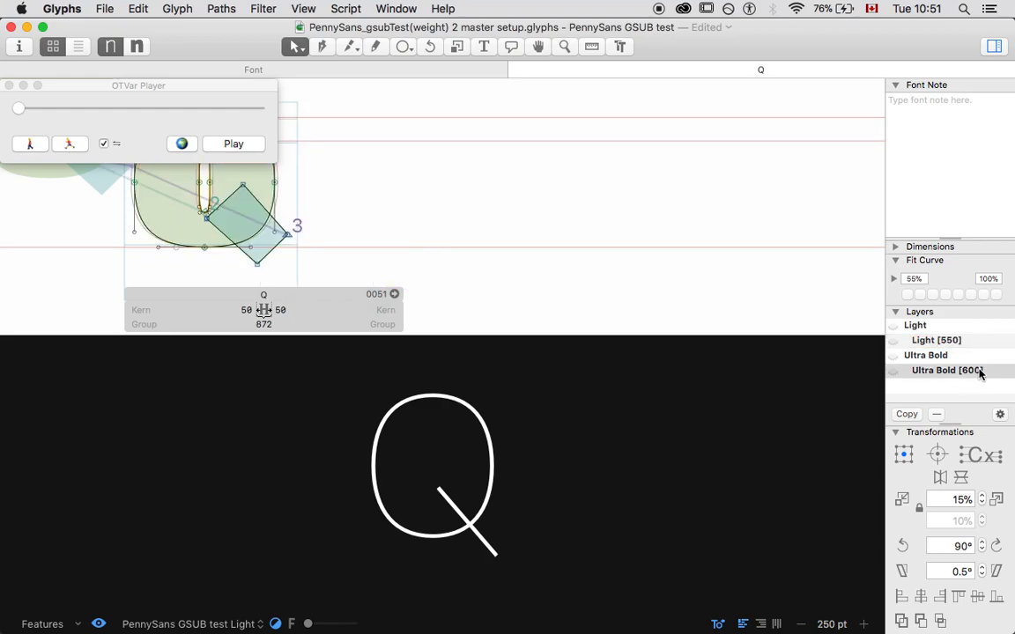
double_click(949, 371)
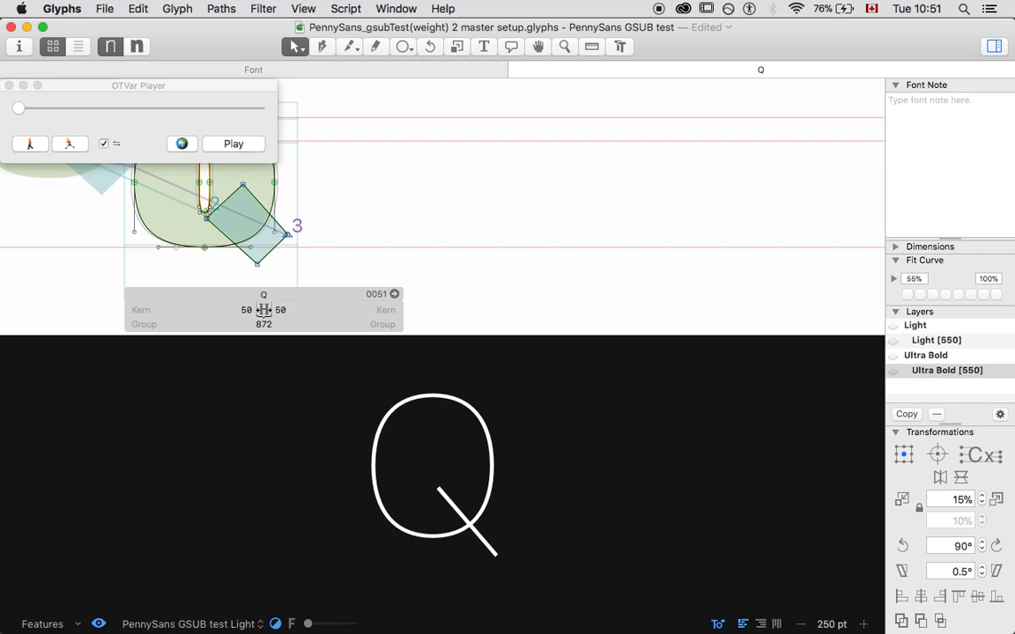
Replay and pause the weight animation, then close the OTVar Player.
click(233, 145)
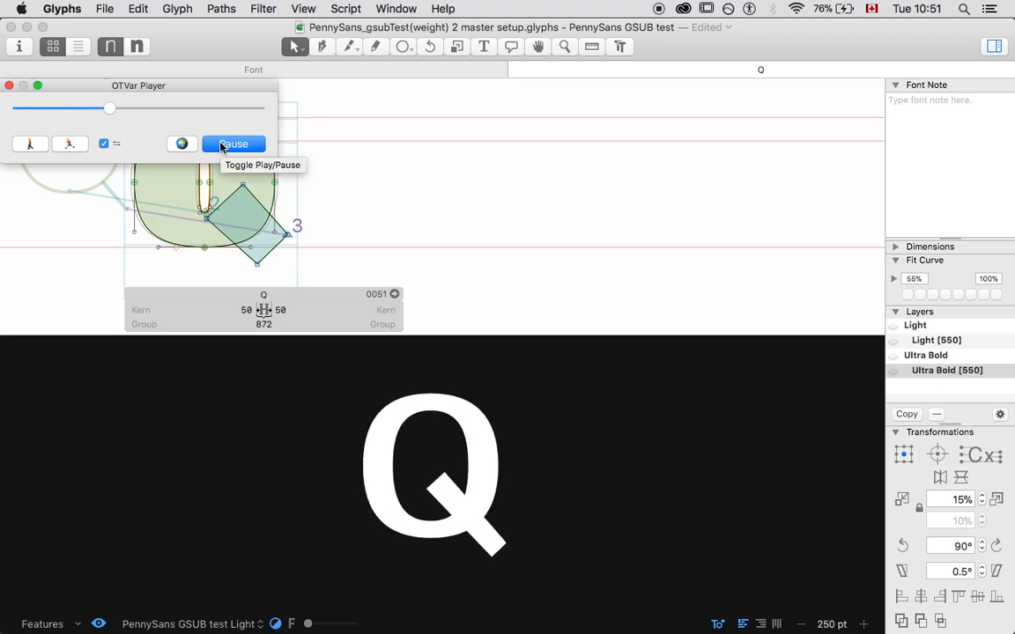
click(233, 145)
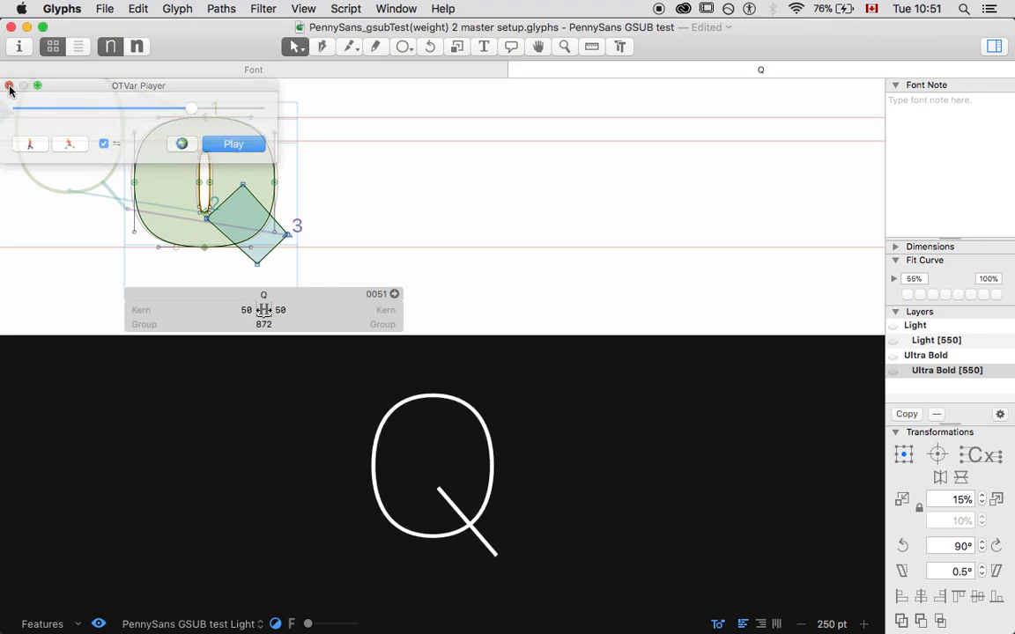
click(11, 84)
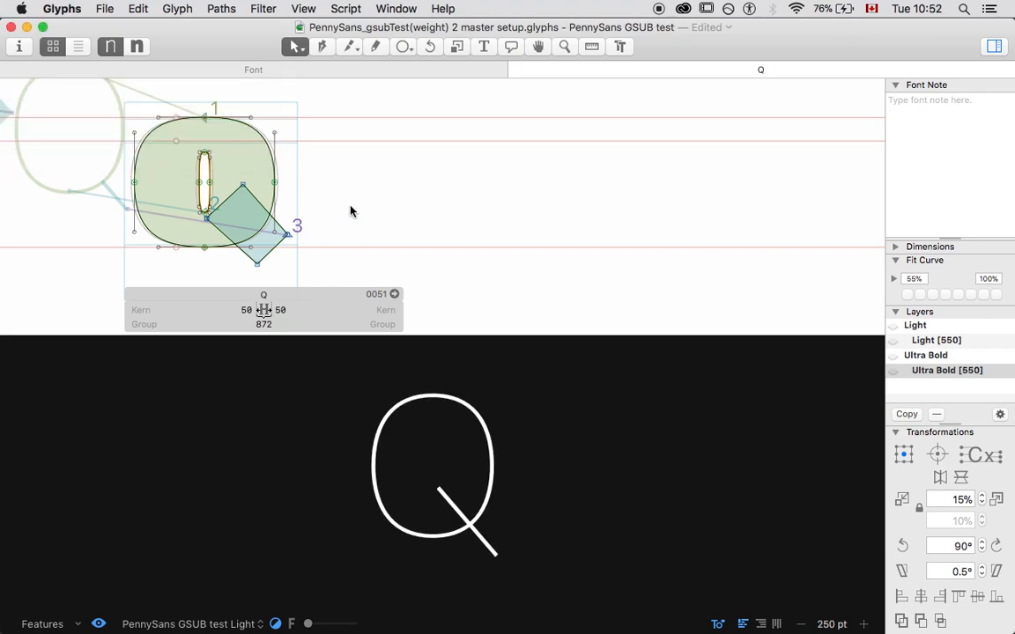